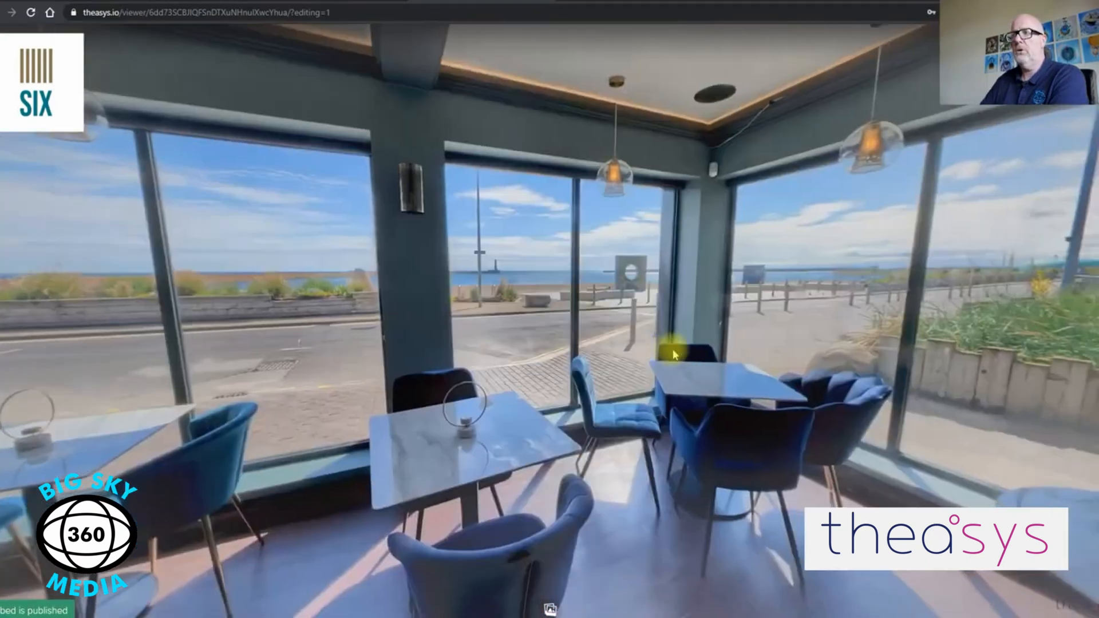
Return from the tour viewer to the Six Pier Point Virtual Tour Options page
click(672, 353)
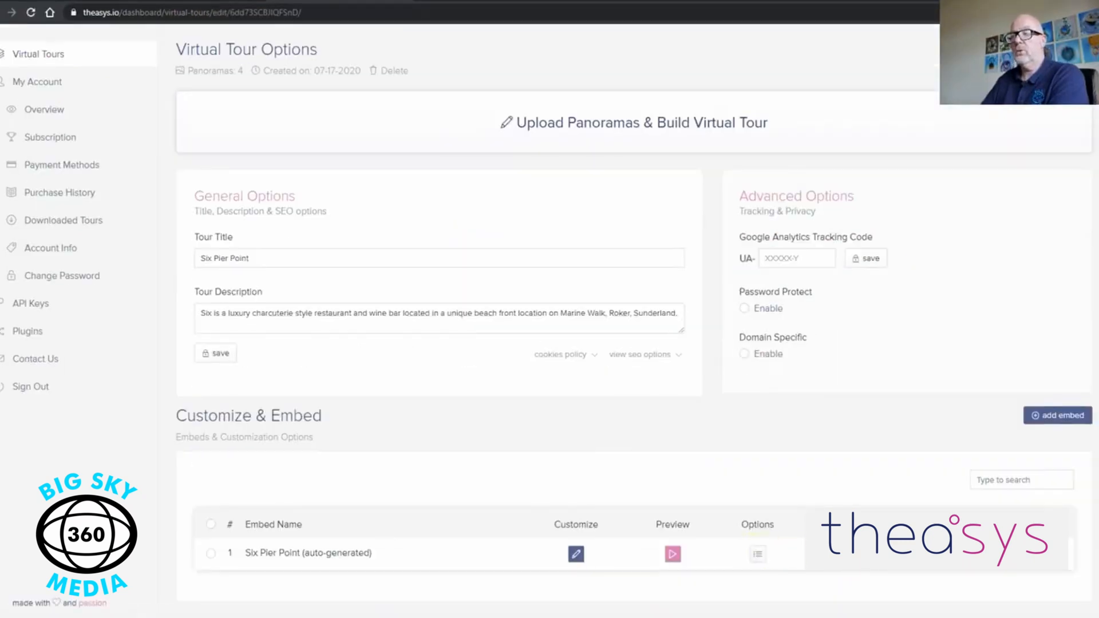
Generate a downloadable tour file for the embed titled 'Six Pier Point'
click(757, 554)
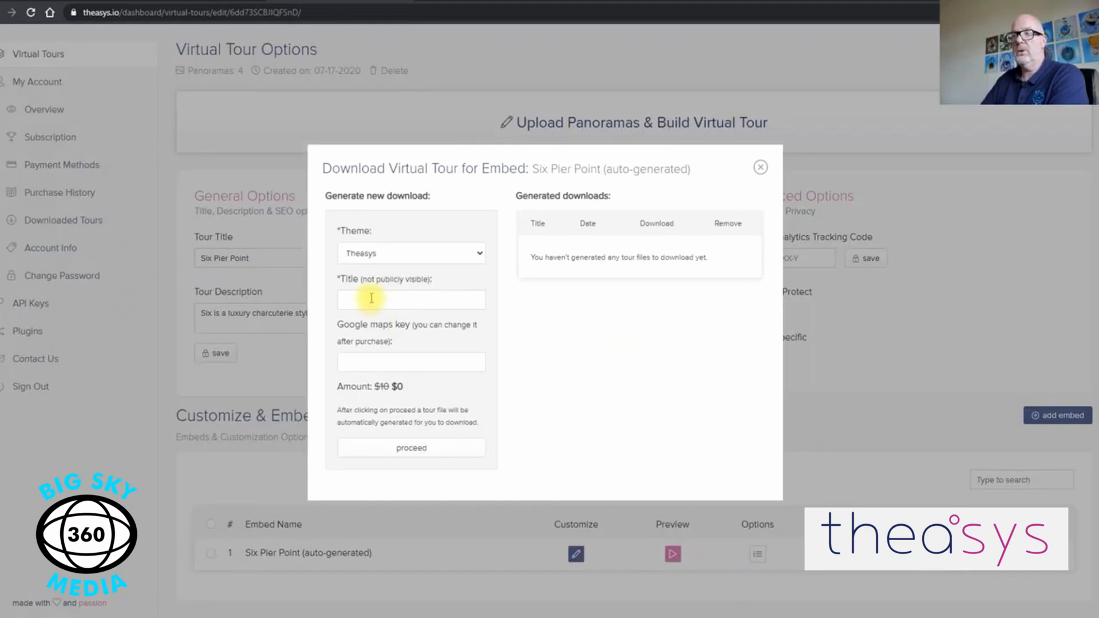
click(760, 167)
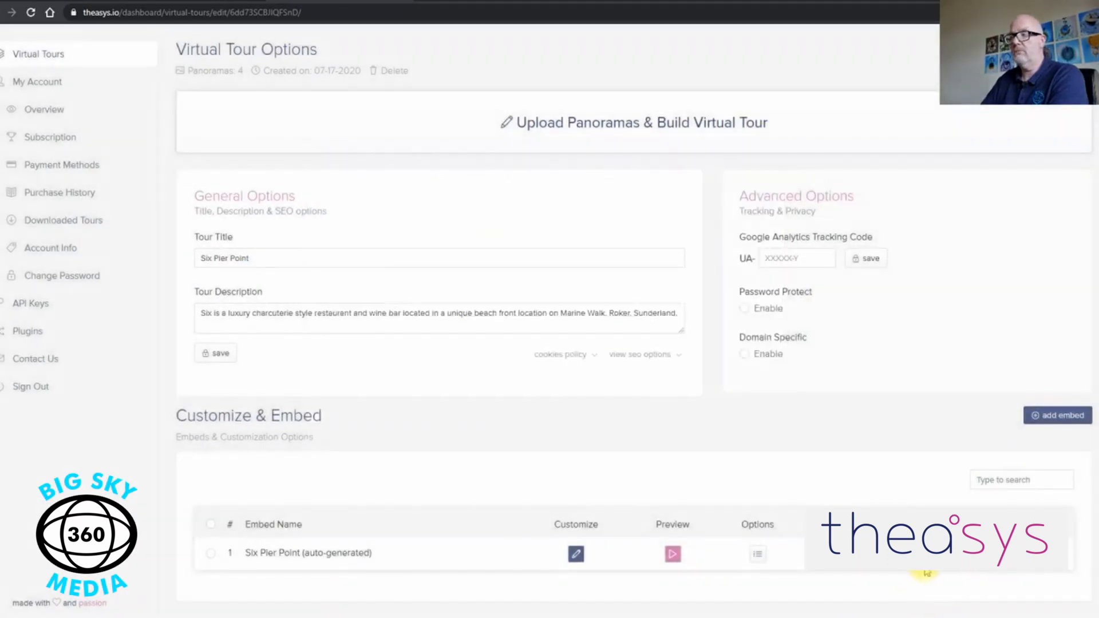
click(757, 554)
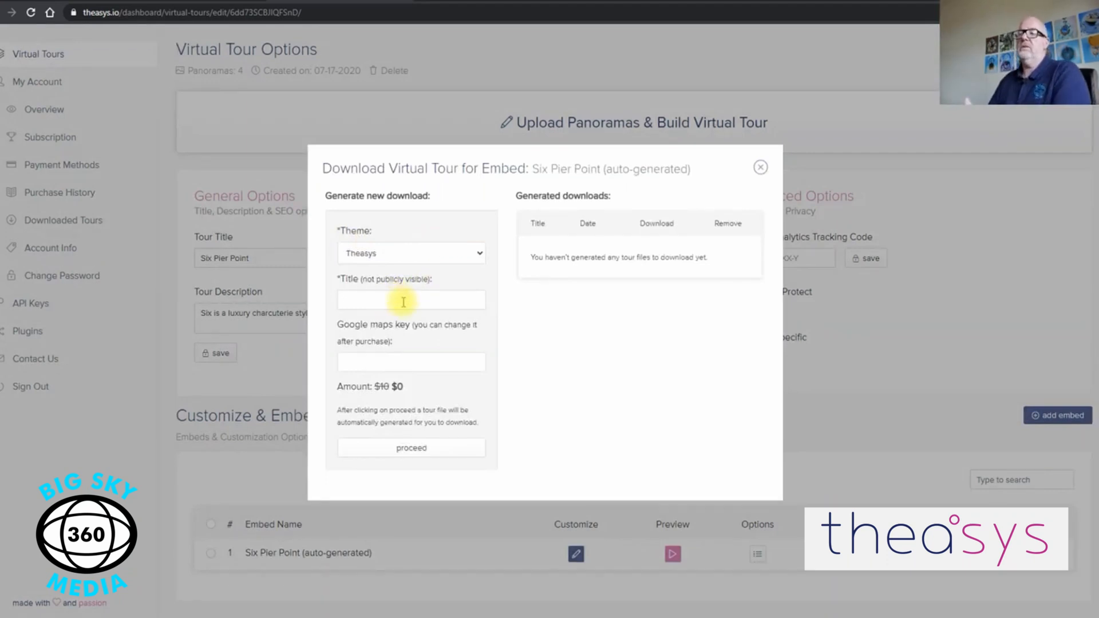
click(411, 300)
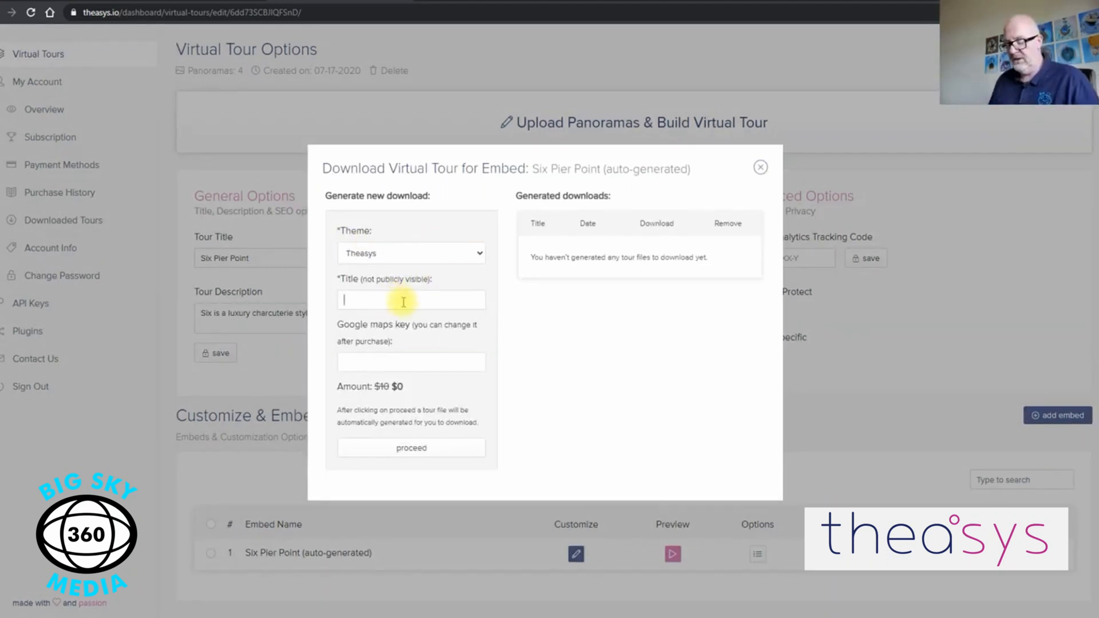
text(Six Pier)
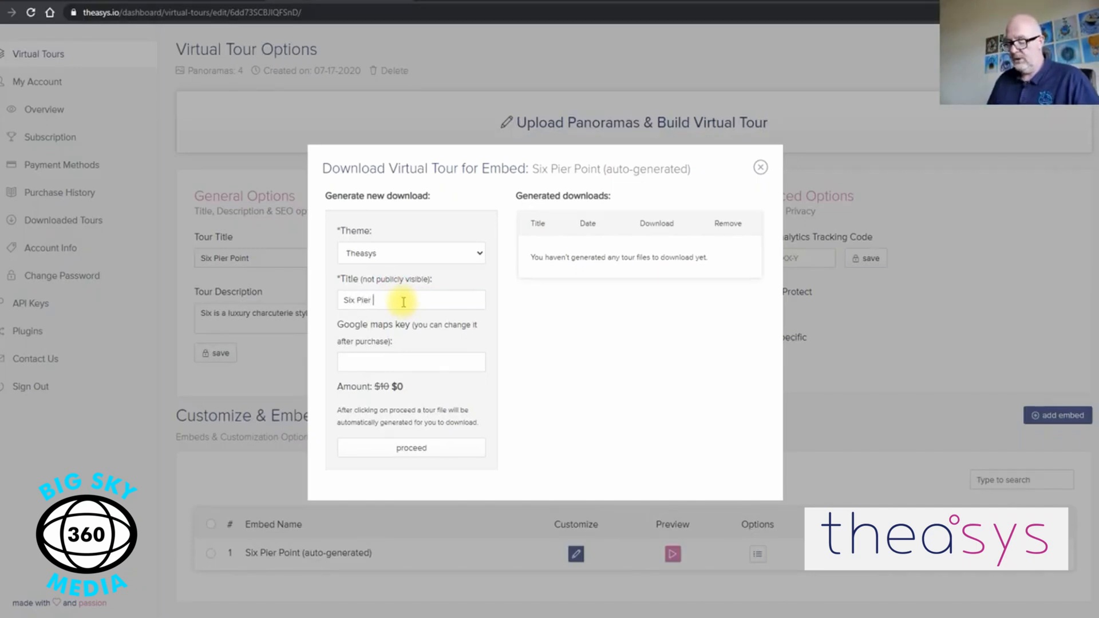
text(Point)
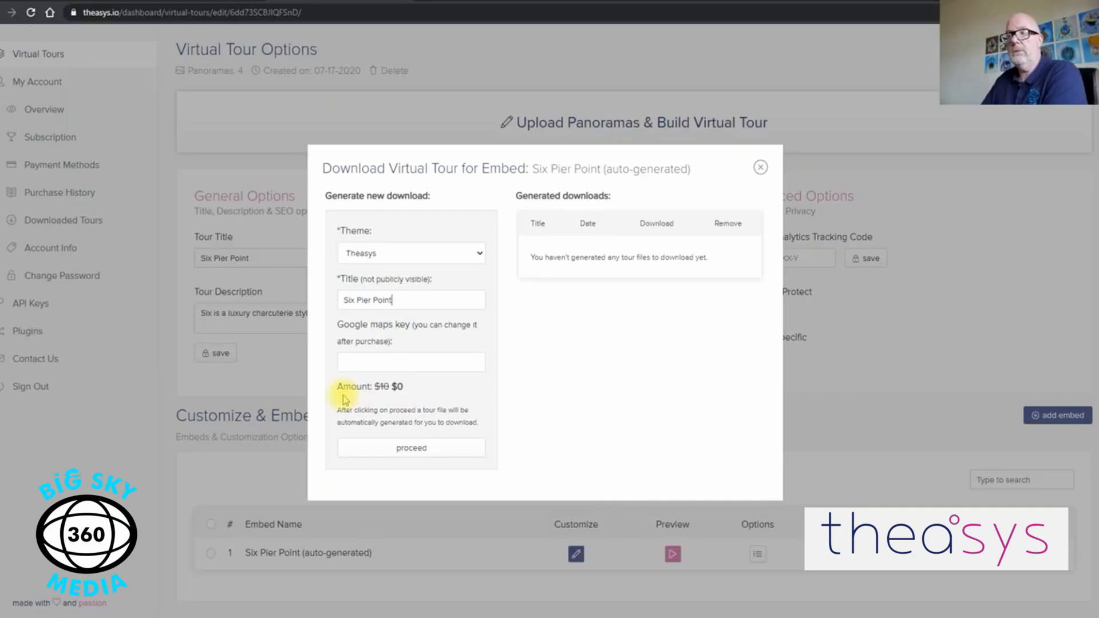
mouse_move(438, 452)
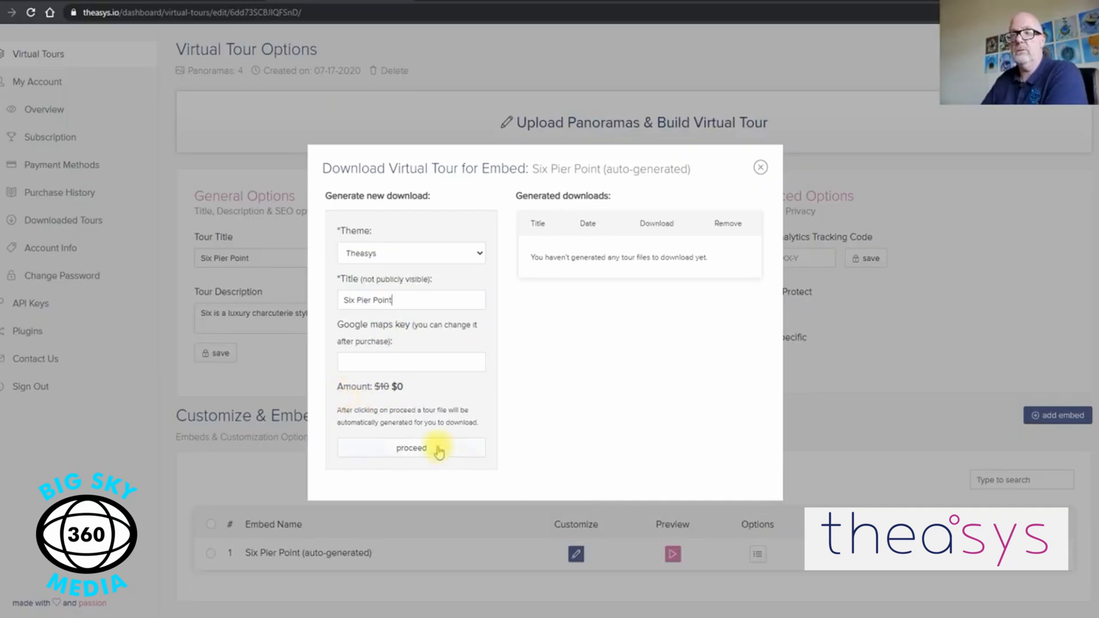
click(411, 448)
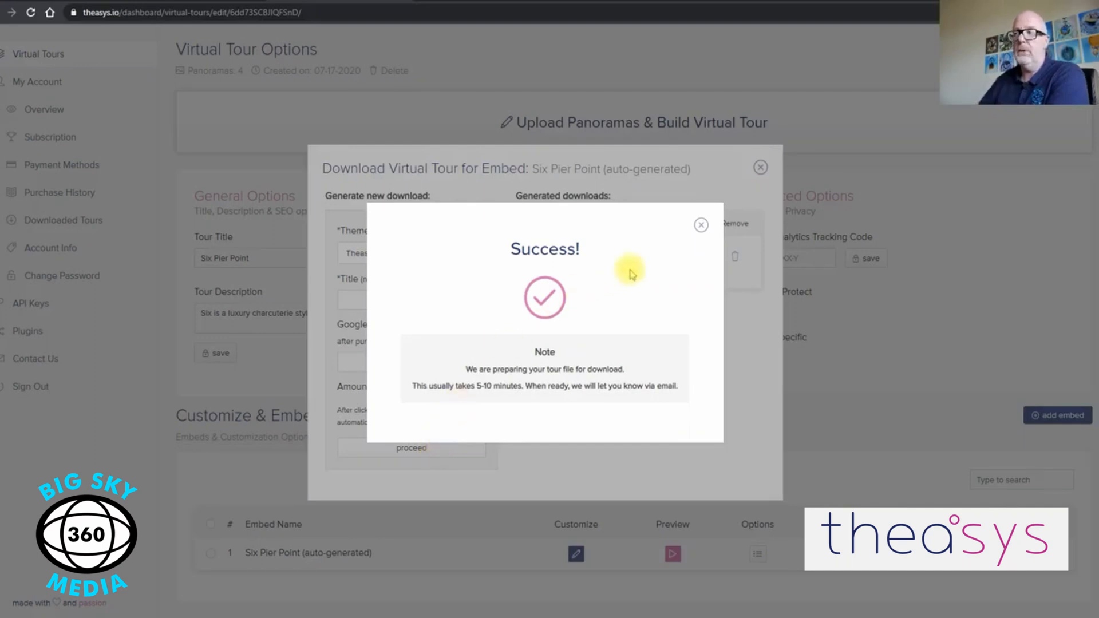
Dismiss the success note and download the generated Six Pier Point tour file
click(700, 226)
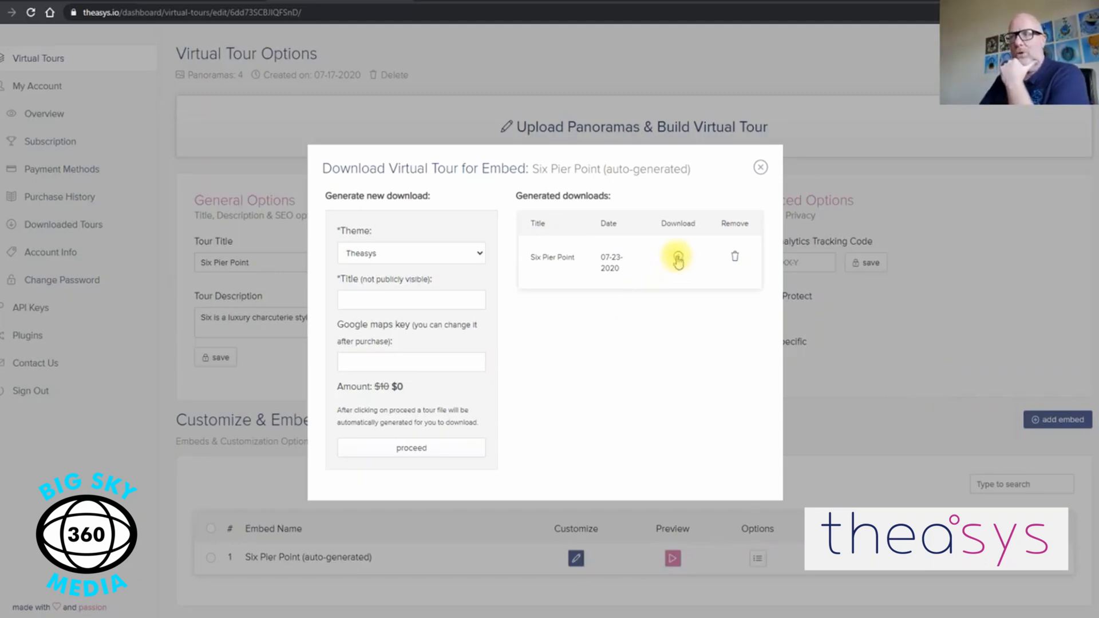
click(676, 257)
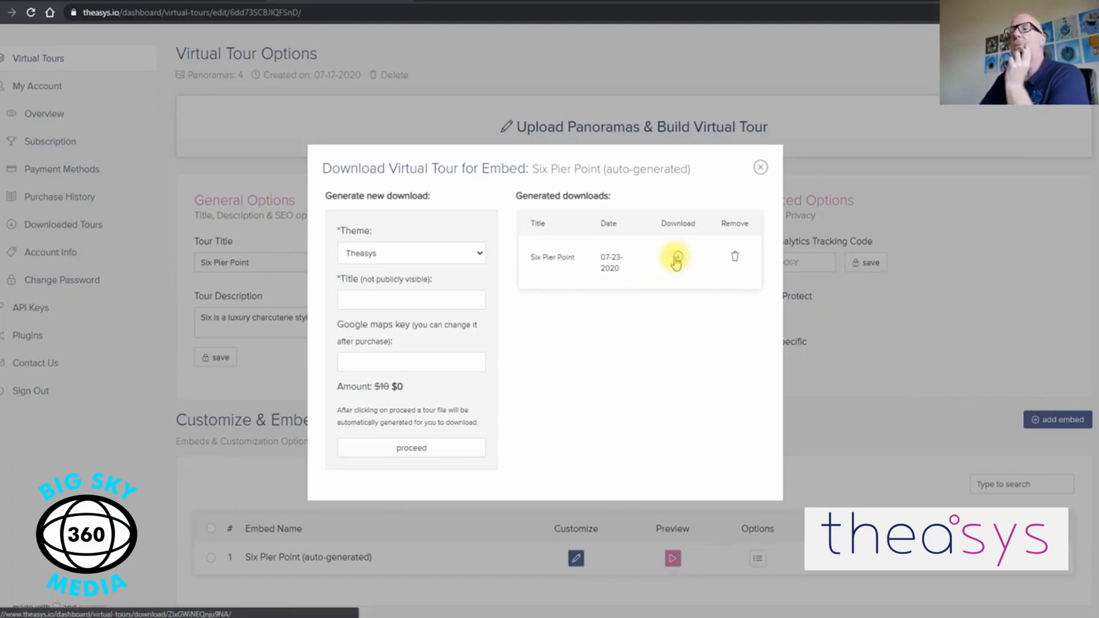
click(675, 258)
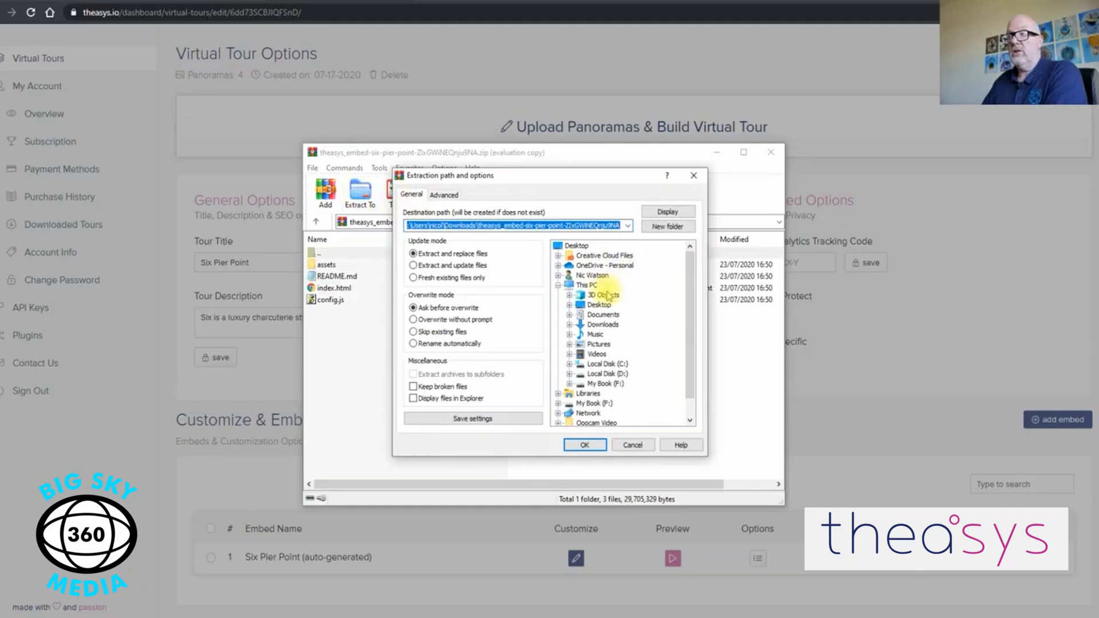
Extract the tour archive into the Six Theasys folder on the Desktop
click(595, 305)
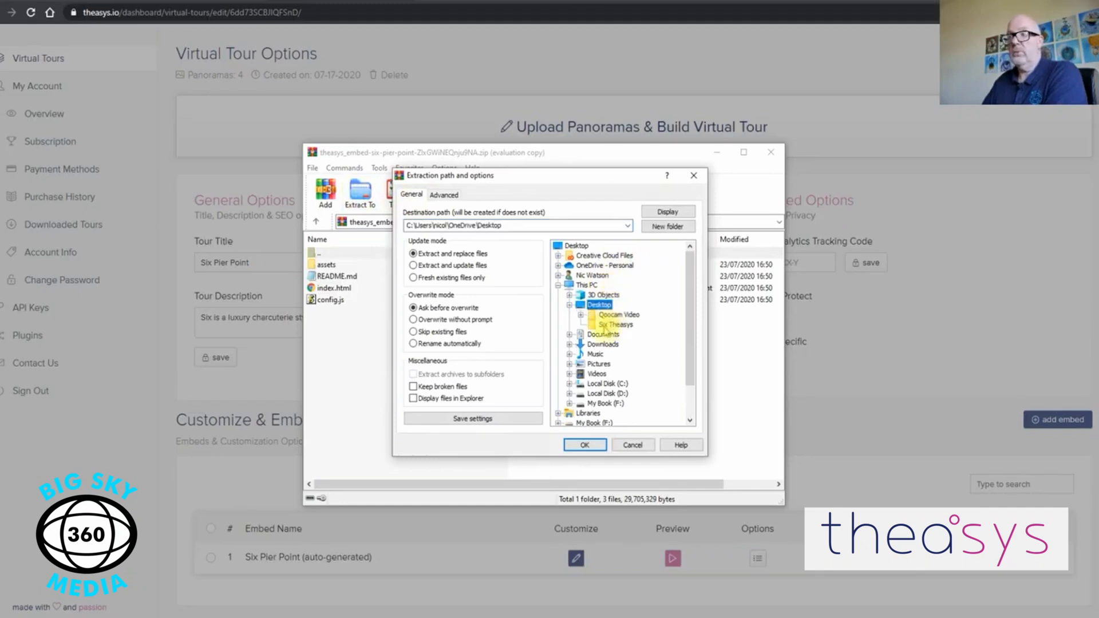
click(613, 324)
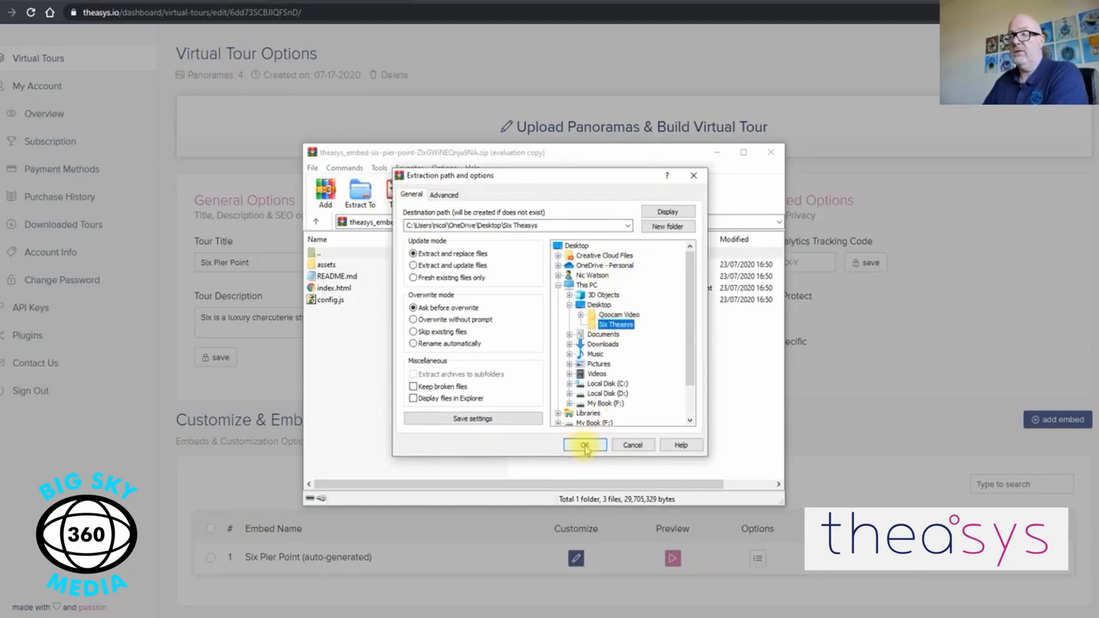
click(585, 446)
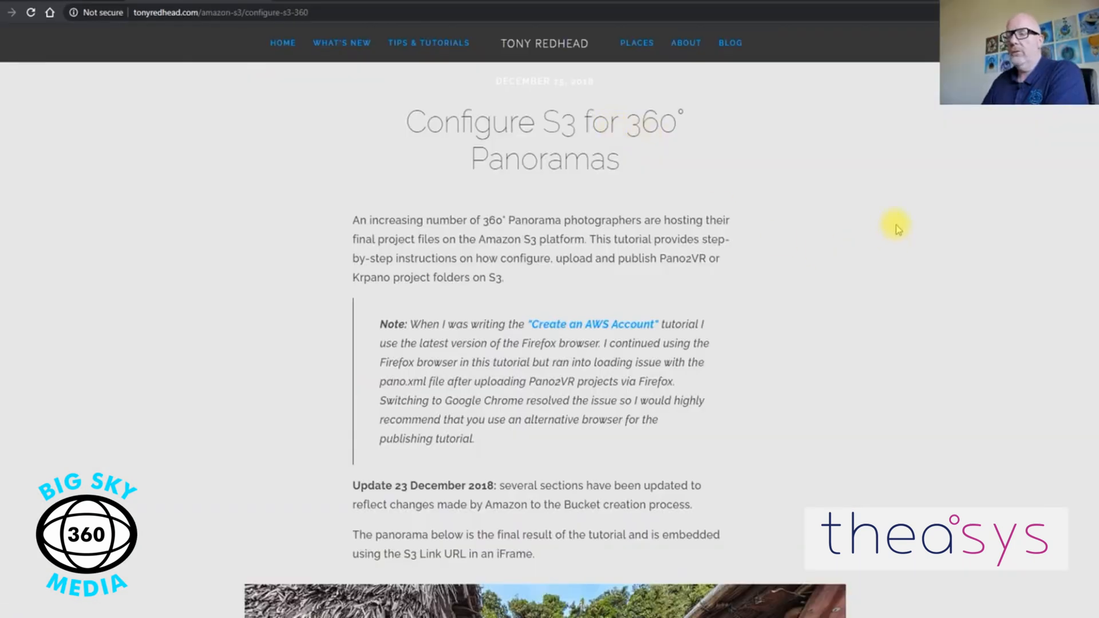
Scroll through the tonyredhead.com S3 tutorial before heading to aws.amazon.com/s3
scroll(down, 3)
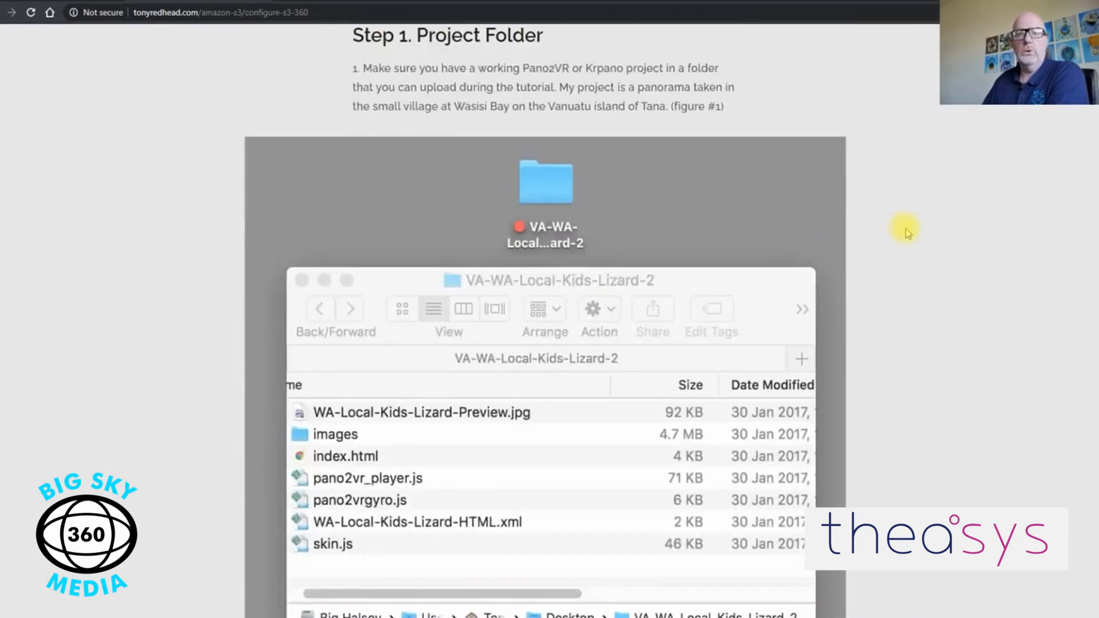
scroll(down, 3)
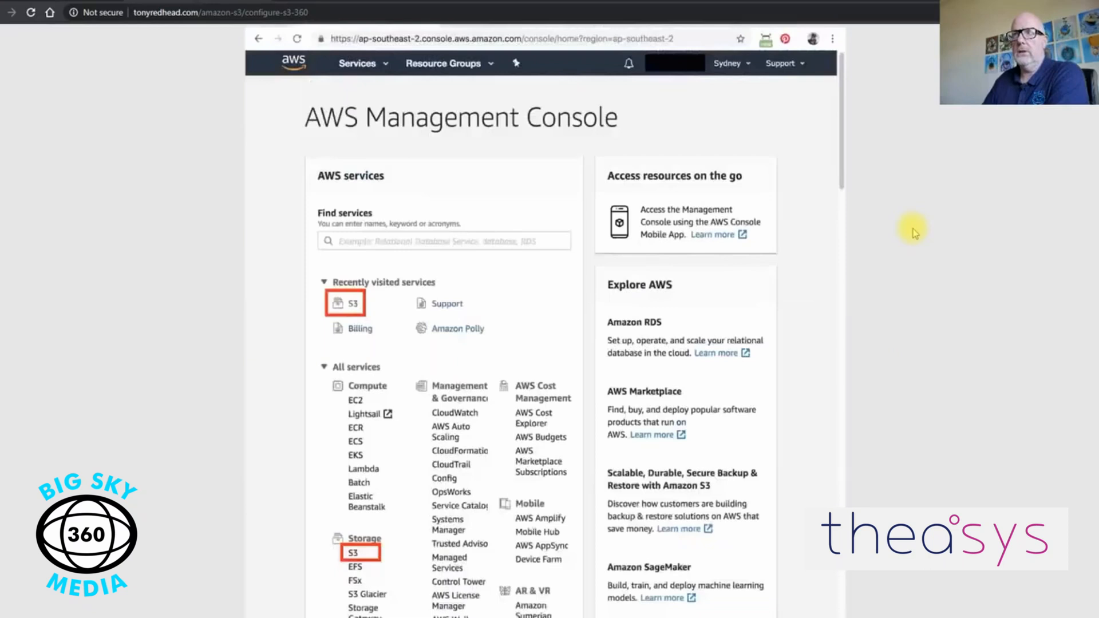
scroll(down, 3)
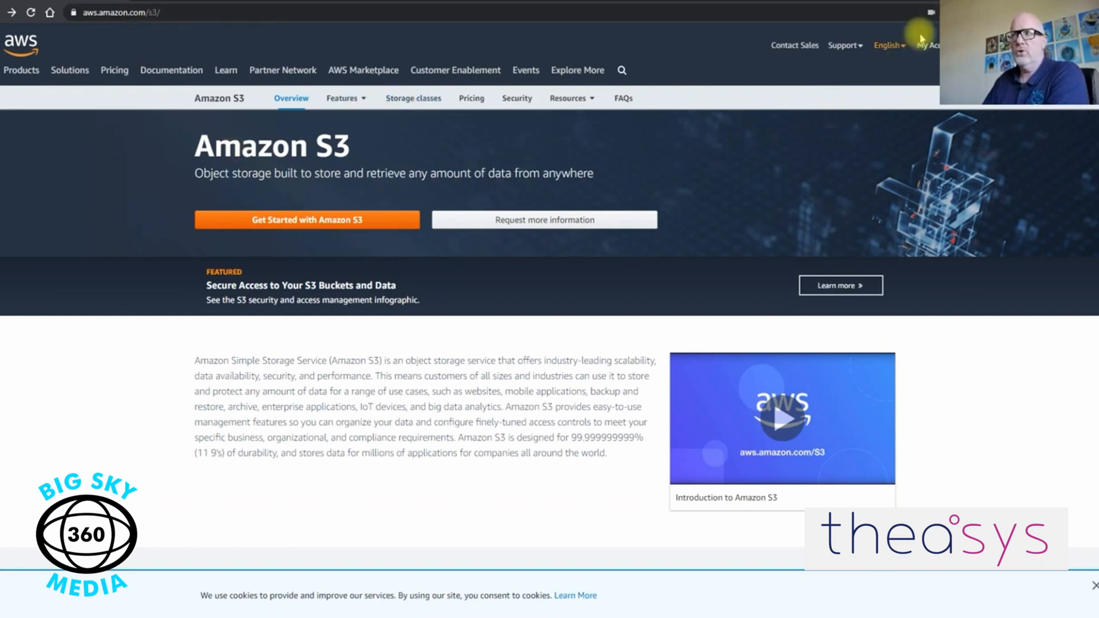
mouse_move(926, 46)
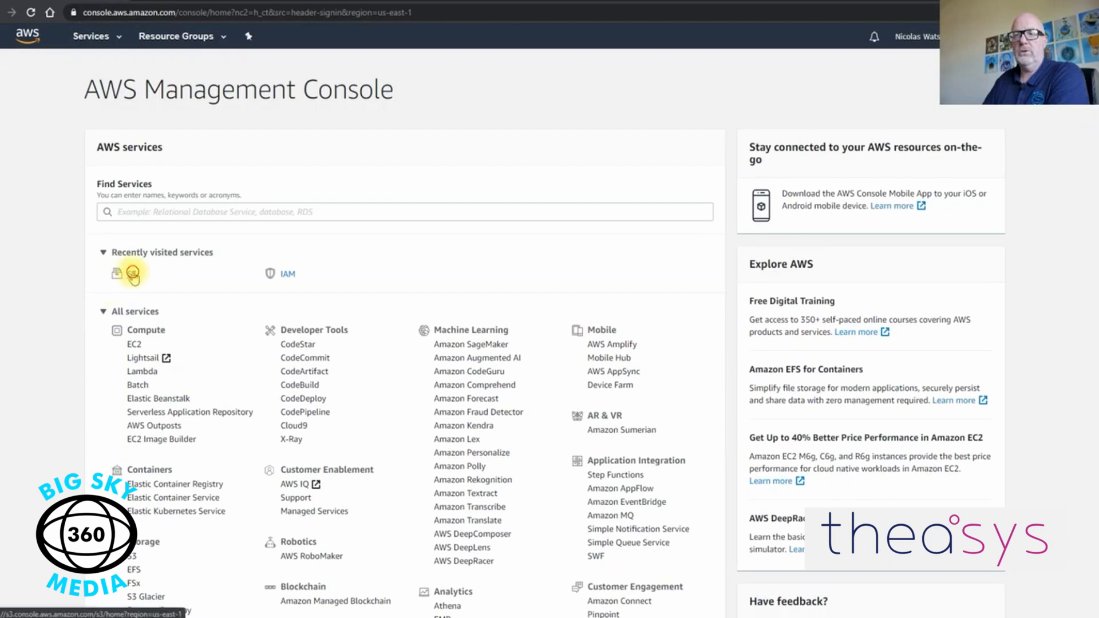
Open the S3 service from the AWS console's recently visited services
click(127, 274)
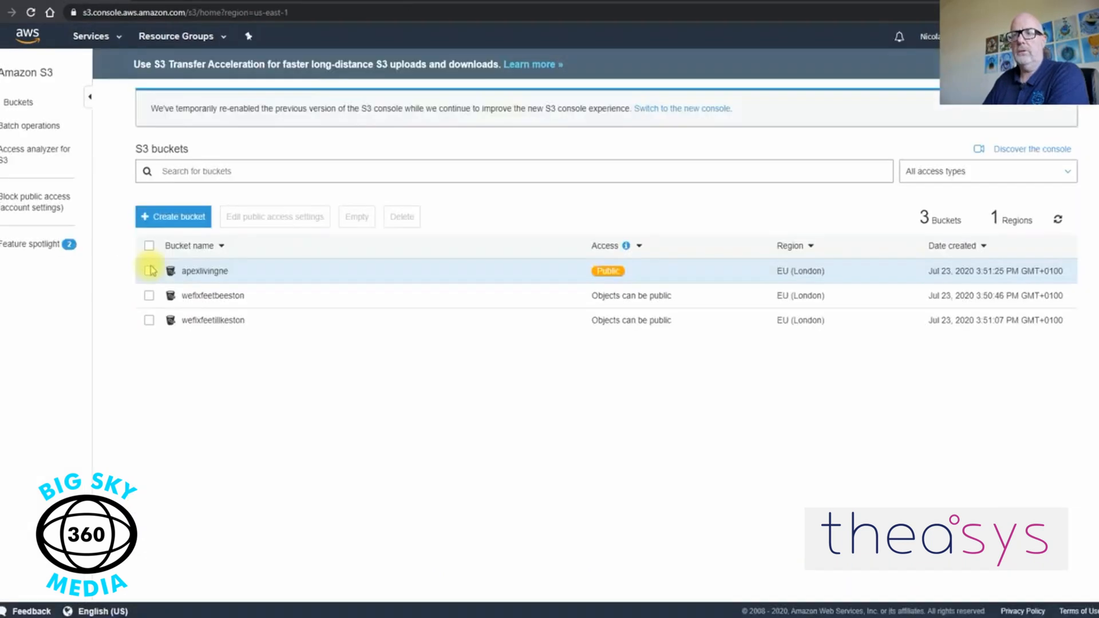
Create a bucket named sixpierpoint with Block all public access turned off
click(173, 217)
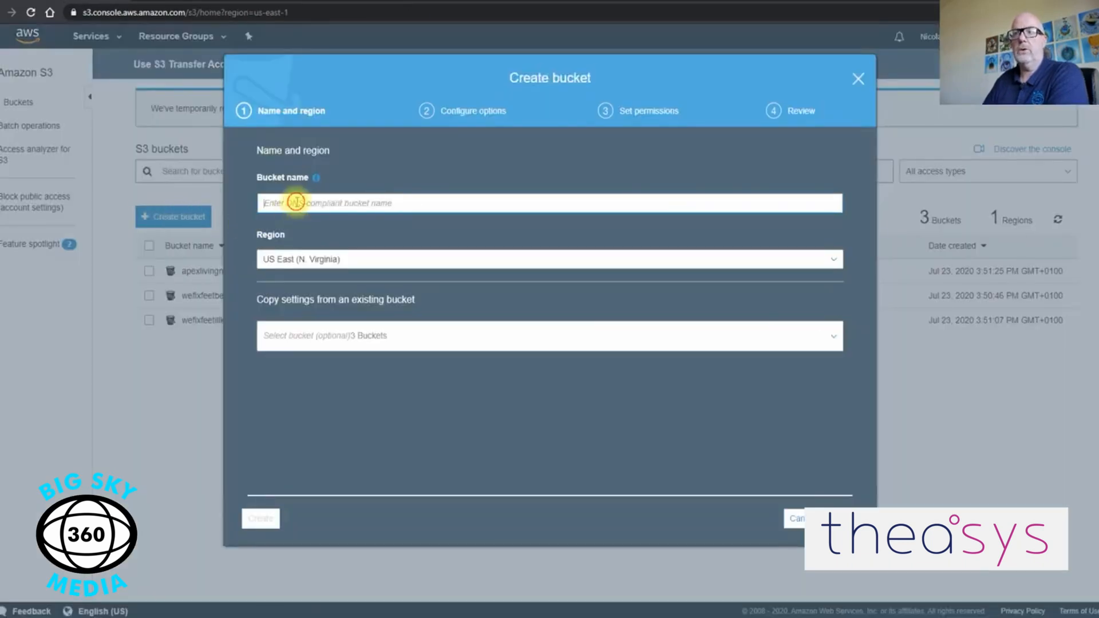
text(sixpierpoint)
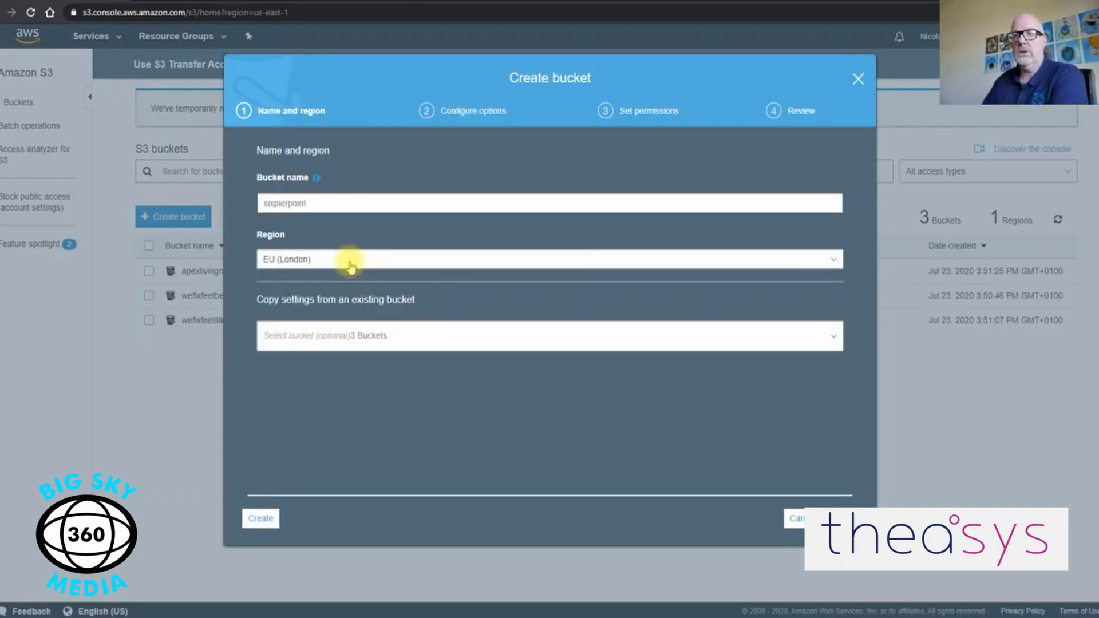
mouse_move(284, 268)
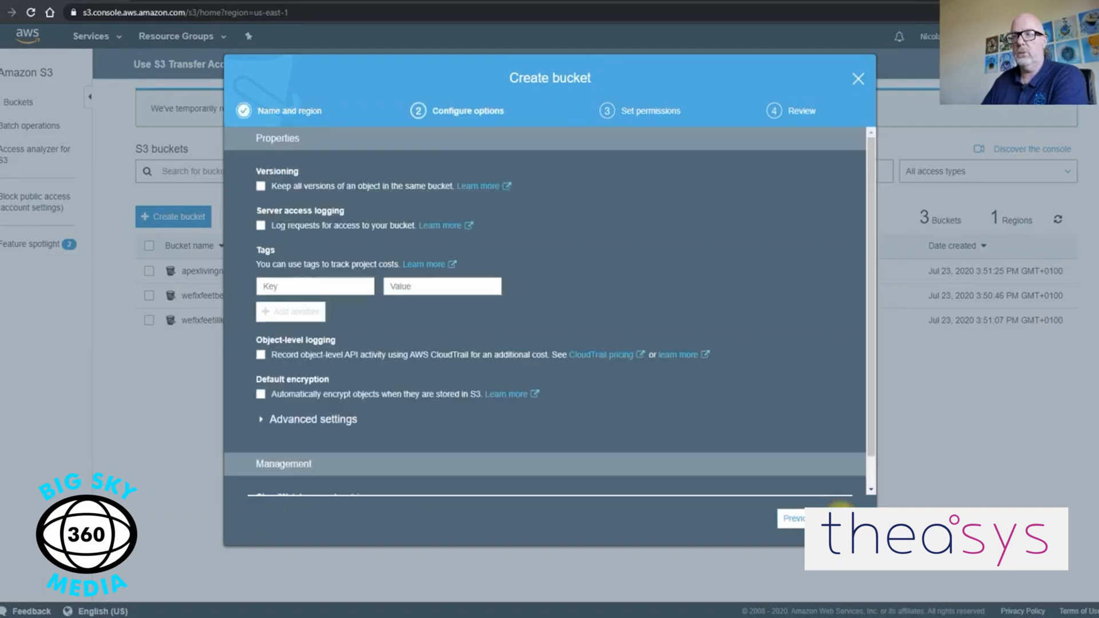
mouse_move(905, 185)
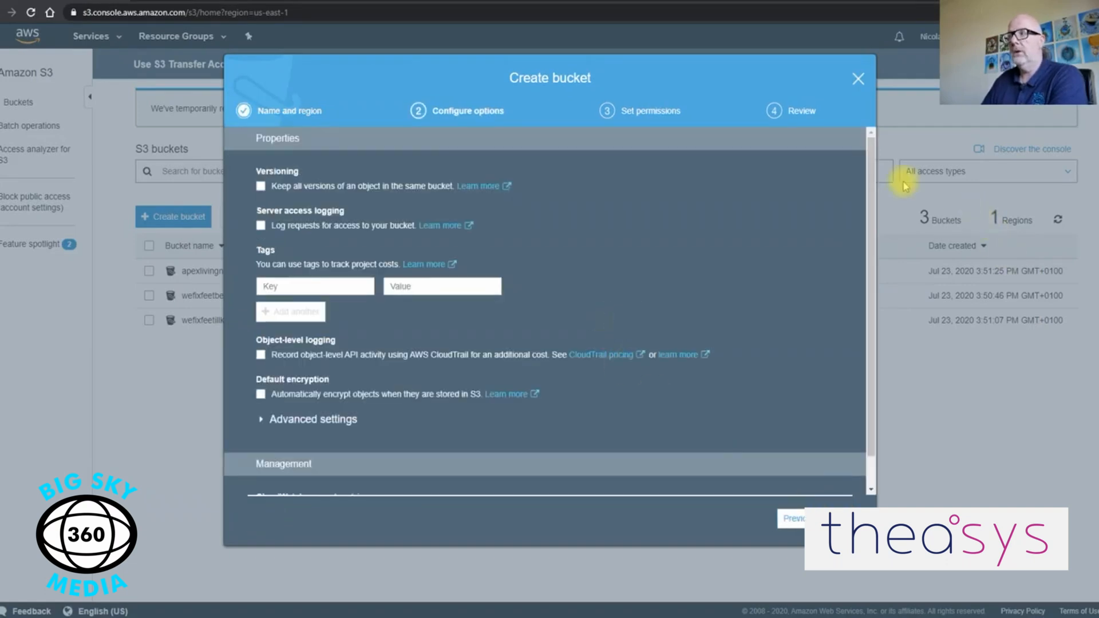
scroll(down, 3)
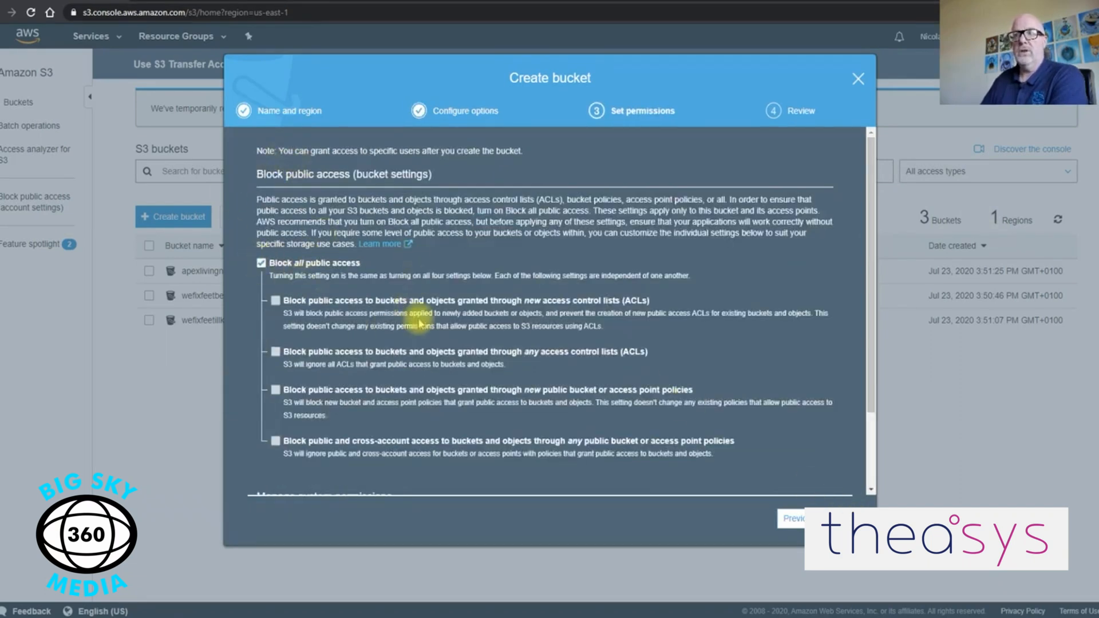
click(261, 264)
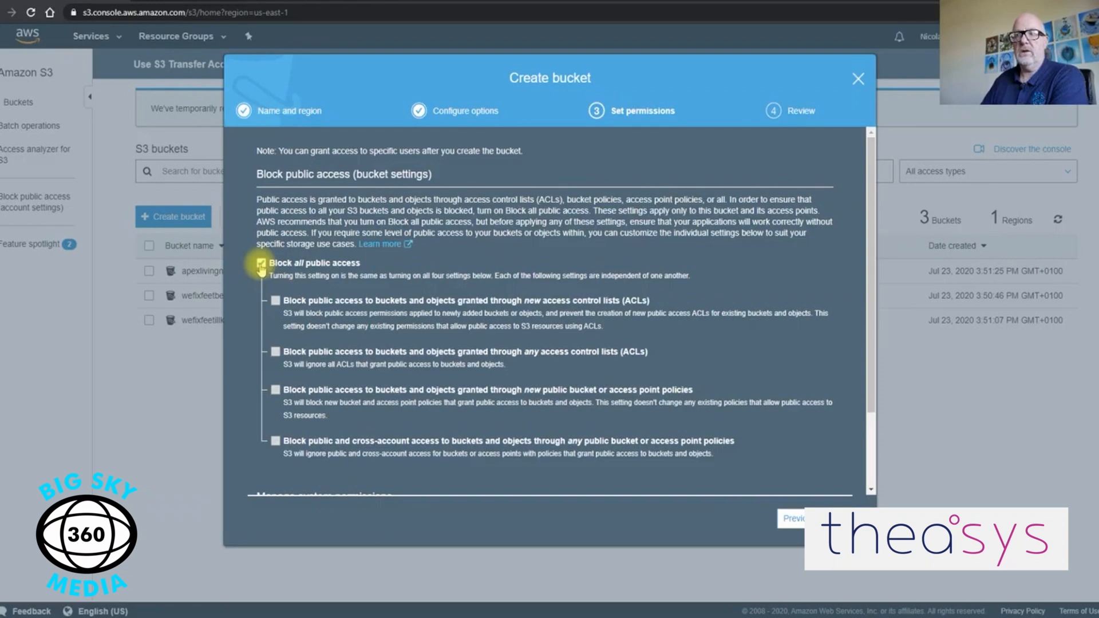
click(261, 263)
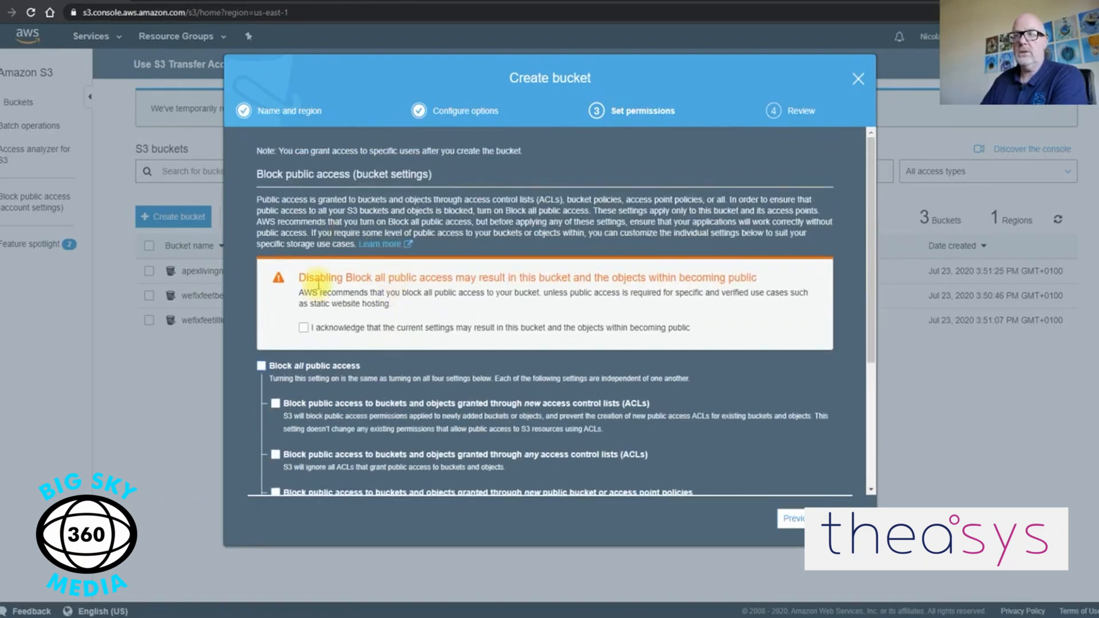
scroll(down, 3)
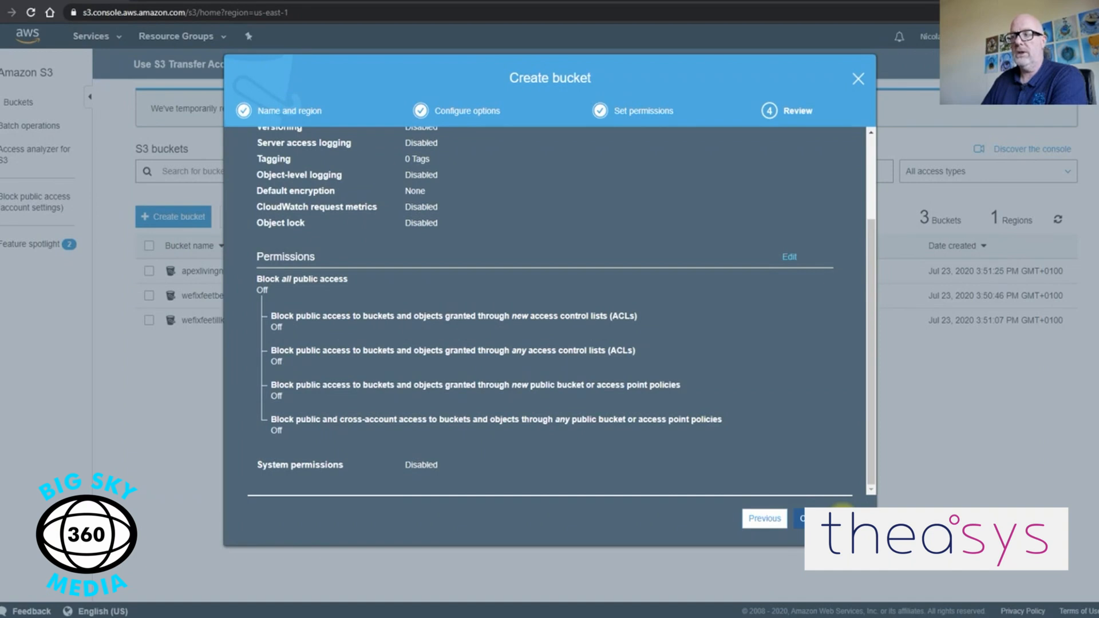
click(805, 519)
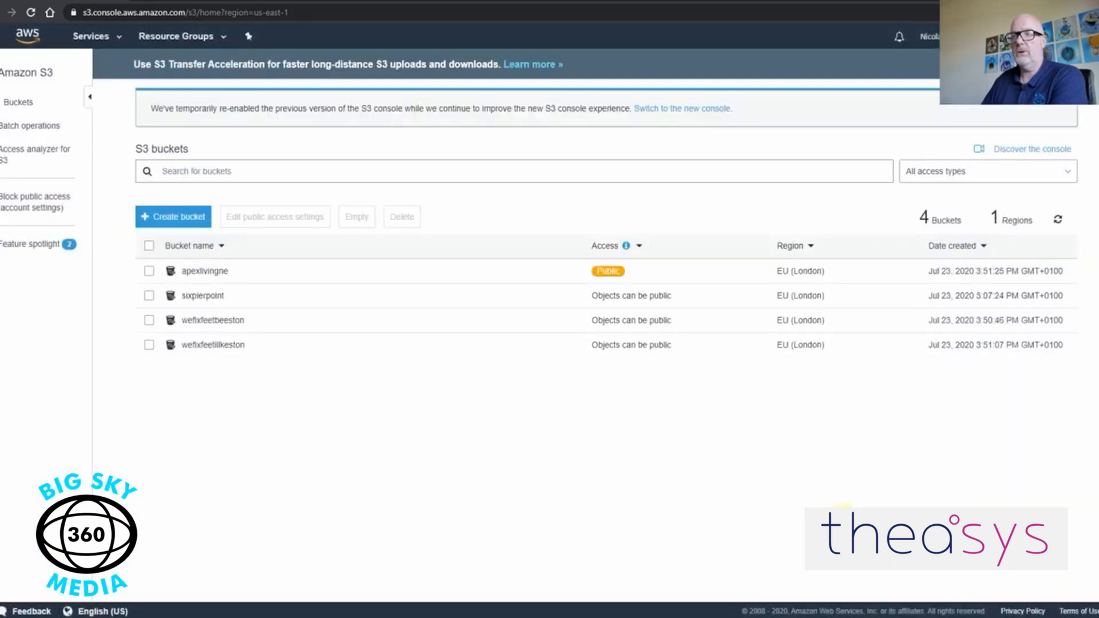
Enable static website hosting on sixpierpoint with index.html as index document, then view Permissions
click(202, 295)
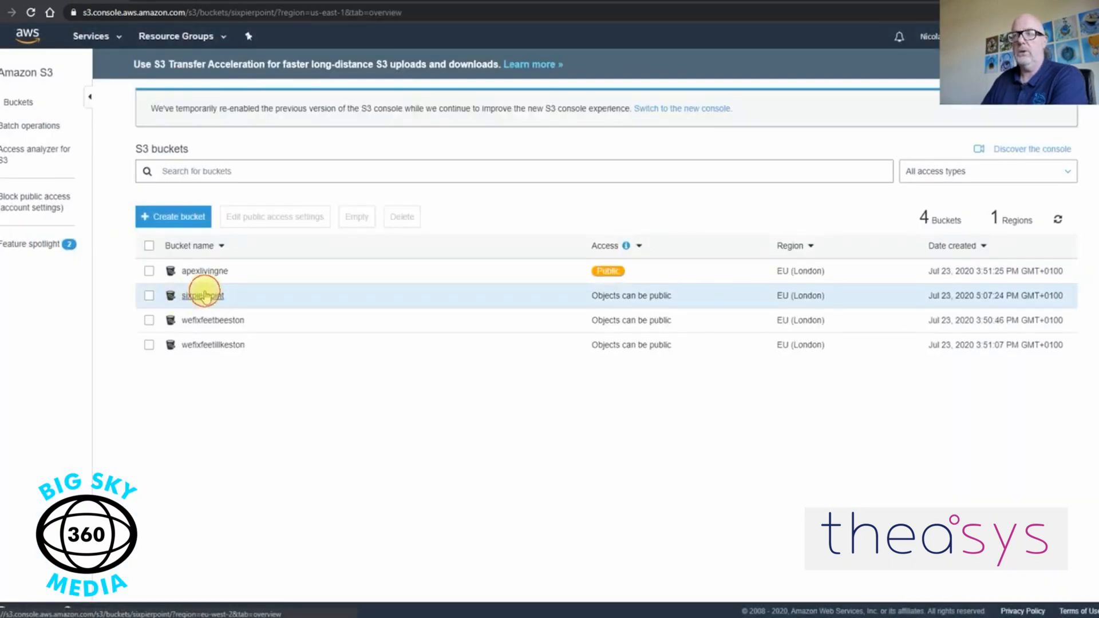
click(201, 296)
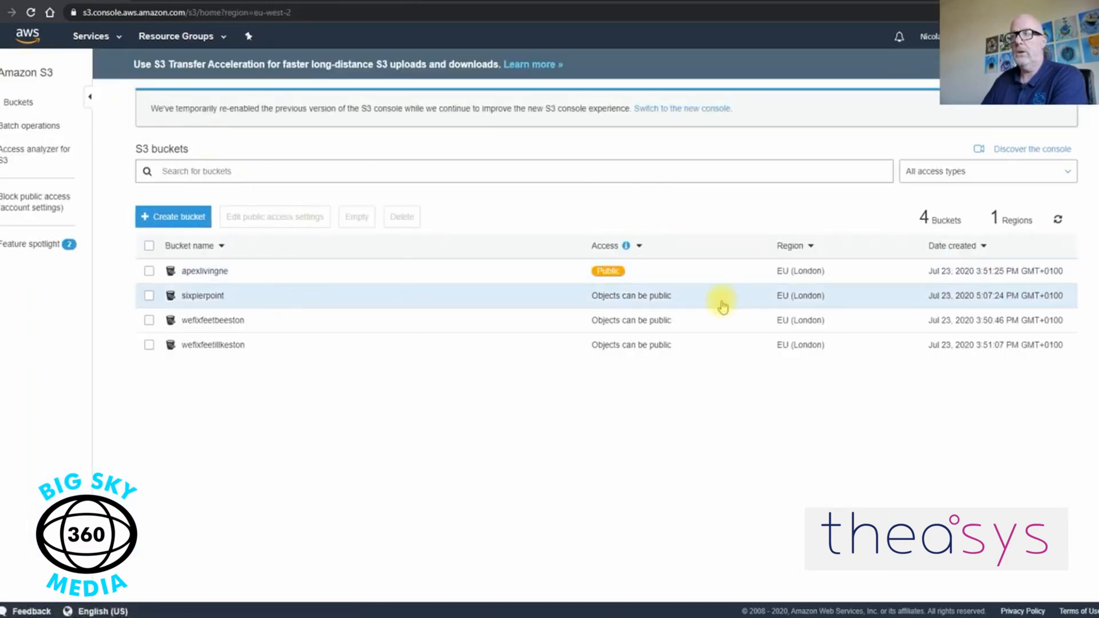
click(149, 295)
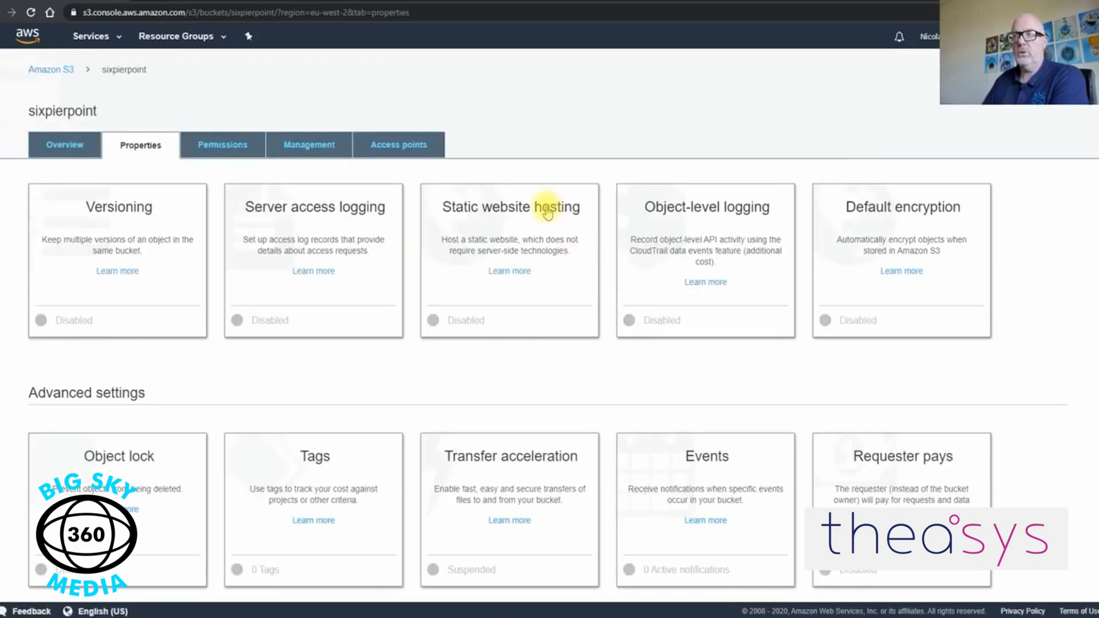
click(510, 207)
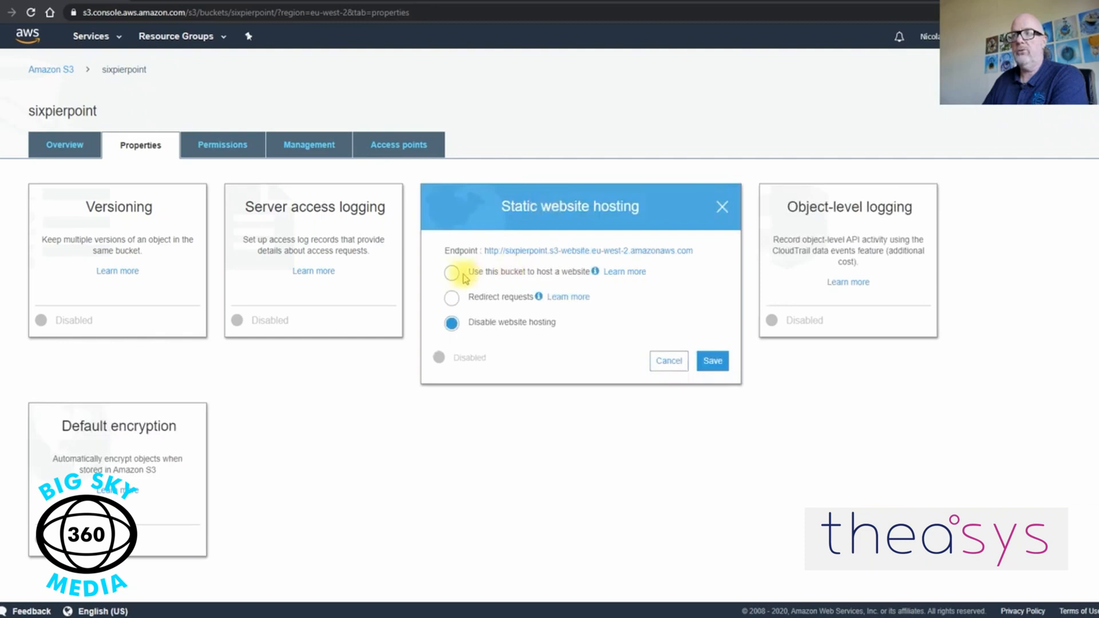
click(451, 272)
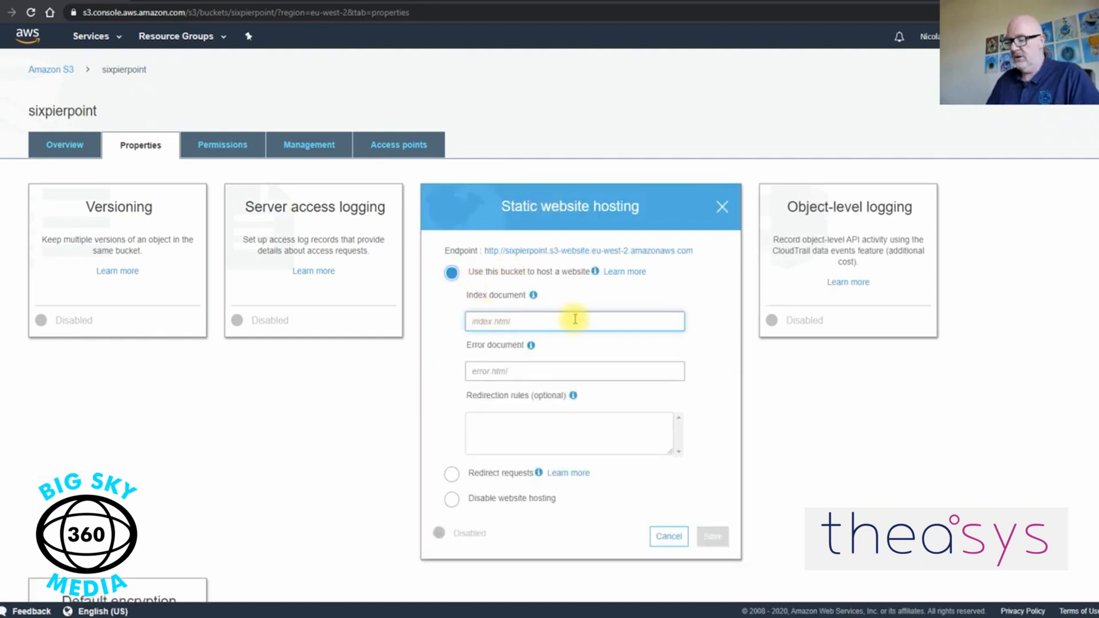
text(index)
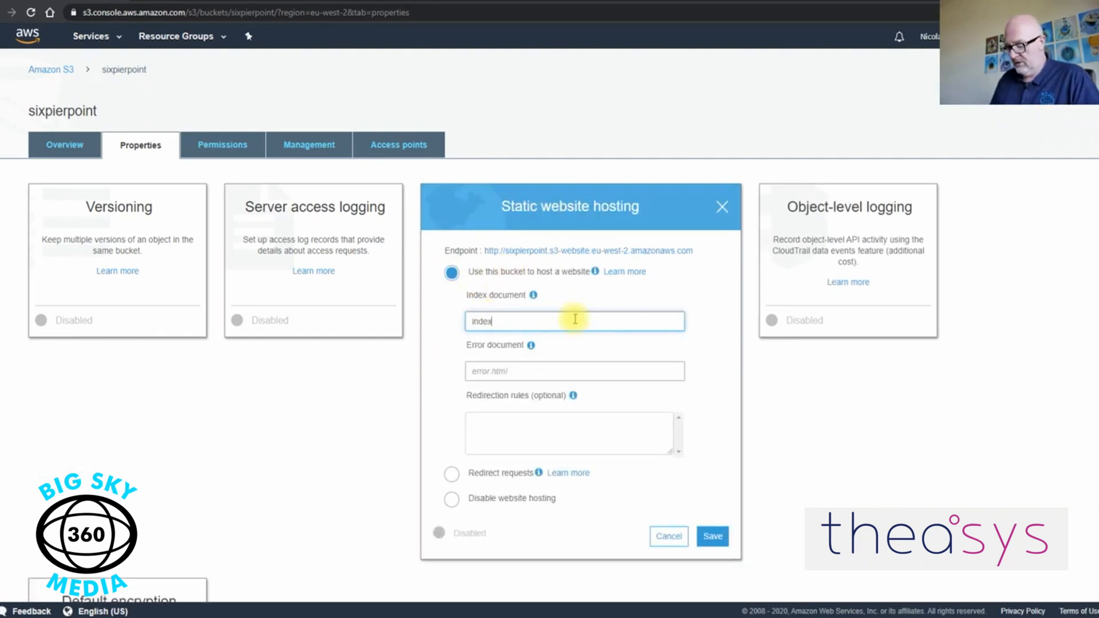
text(.html)
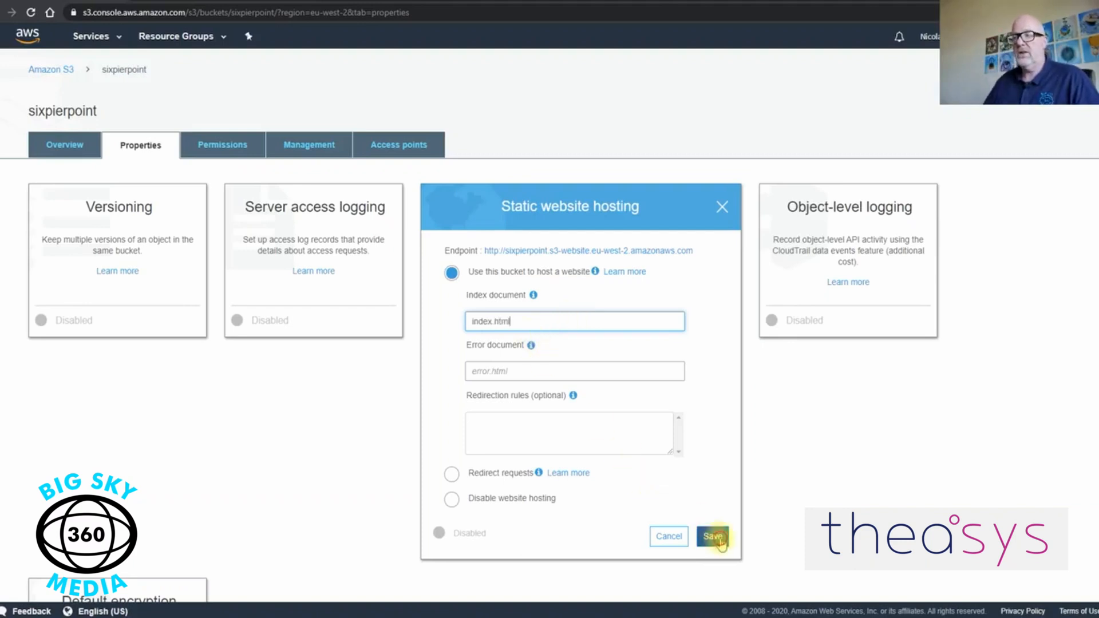
click(712, 536)
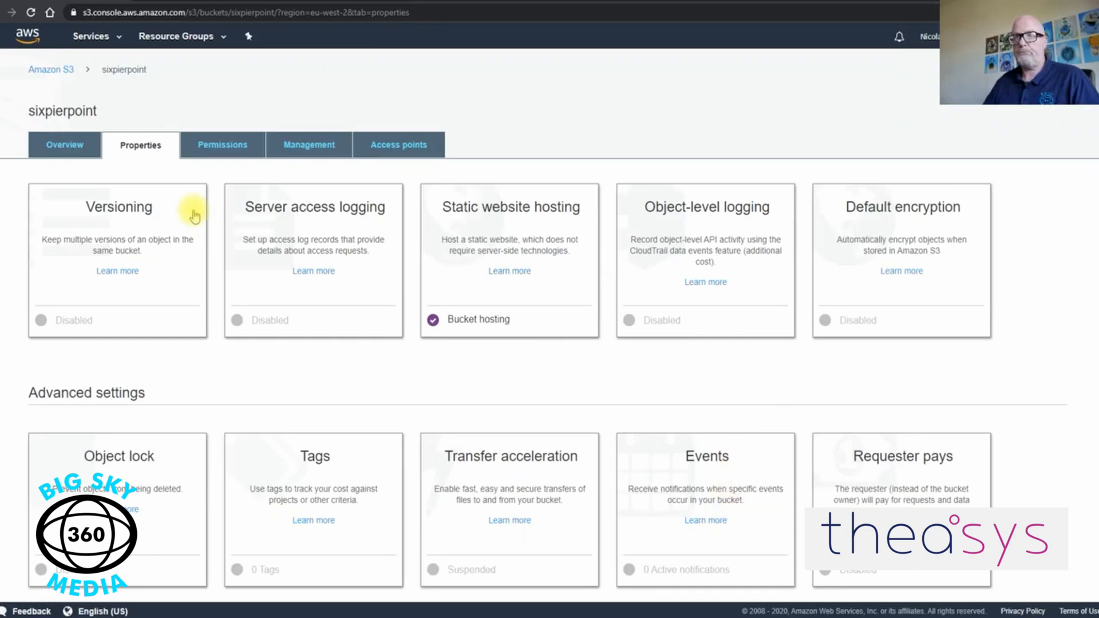
click(220, 145)
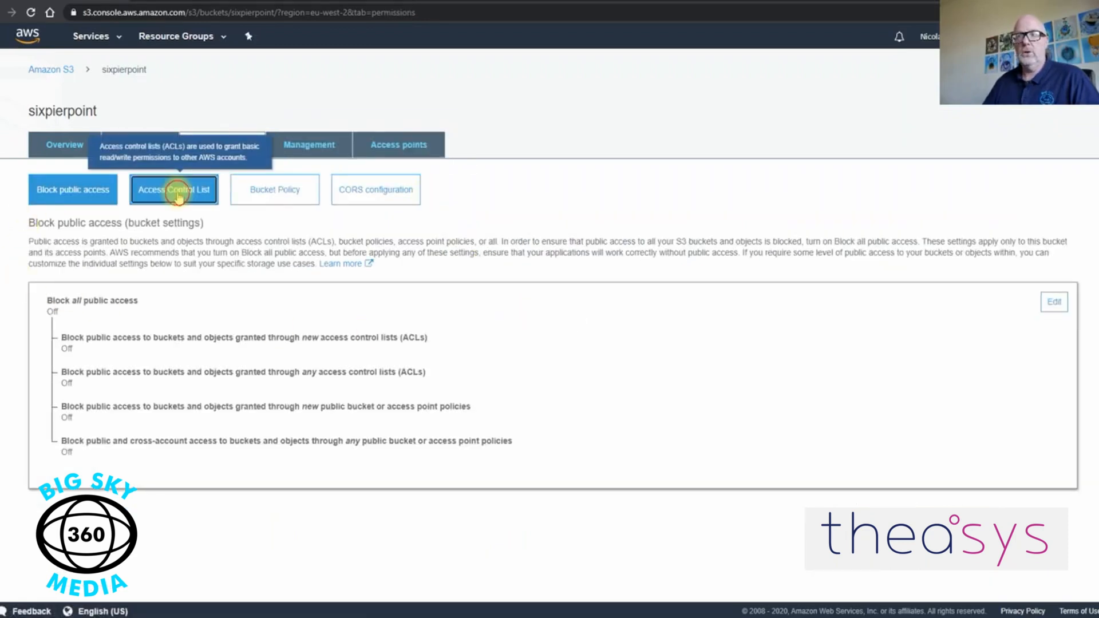
Copy the public-read bucket policy JSON from the tutorial page
click(173, 189)
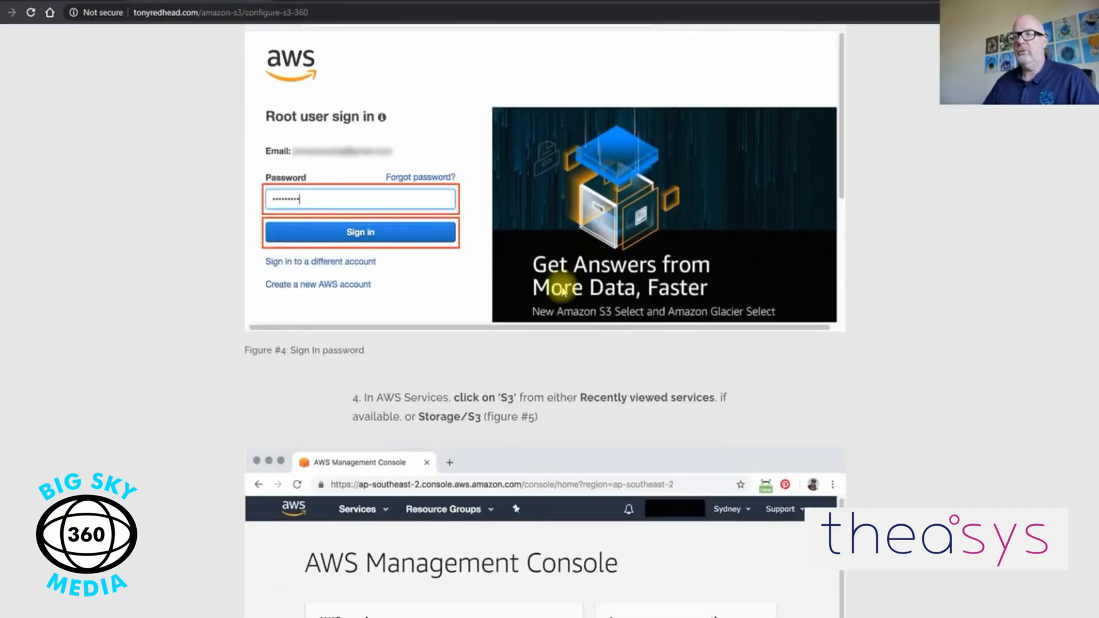
scroll(down, 3)
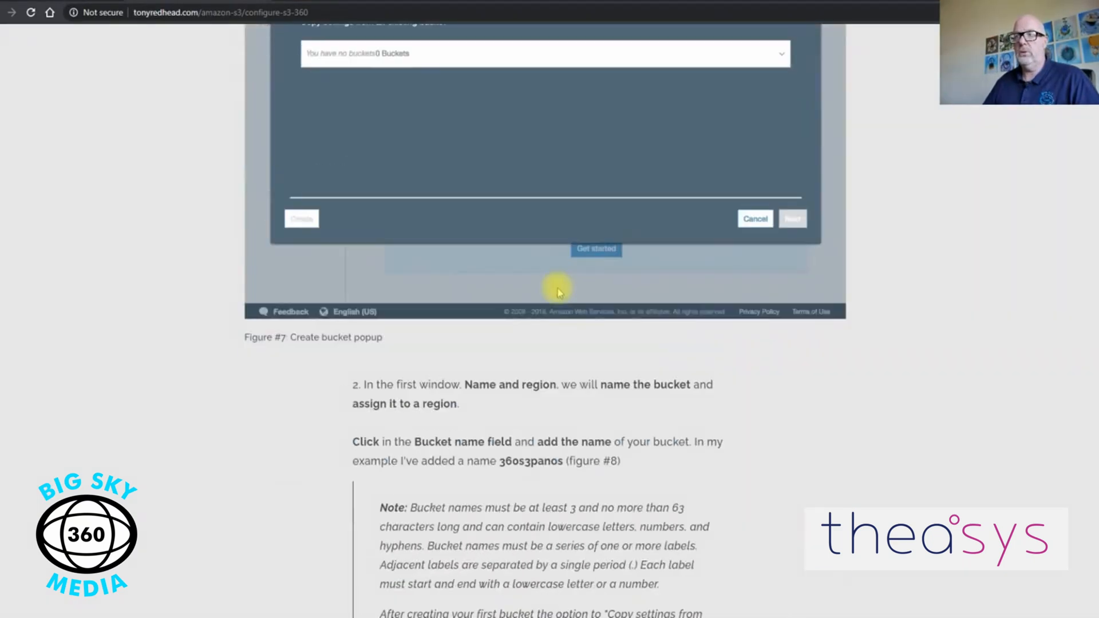
scroll(down, 3)
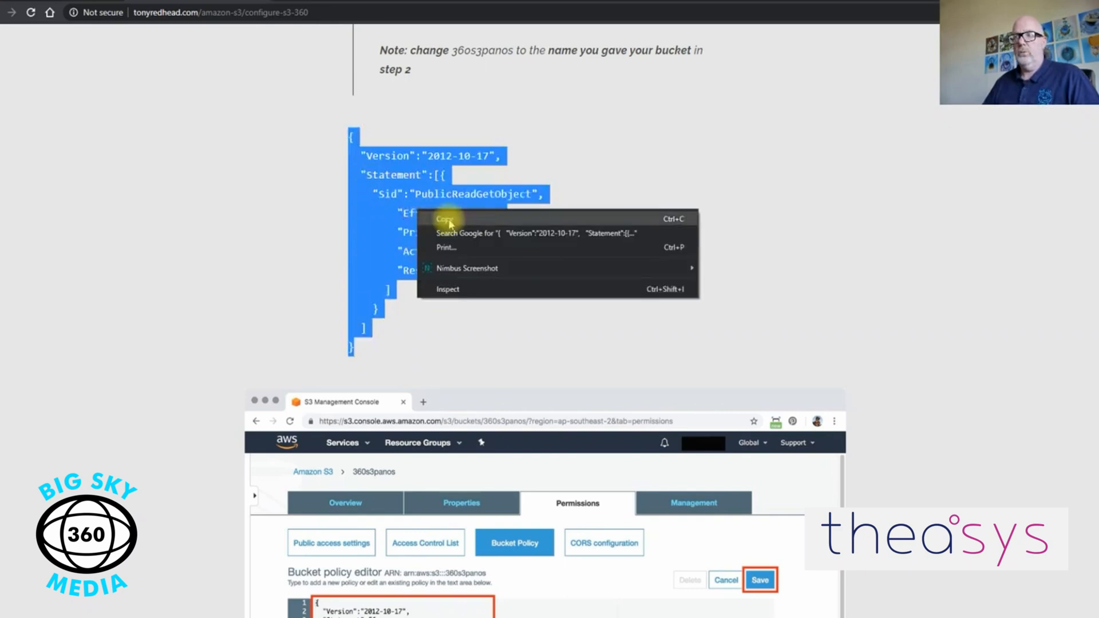
click(443, 218)
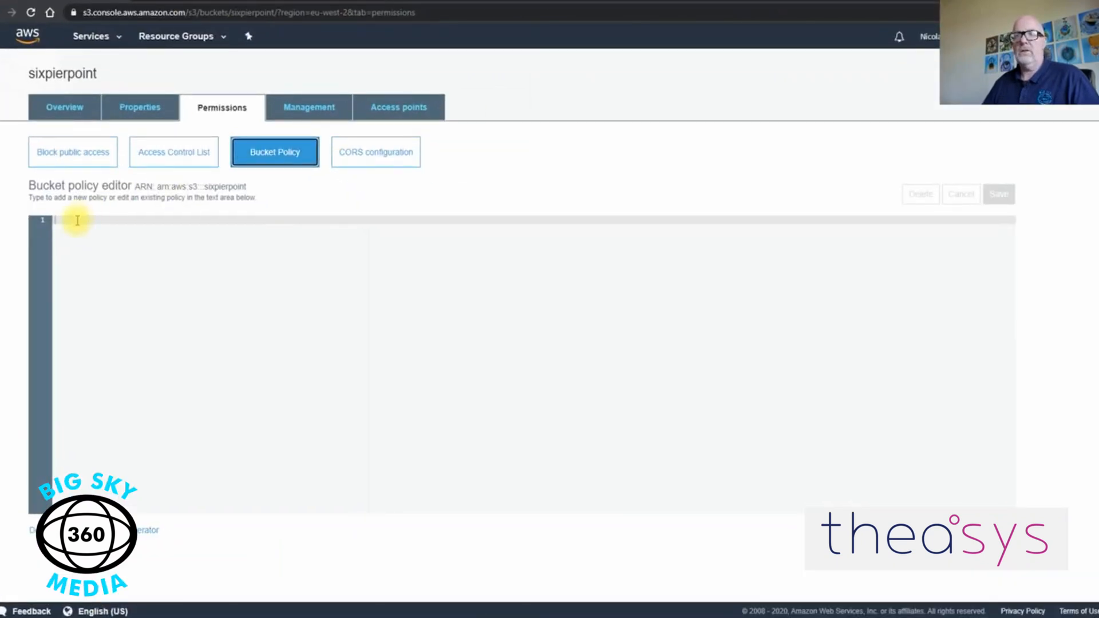
Paste the policy as plain text, target arn:aws:s3:::sixpierpoint/*, and save it
right_click(77, 221)
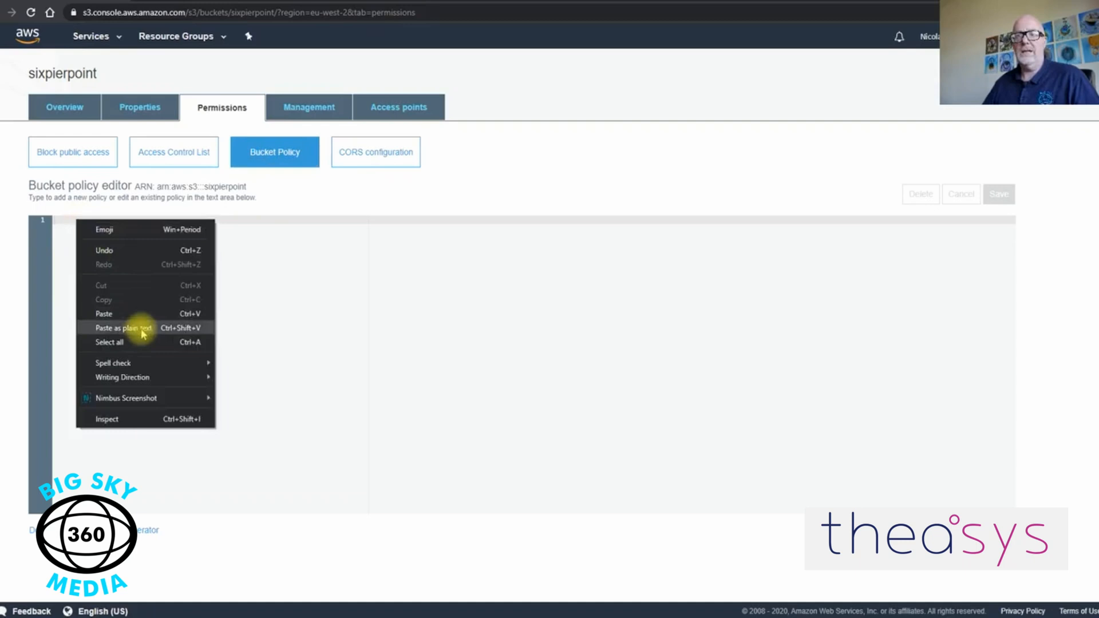
click(122, 327)
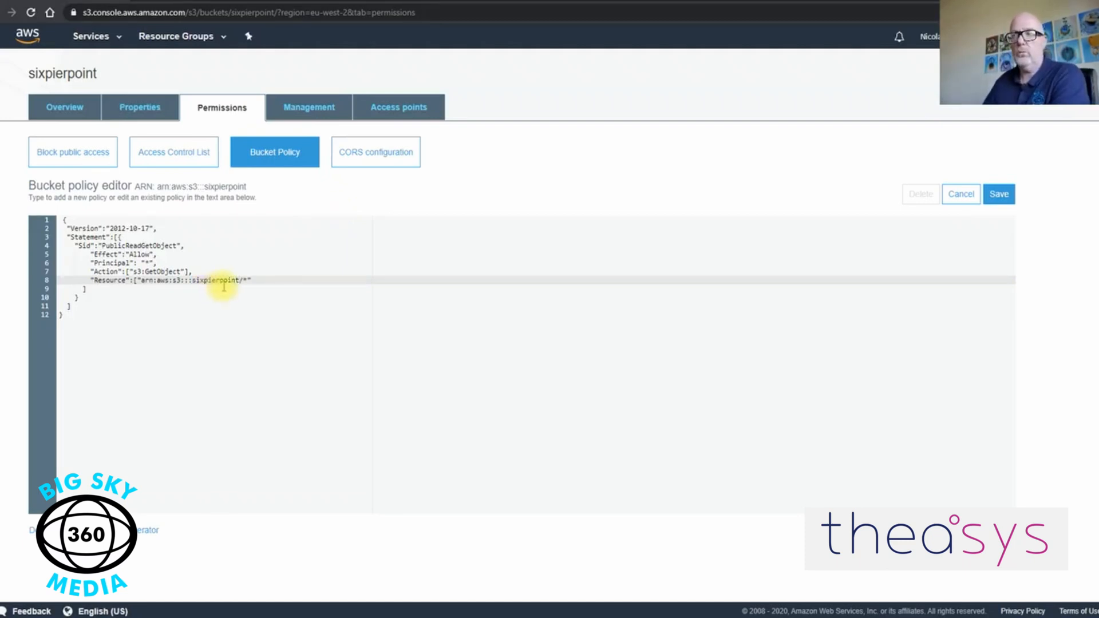
click(998, 194)
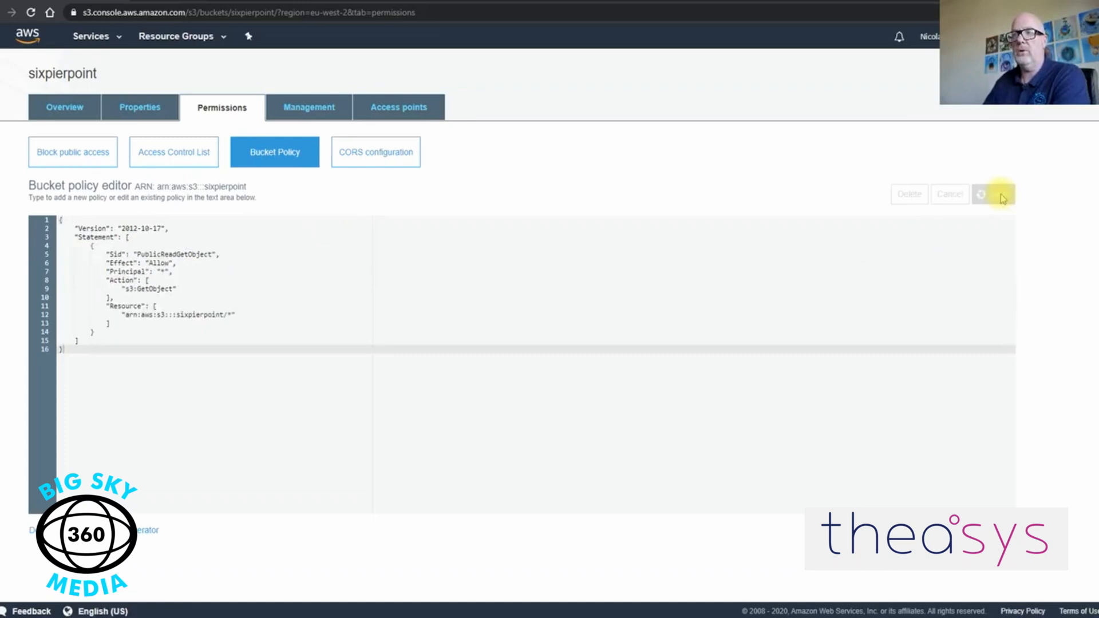
click(994, 195)
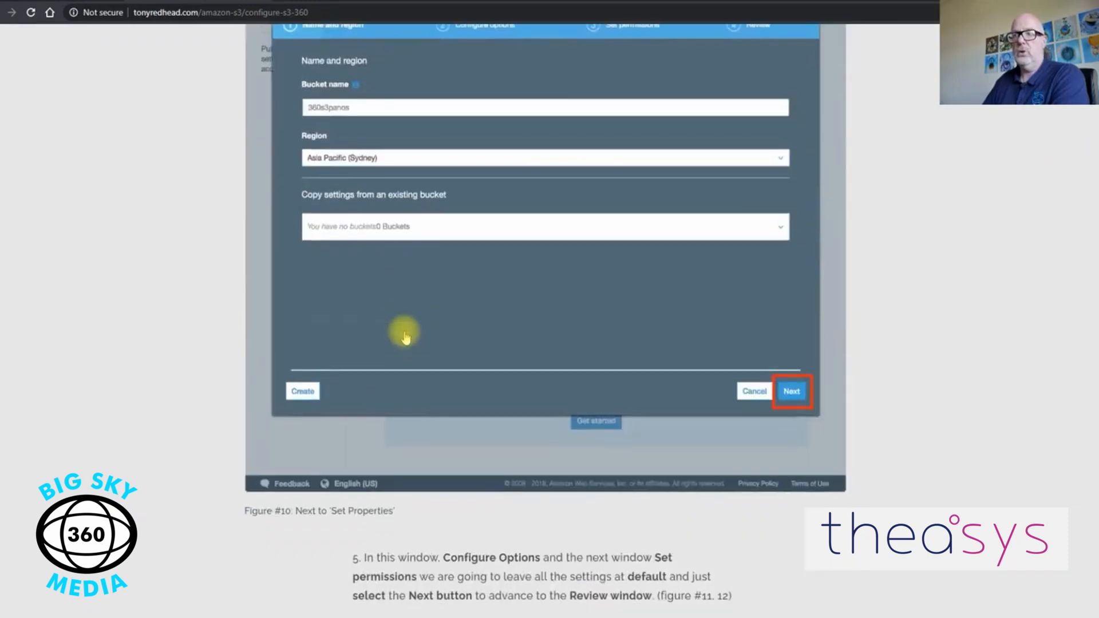
Scroll through the tutorial's remaining steps before returning to sixpierpoint's Permissions page
click(791, 392)
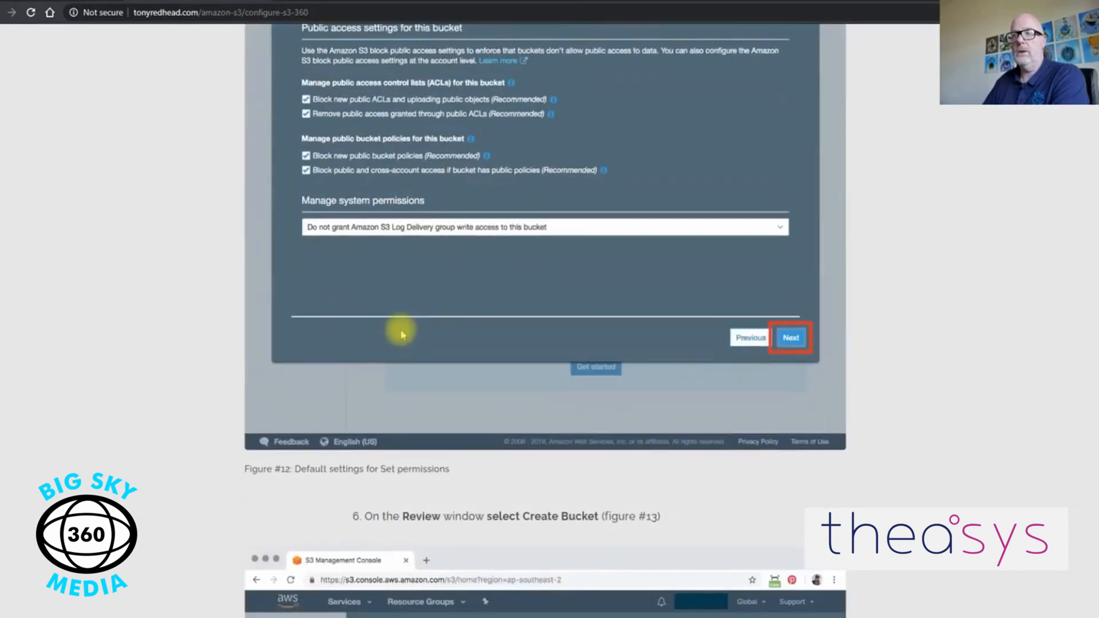
click(790, 337)
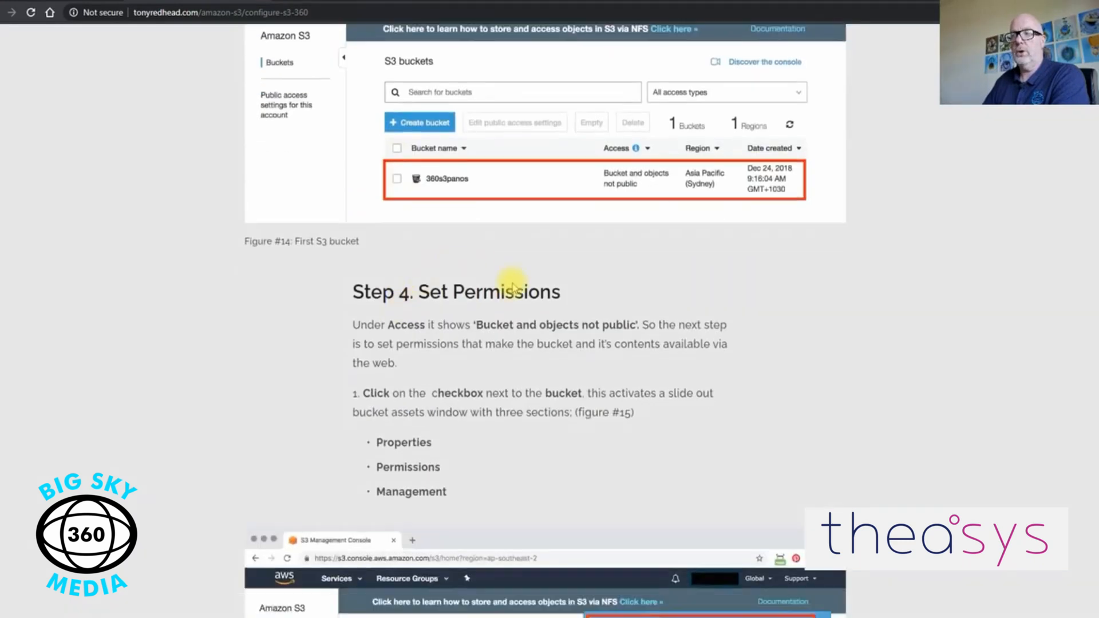
scroll(down, 3)
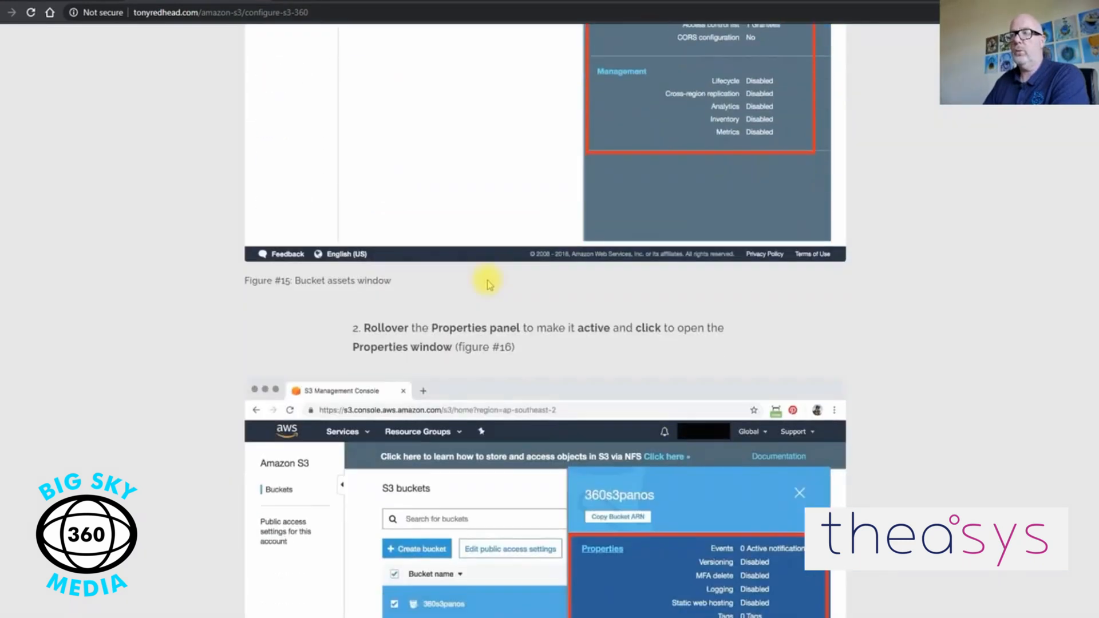
scroll(down, 3)
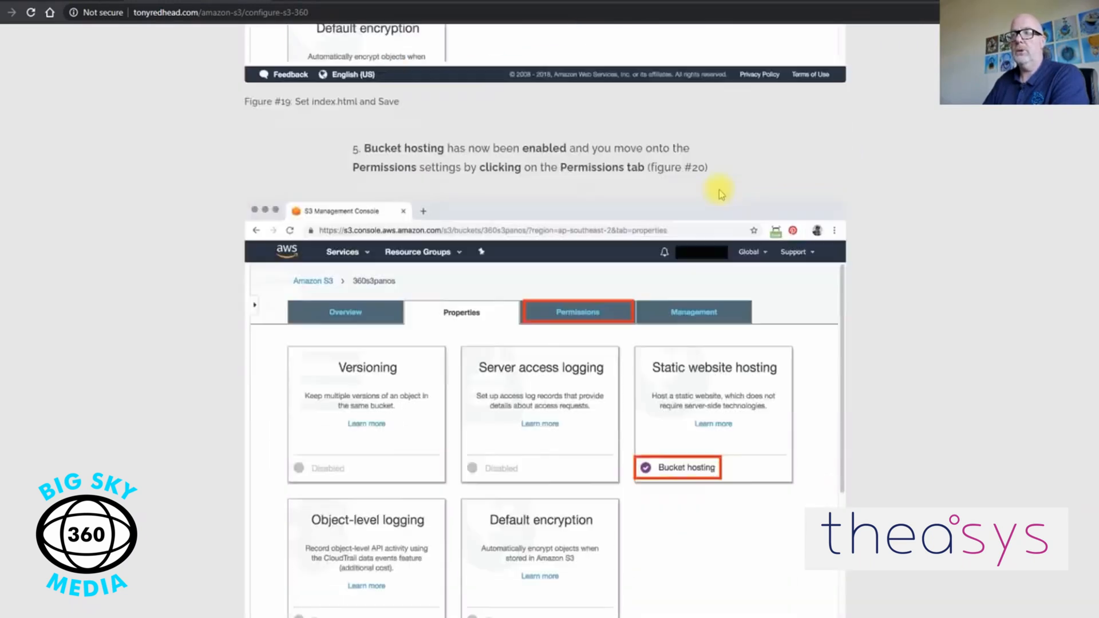
scroll(down, 3)
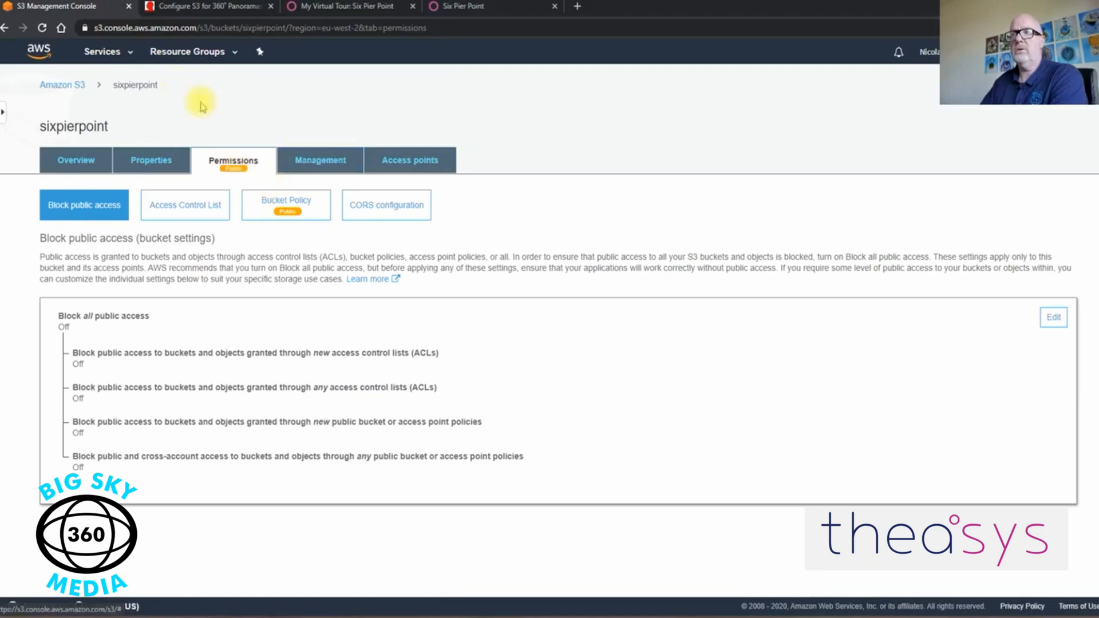
Return to the sixpierpoint bucket's Block public access settings in the S3 console
click(204, 7)
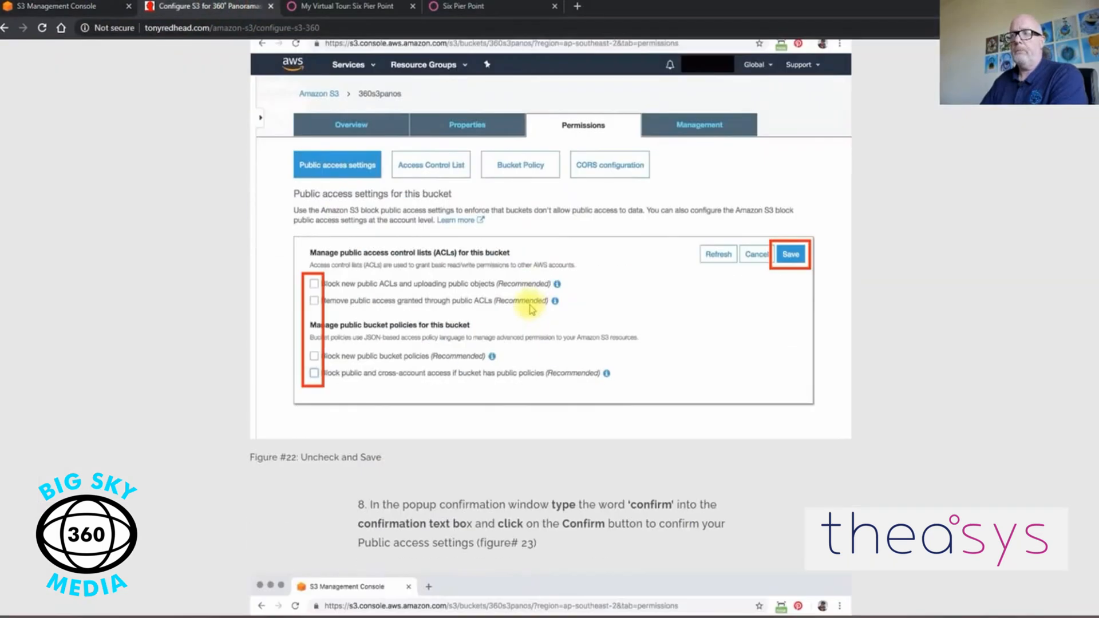
click(62, 7)
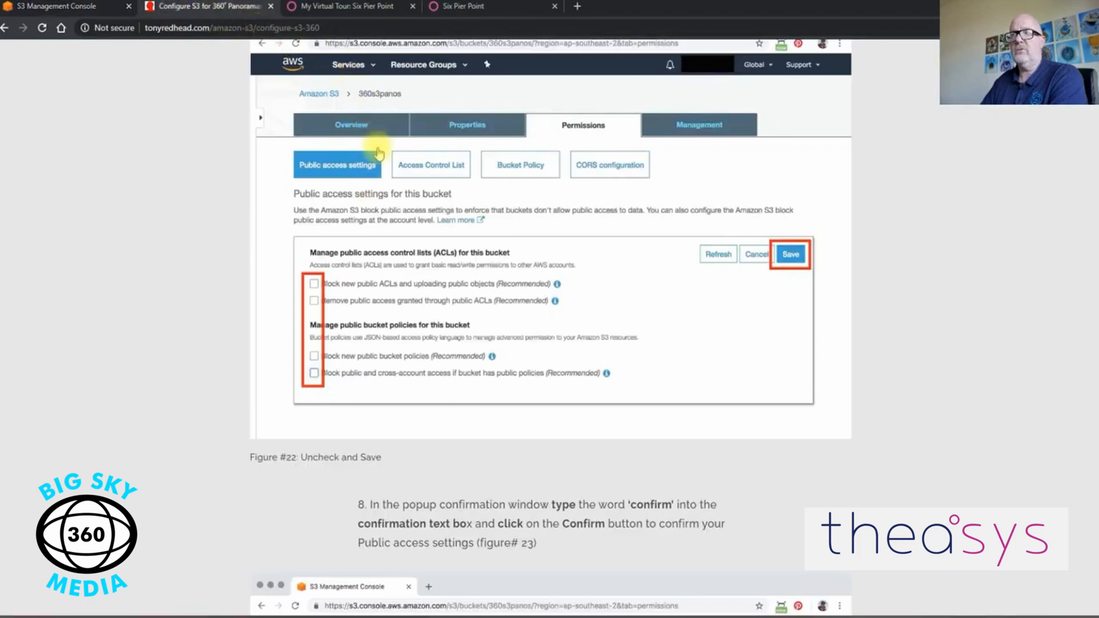
click(790, 254)
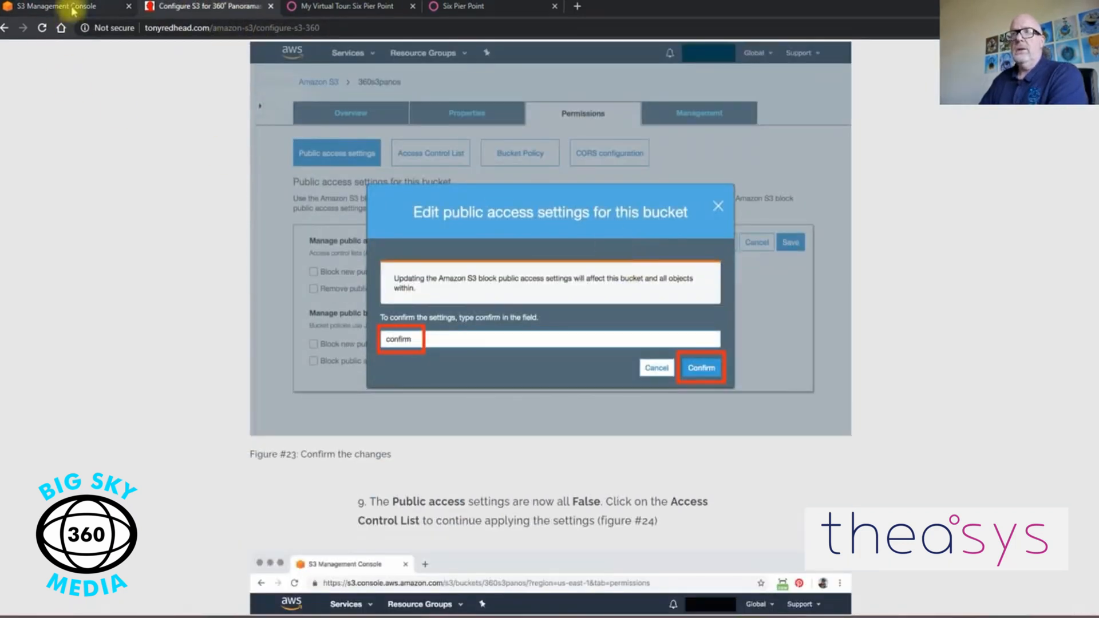
click(699, 368)
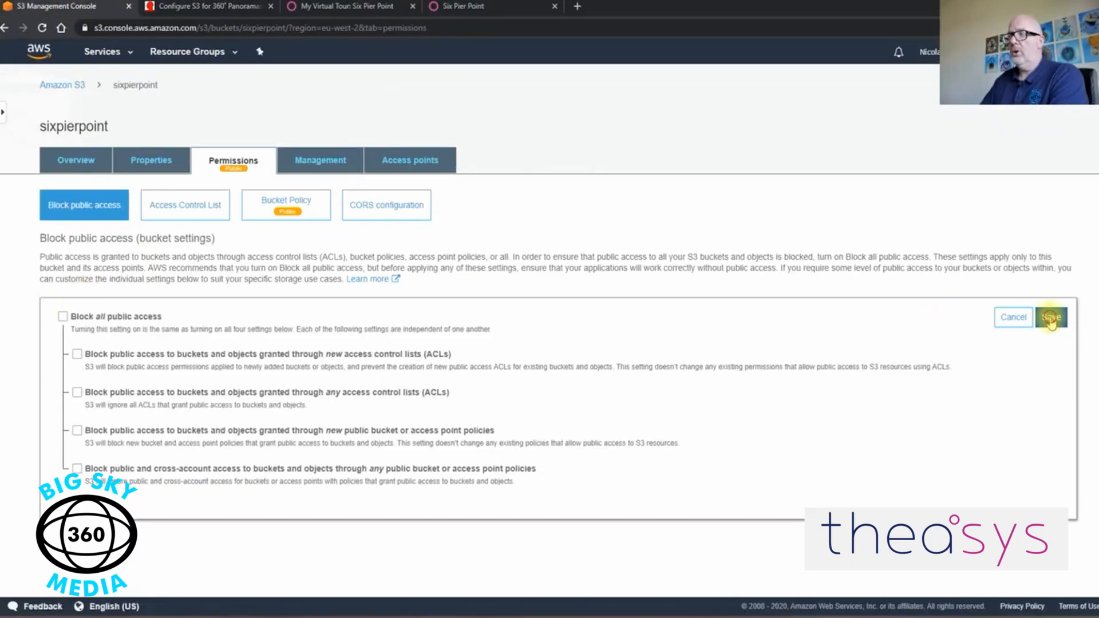
Save the unblocked public-access settings, confirming with 'confirm', and go to the access control list
click(1051, 317)
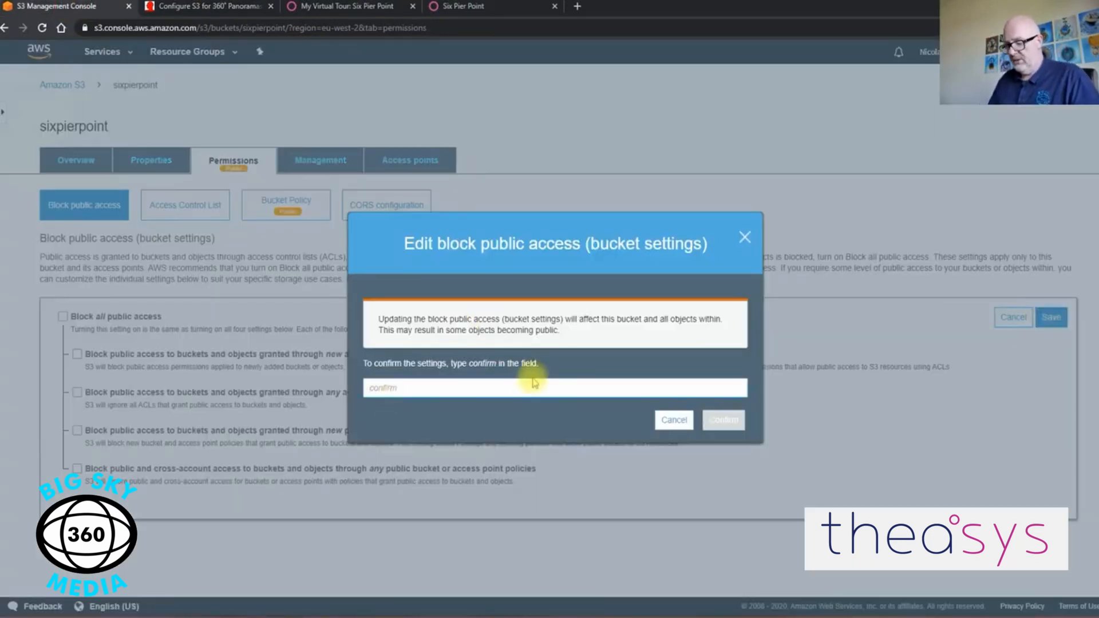
text(confirm)
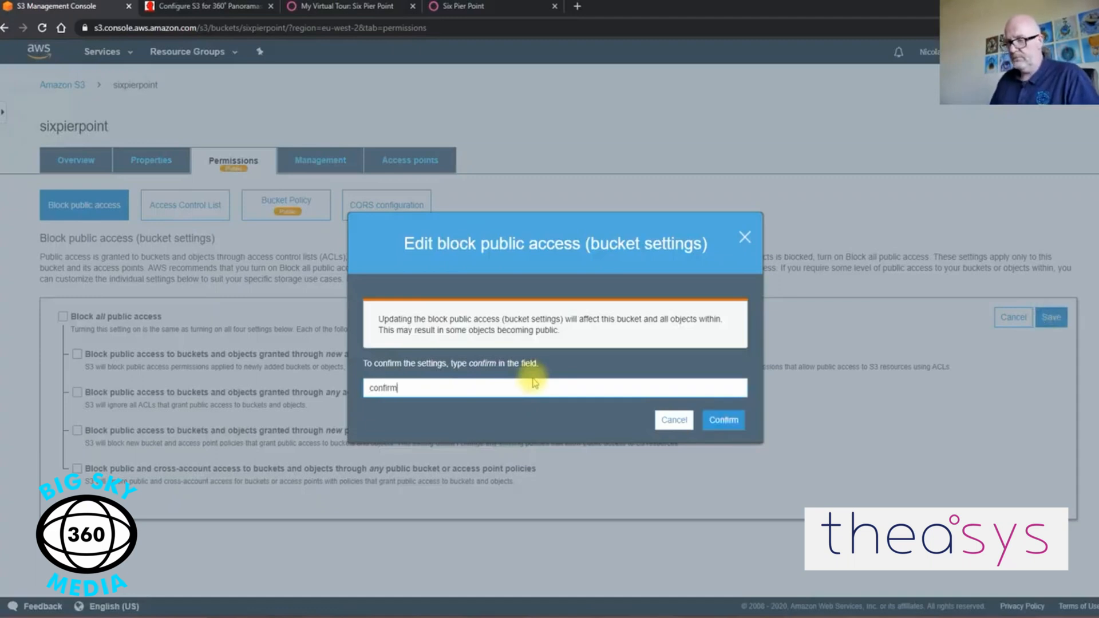
click(673, 420)
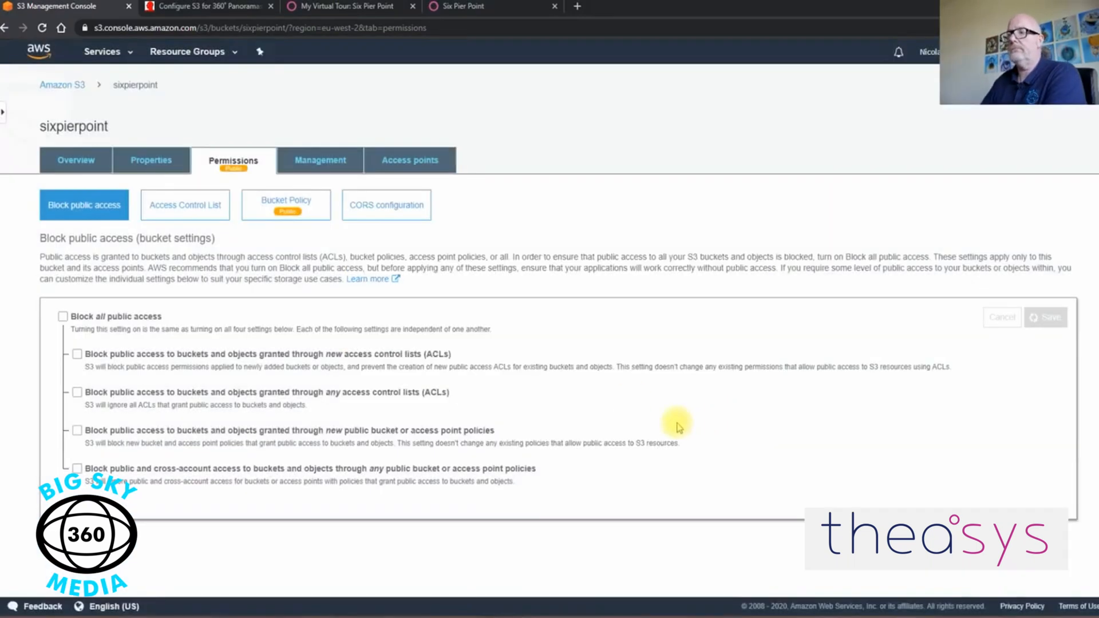
click(204, 6)
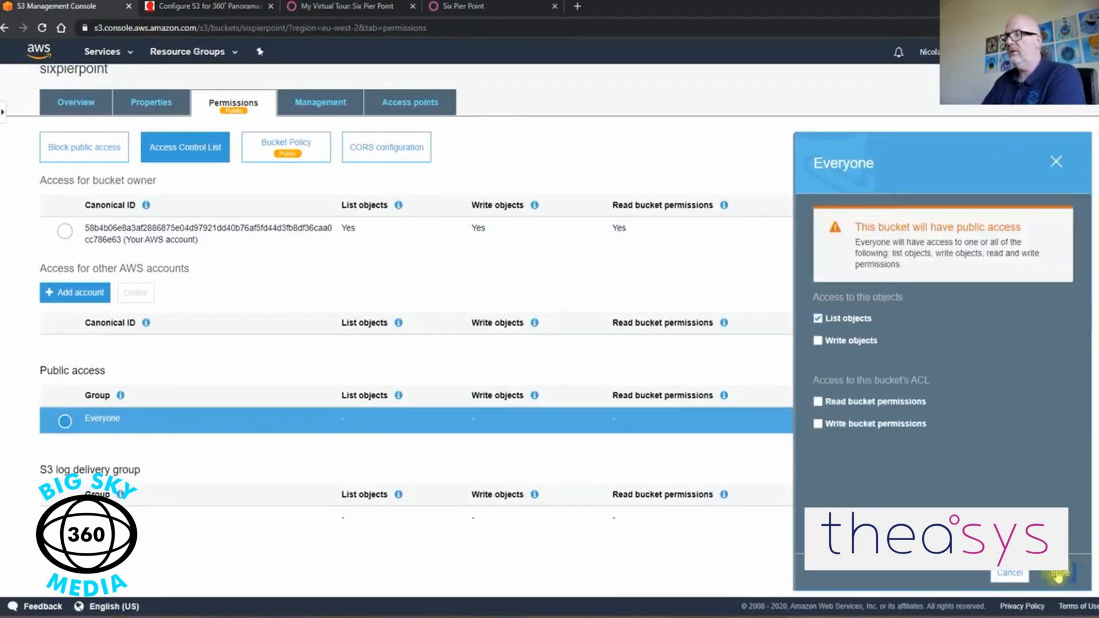
Save List objects access for Everyone and review the tutorial's bucket policy step
click(1058, 573)
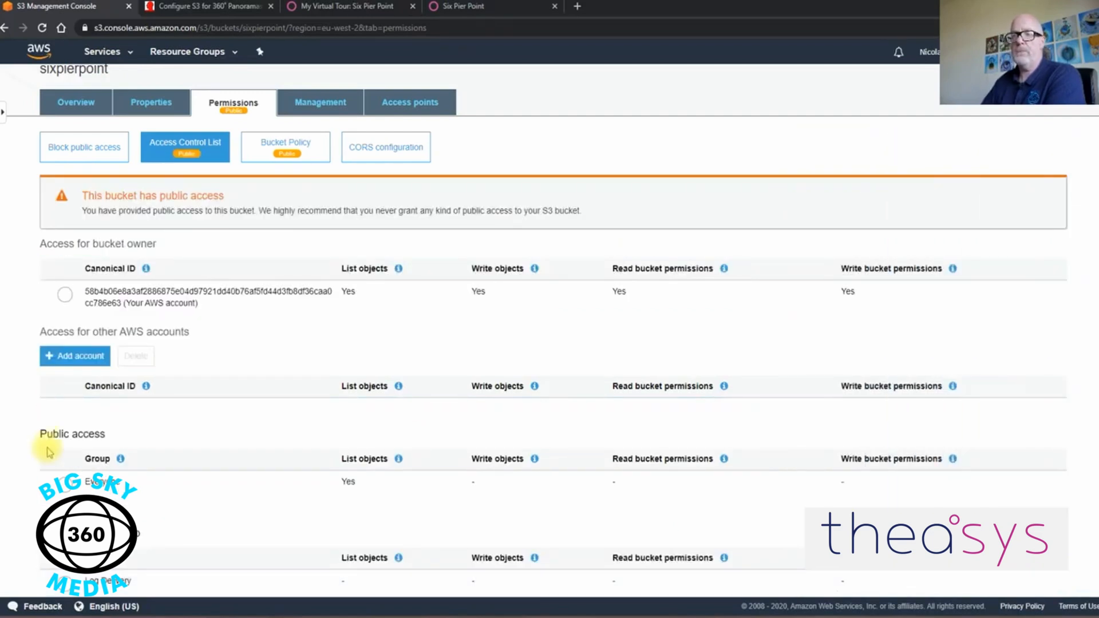
click(204, 7)
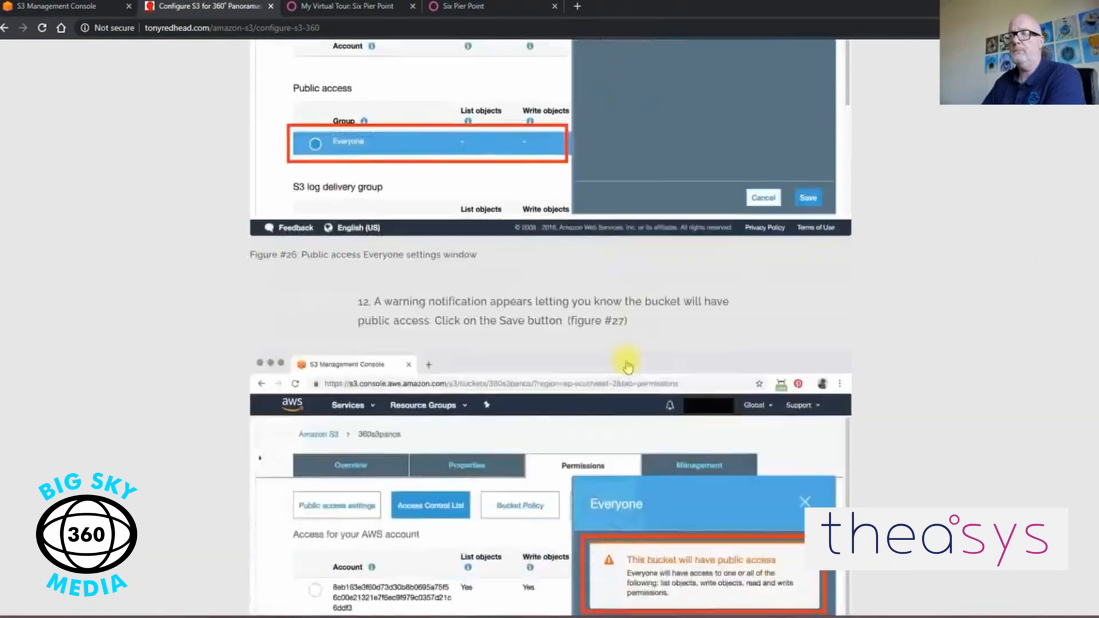
scroll(down, 3)
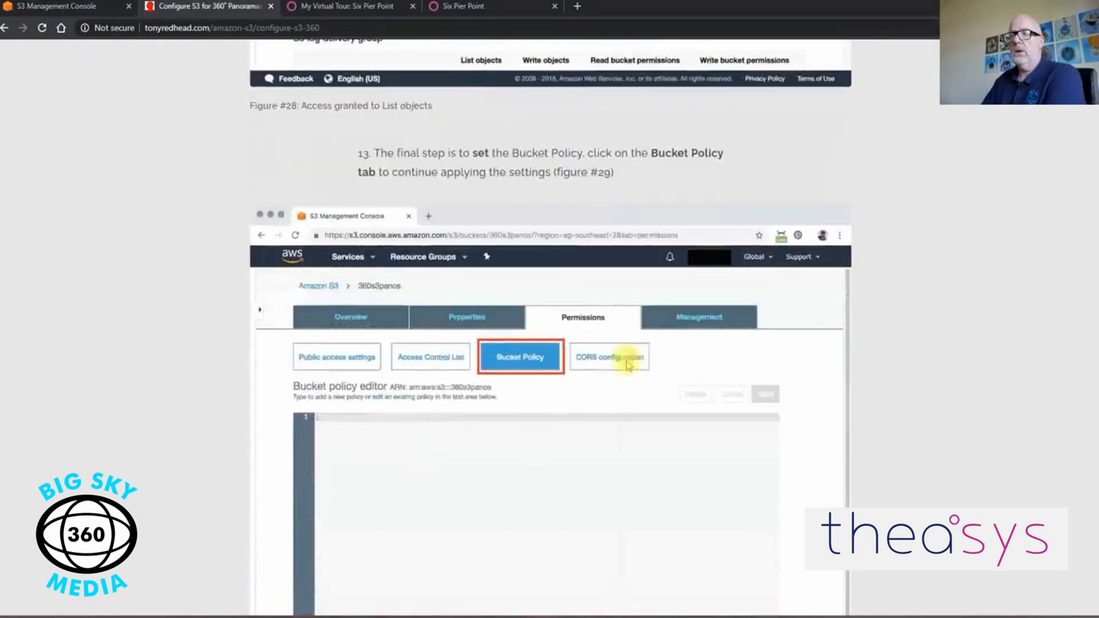
scroll(down, 3)
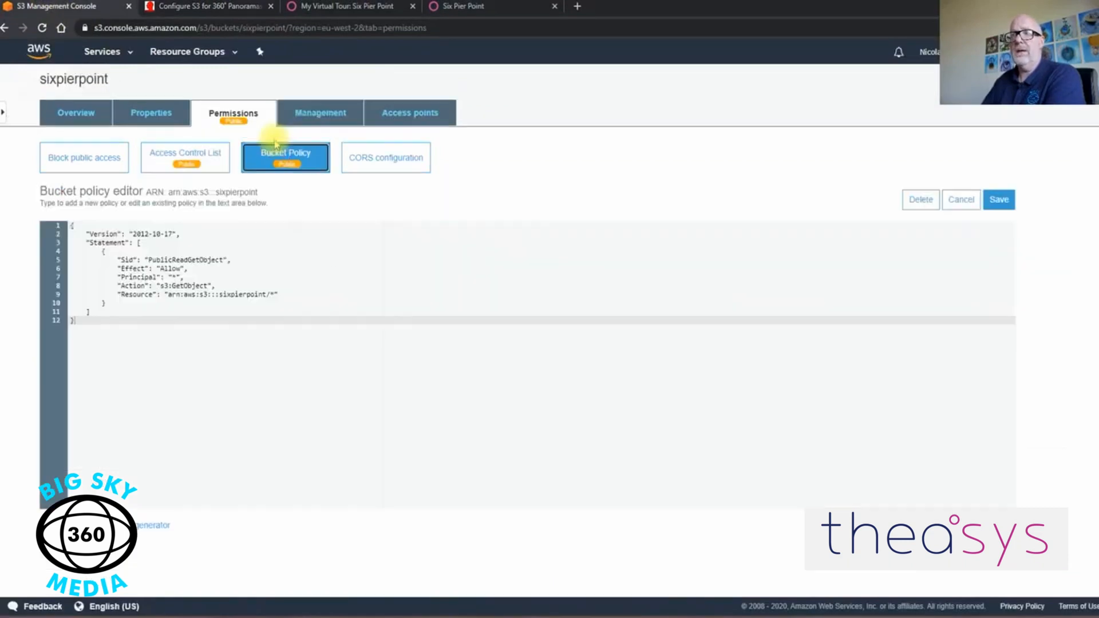
mouse_move(926, 218)
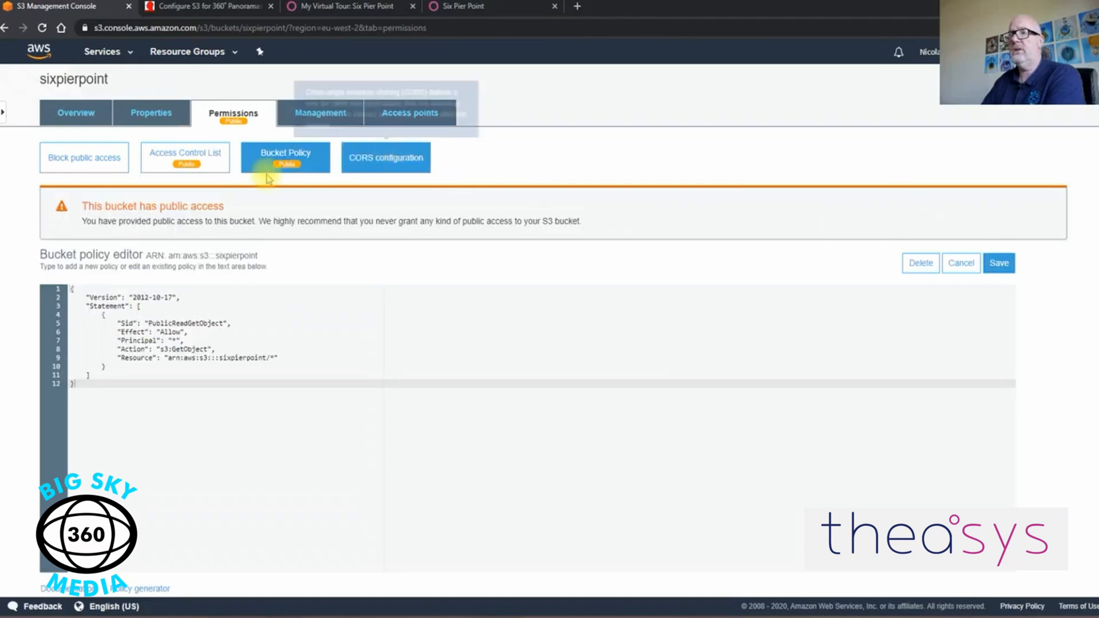
Check the tutorial's policy step and return to the S3 bucket list showing sixpierpoint as Public
click(204, 7)
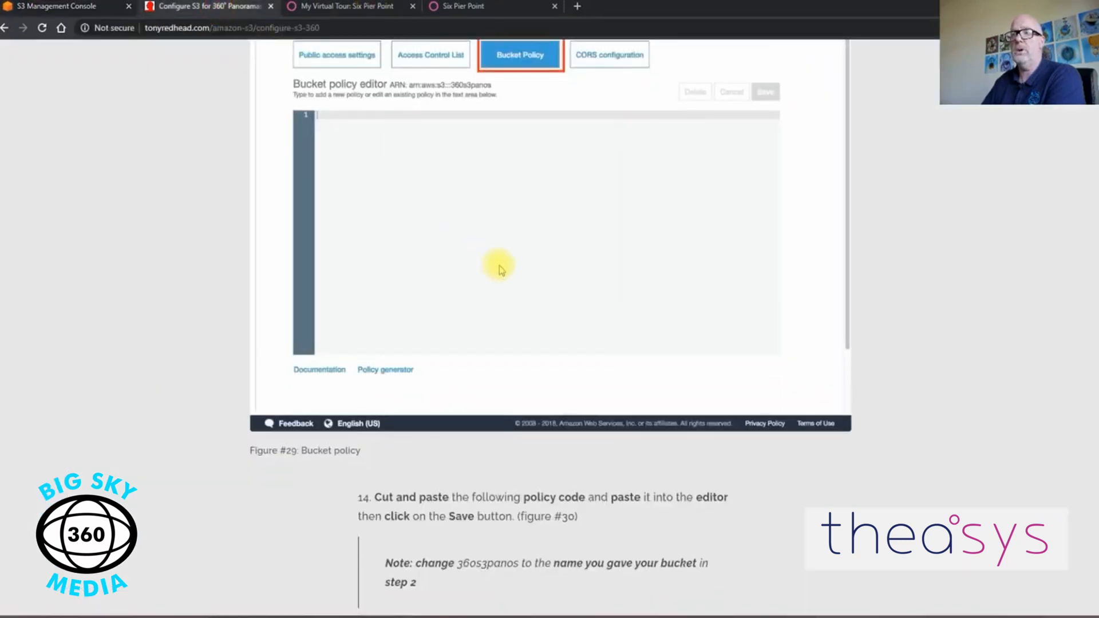
scroll(down, 3)
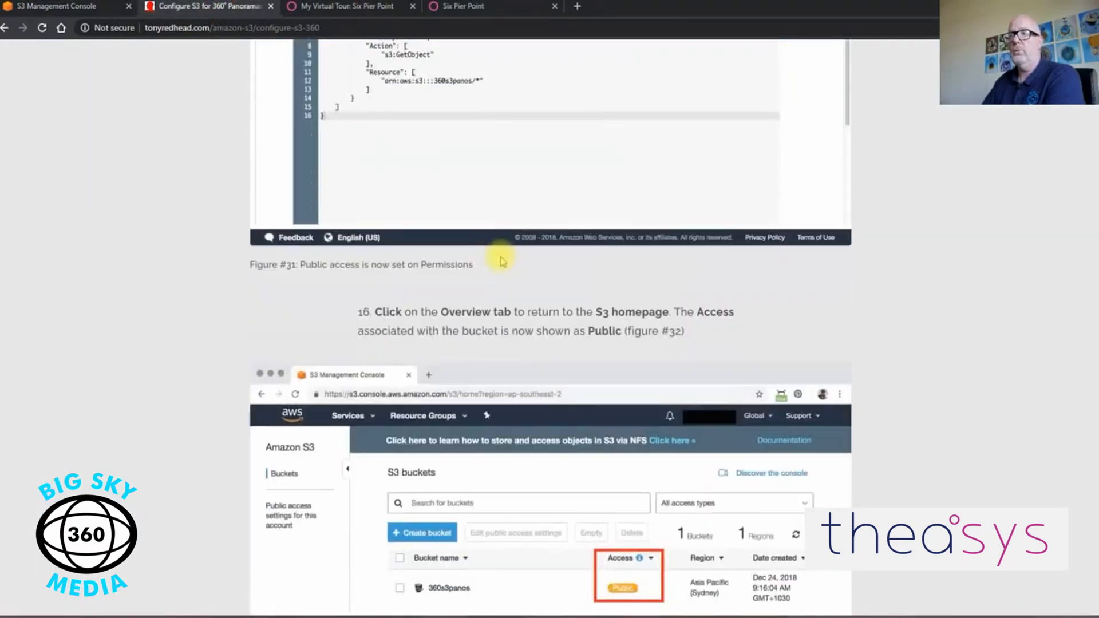
scroll(down, 3)
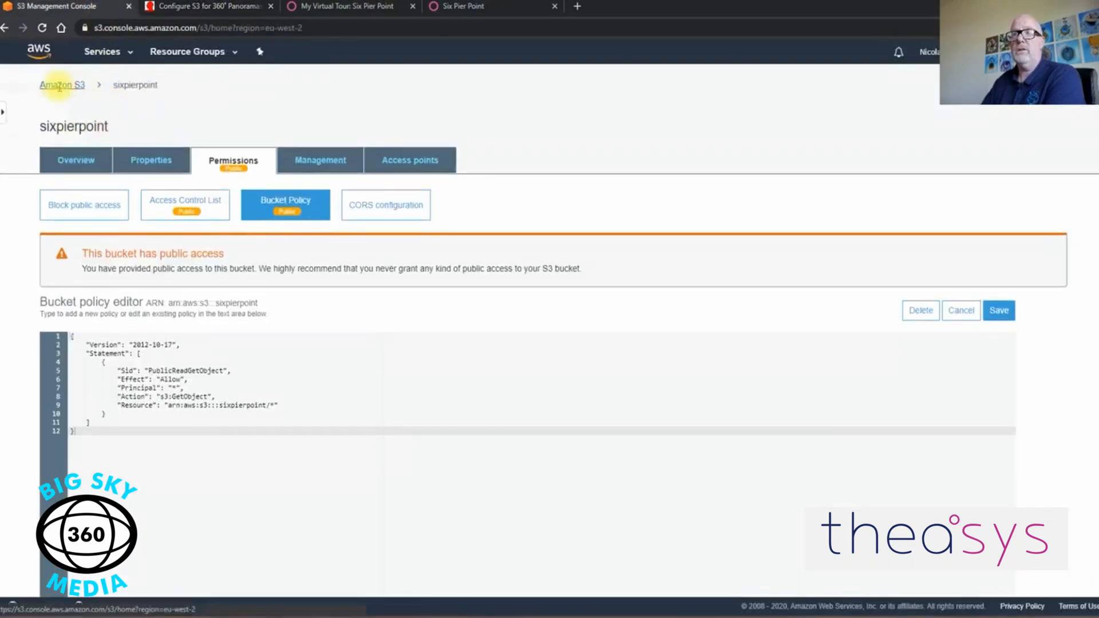
click(62, 83)
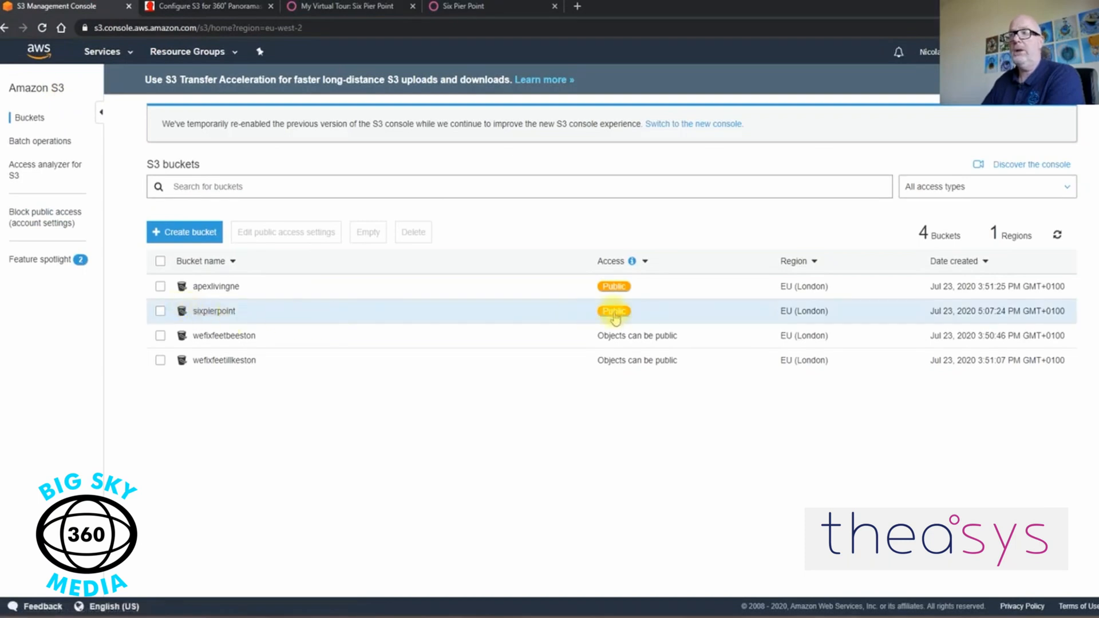
click(204, 7)
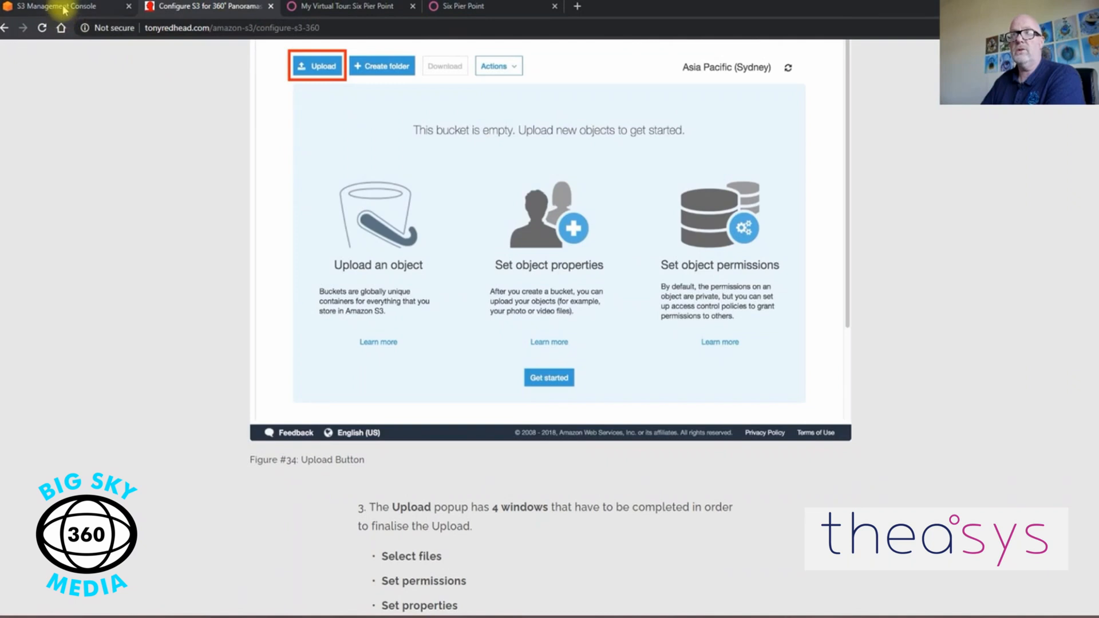
Start an upload into sixpierpoint with the Theasys tour files: assets, config.js, index.html, README.md
click(56, 6)
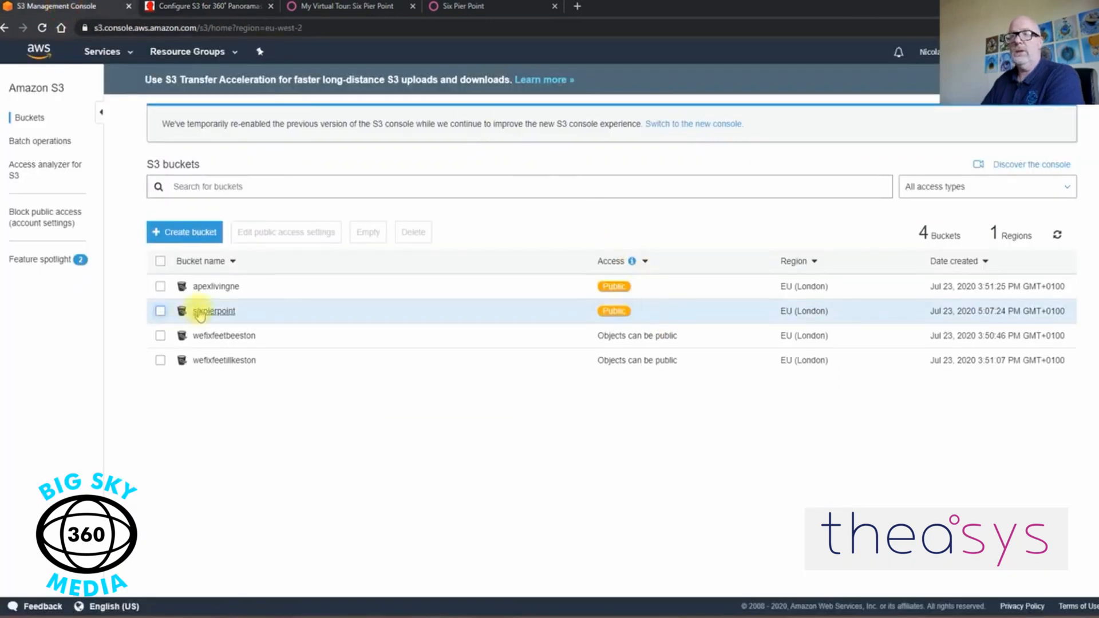
click(213, 310)
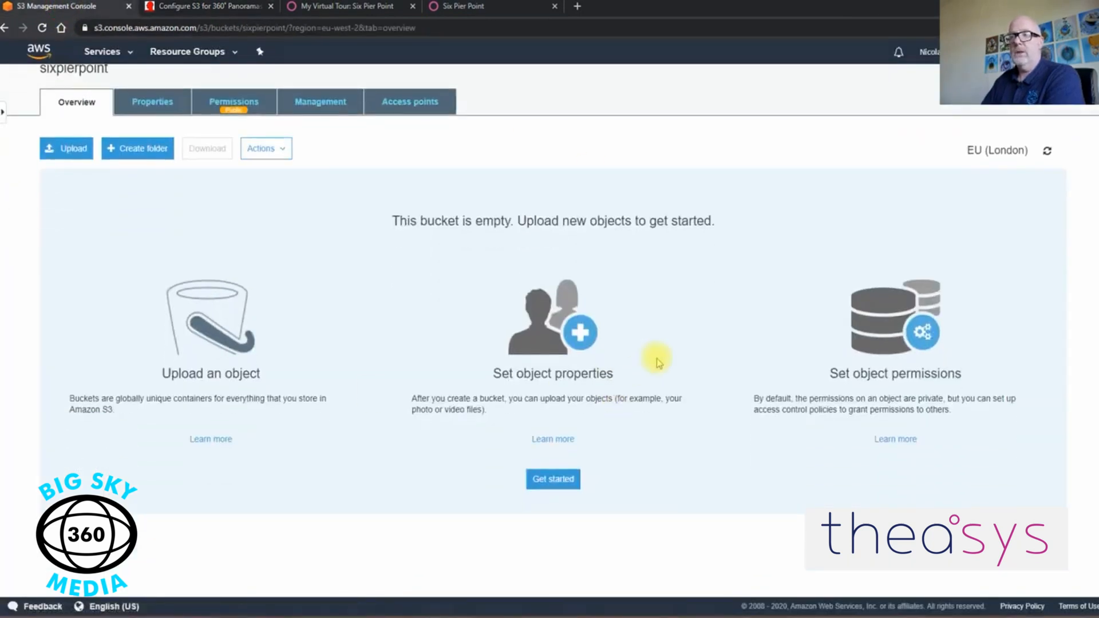
click(66, 148)
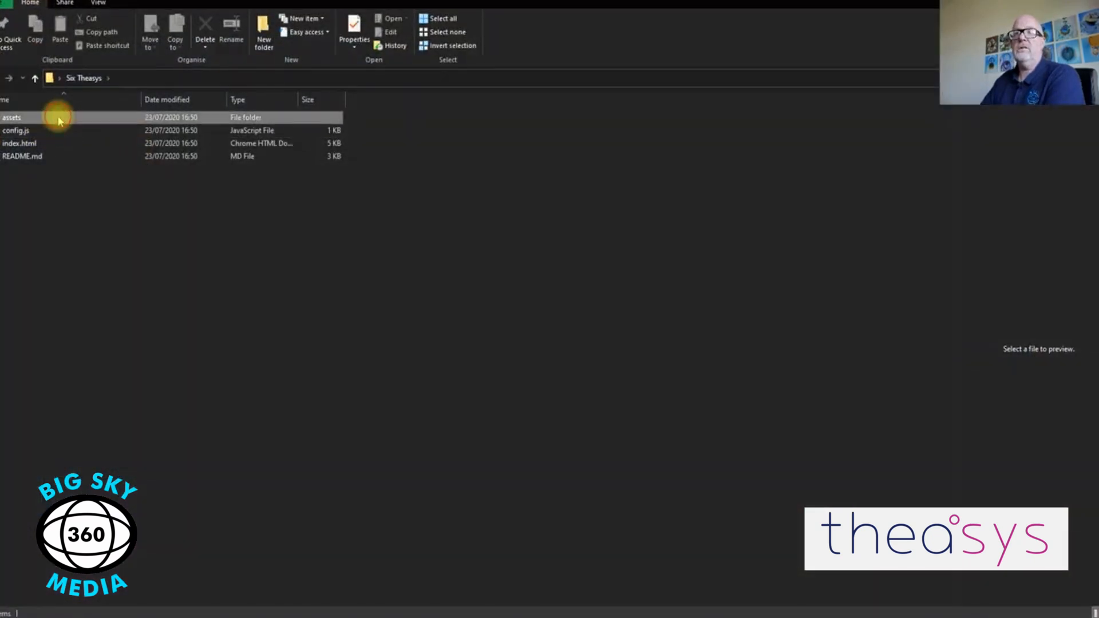
click(21, 156)
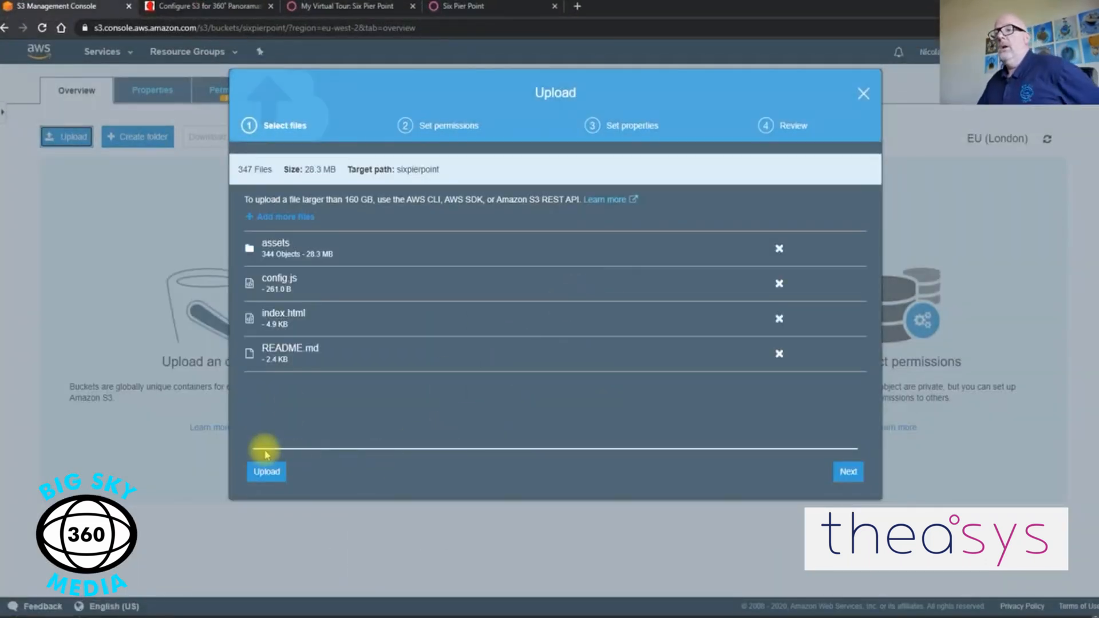
Upload the 347 tour files into the sixpierpoint bucket
click(266, 471)
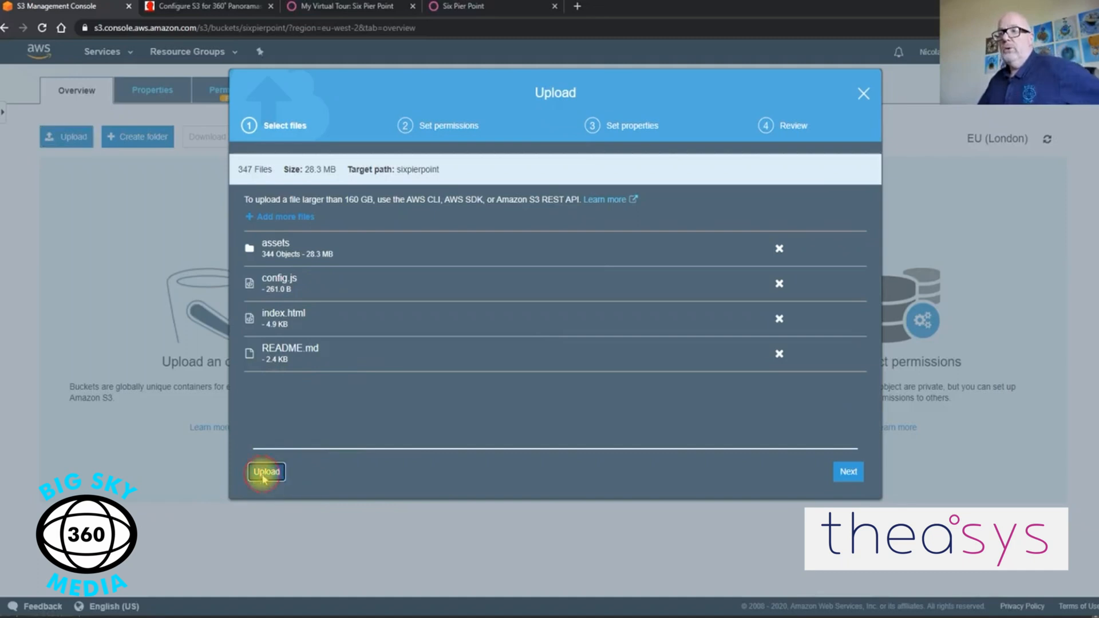
click(266, 471)
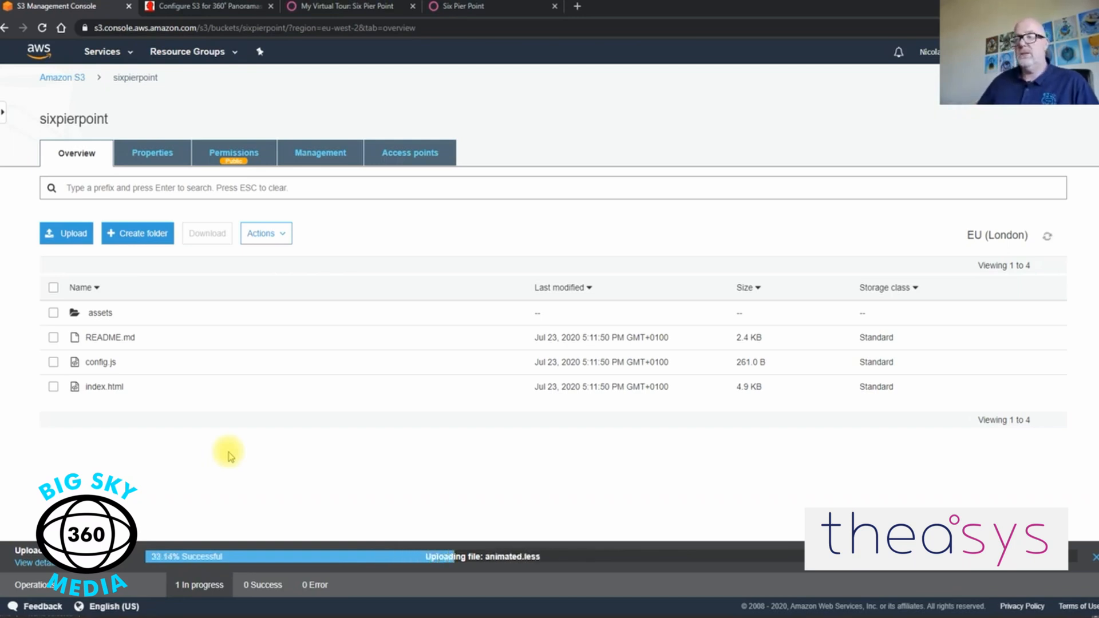
mouse_move(610, 518)
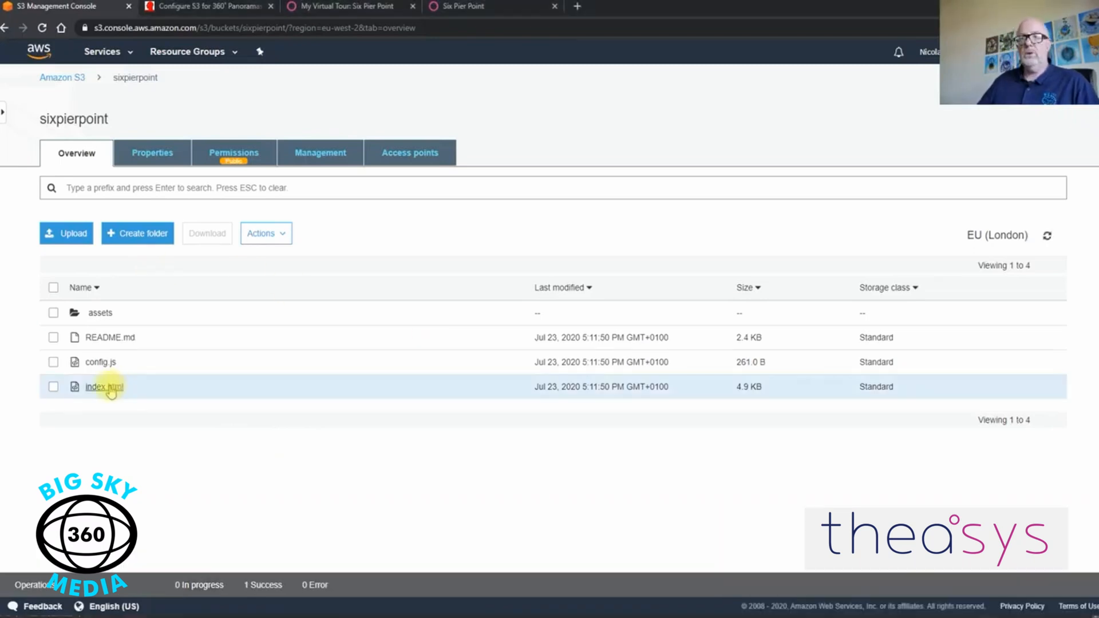
View index.html's object details and return to the sixpierpoint file list
click(105, 386)
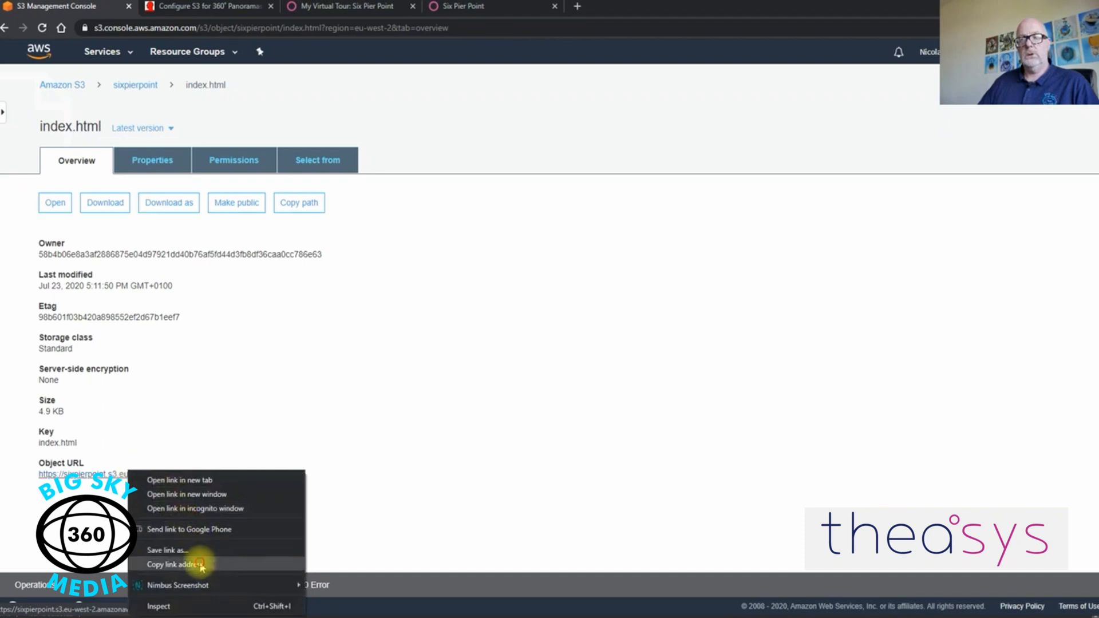
click(135, 84)
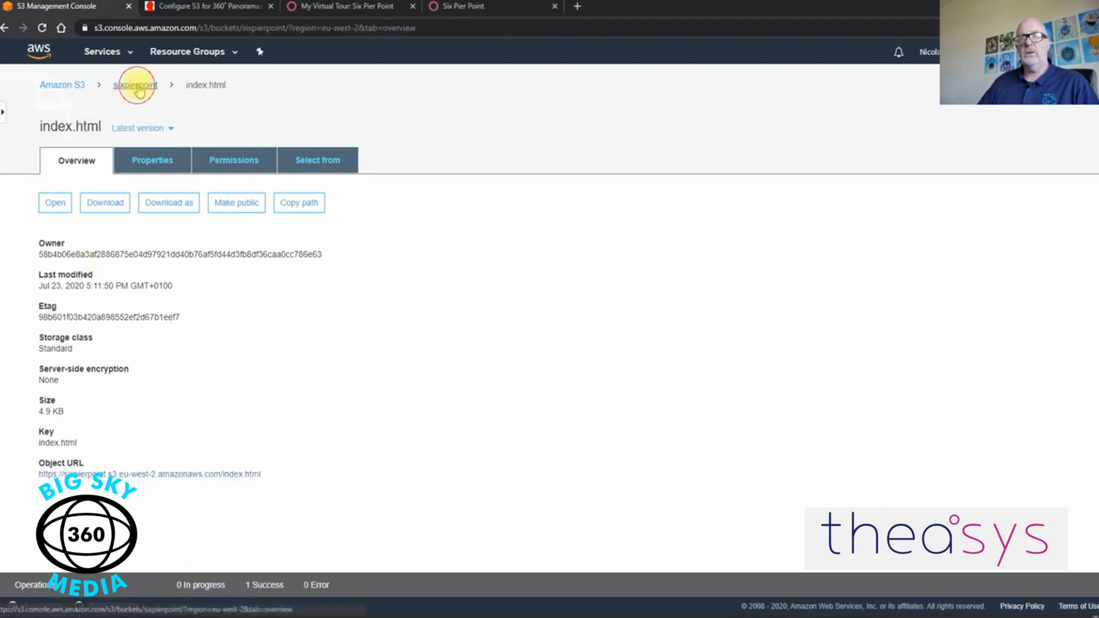
click(135, 84)
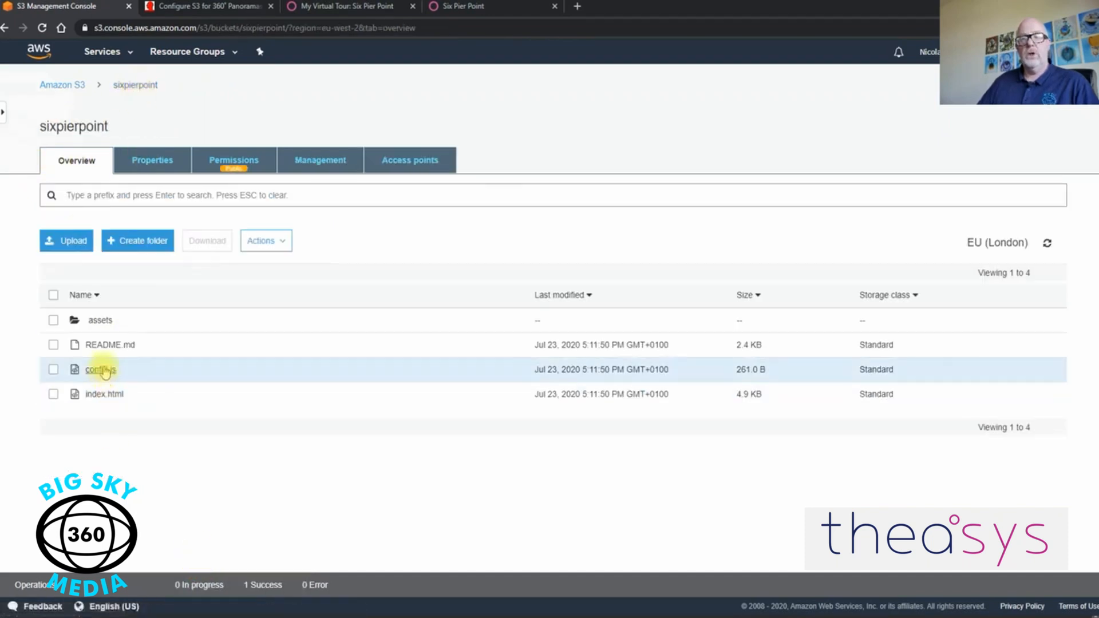
Download config.js from the bucket and keep it despite the browser warning
click(54, 369)
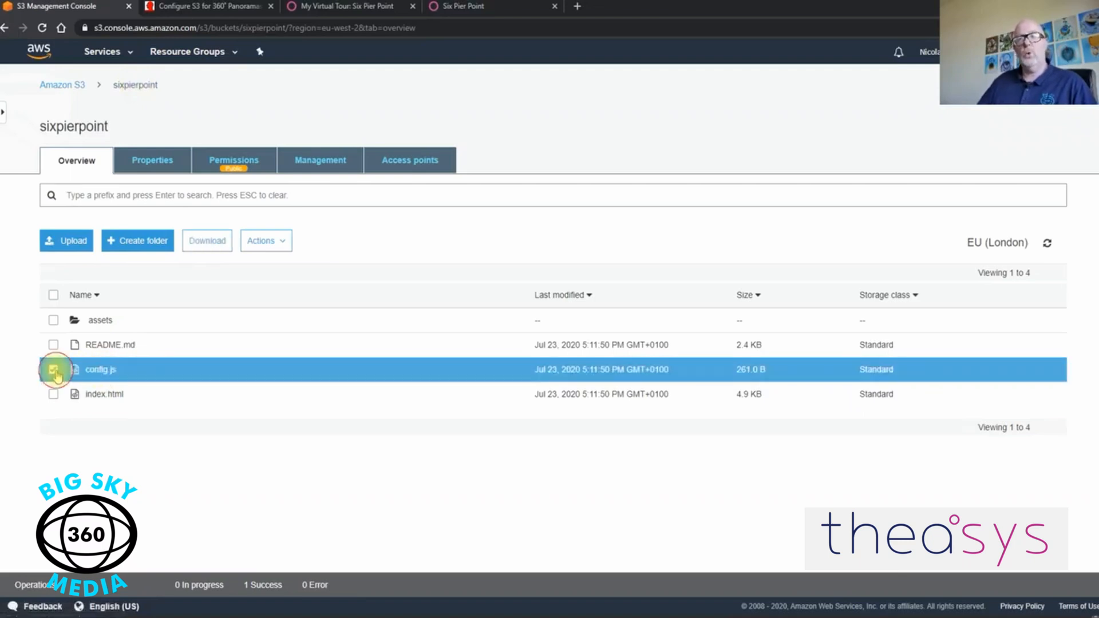
click(54, 370)
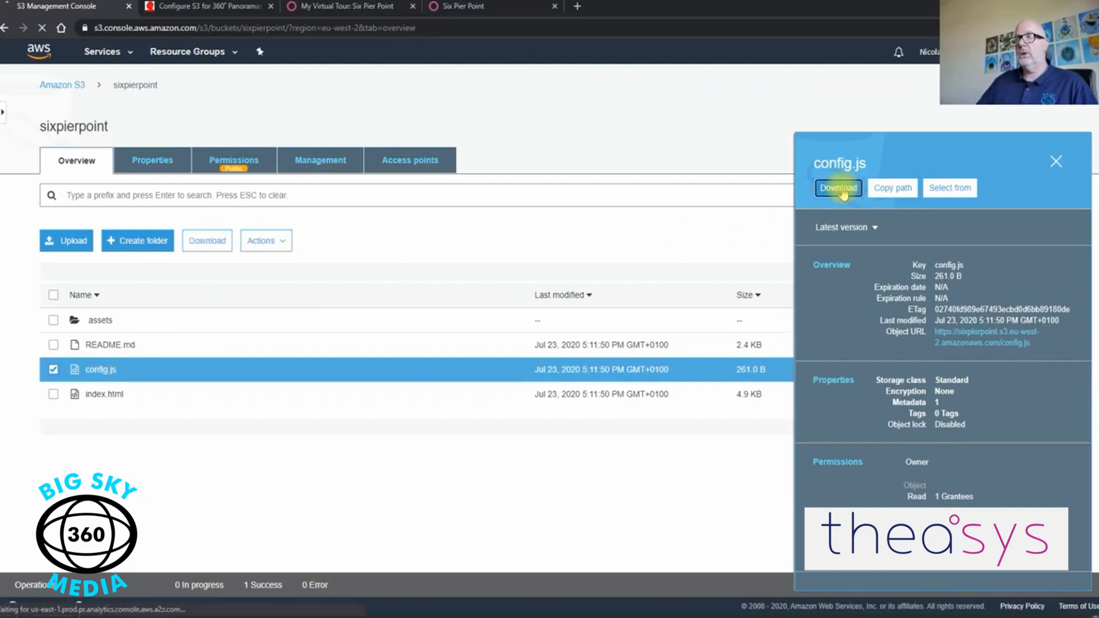
click(838, 188)
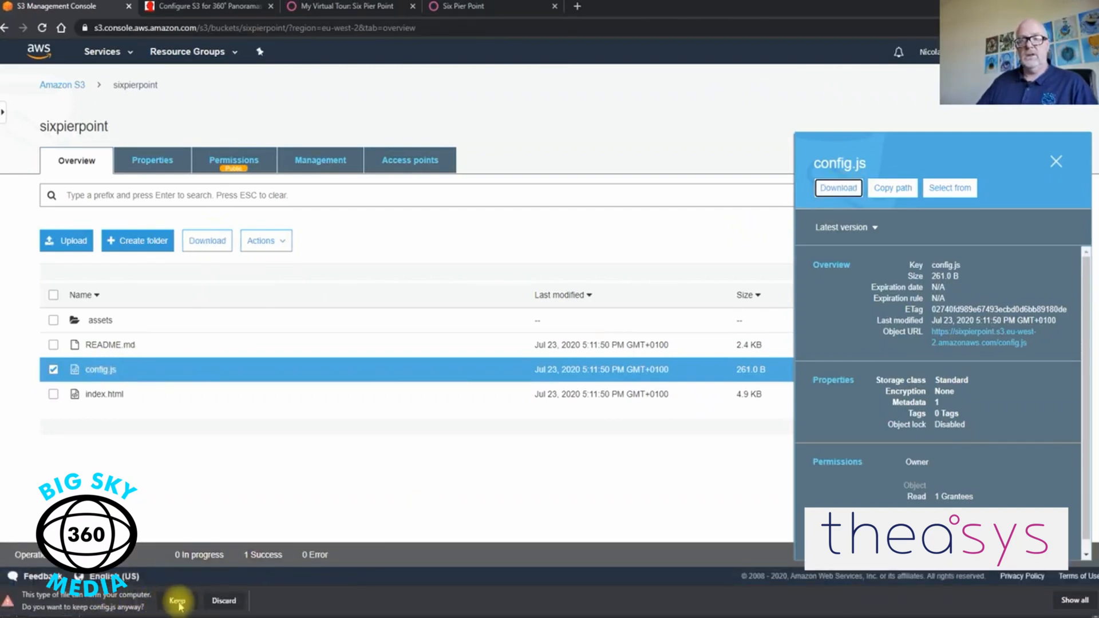
click(177, 601)
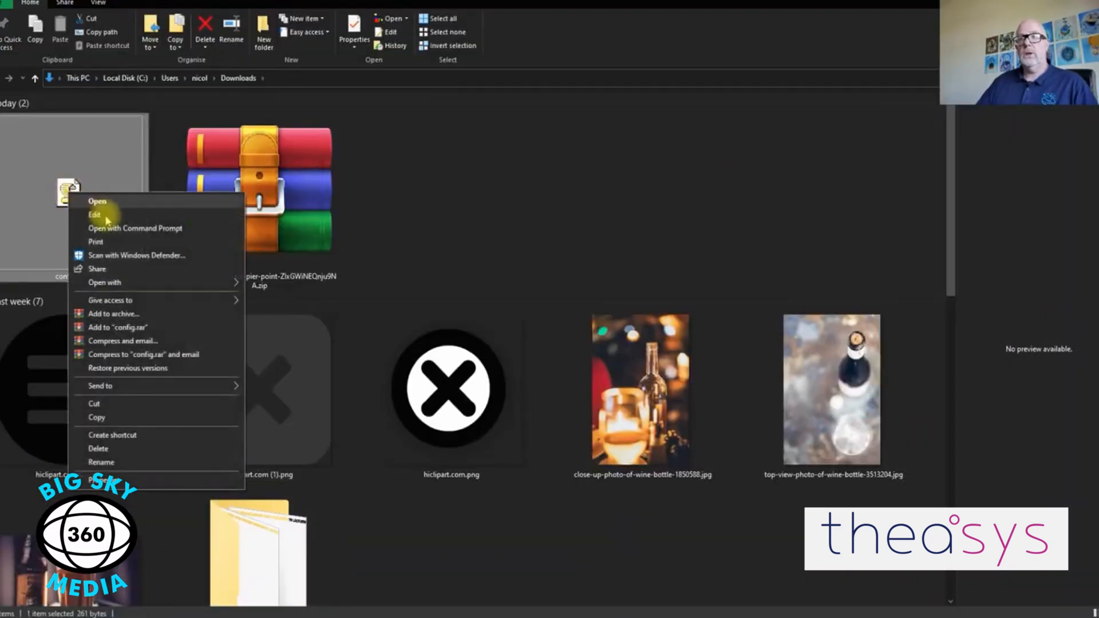
click(96, 202)
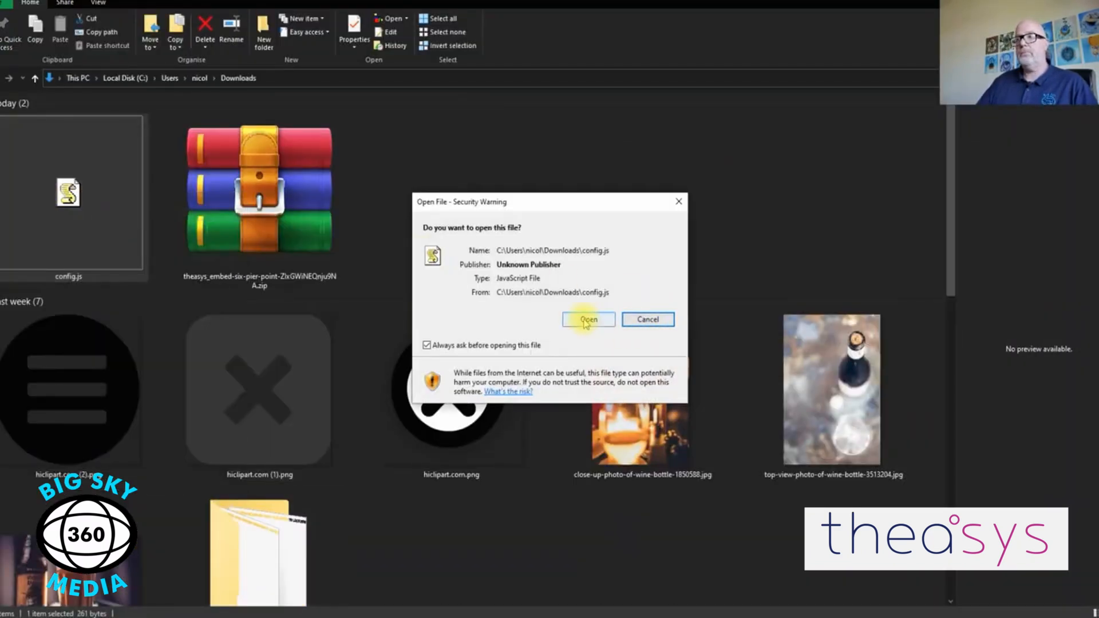
click(587, 319)
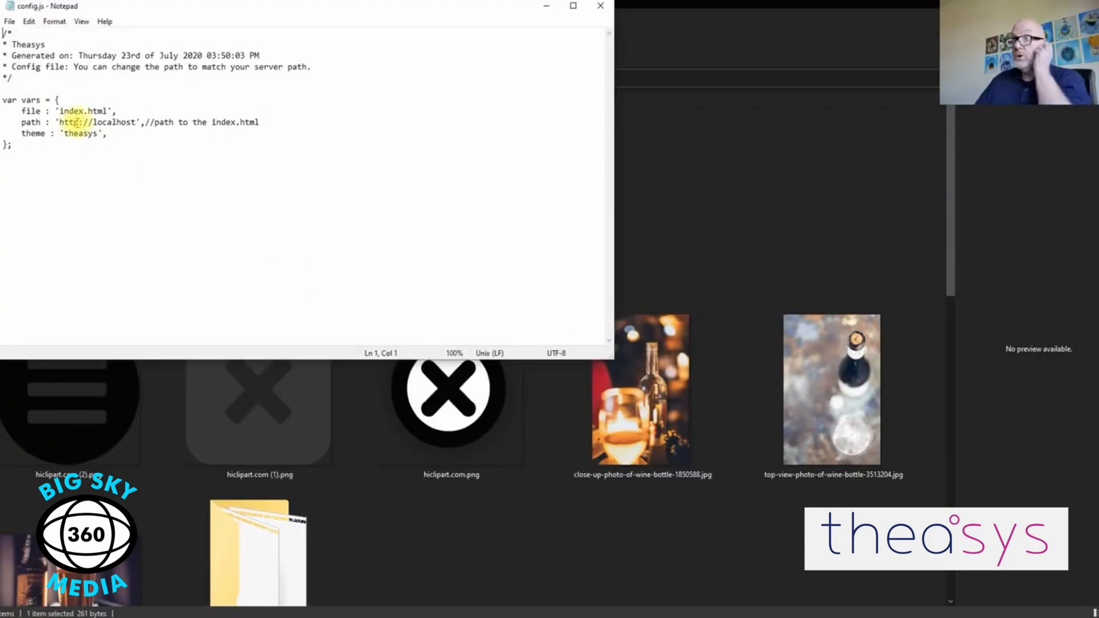
drag(59, 121, 161, 121)
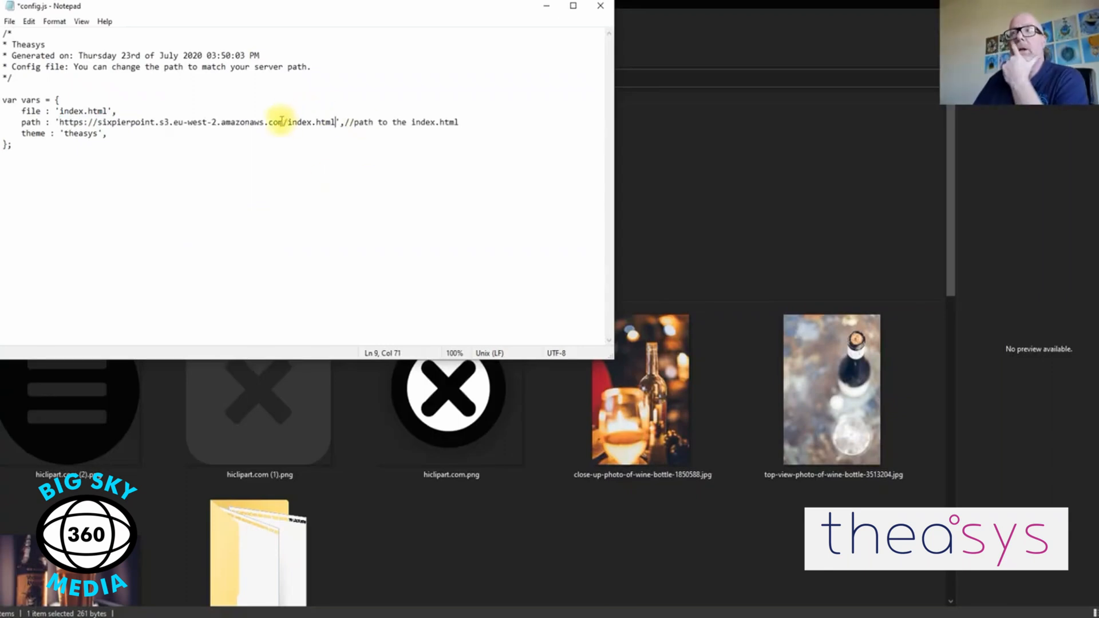
double_click(302, 123)
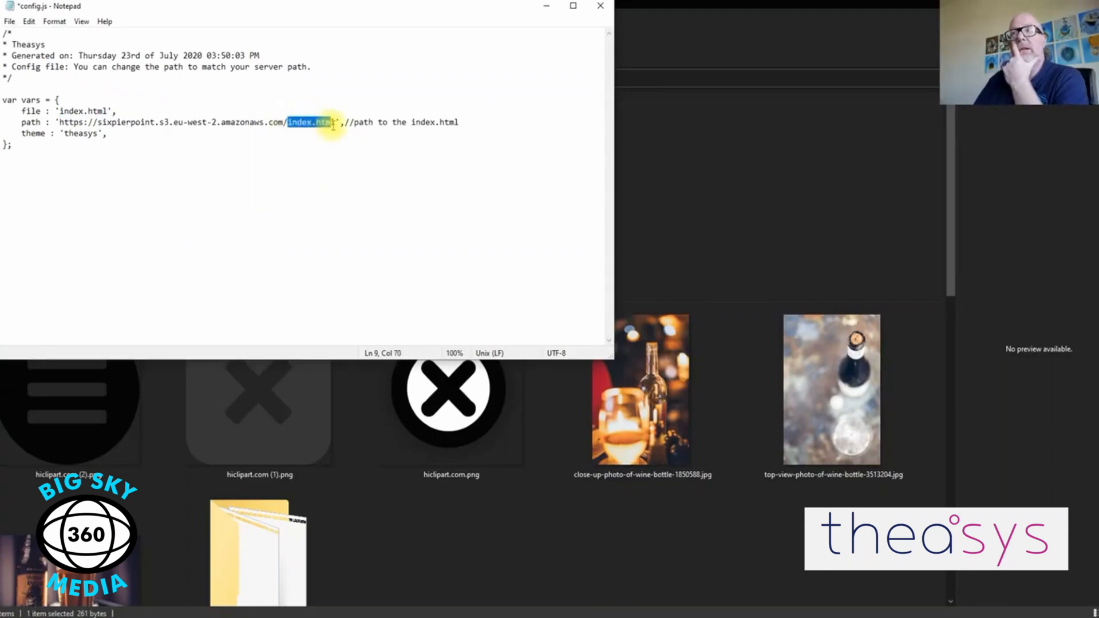
key(Delete)
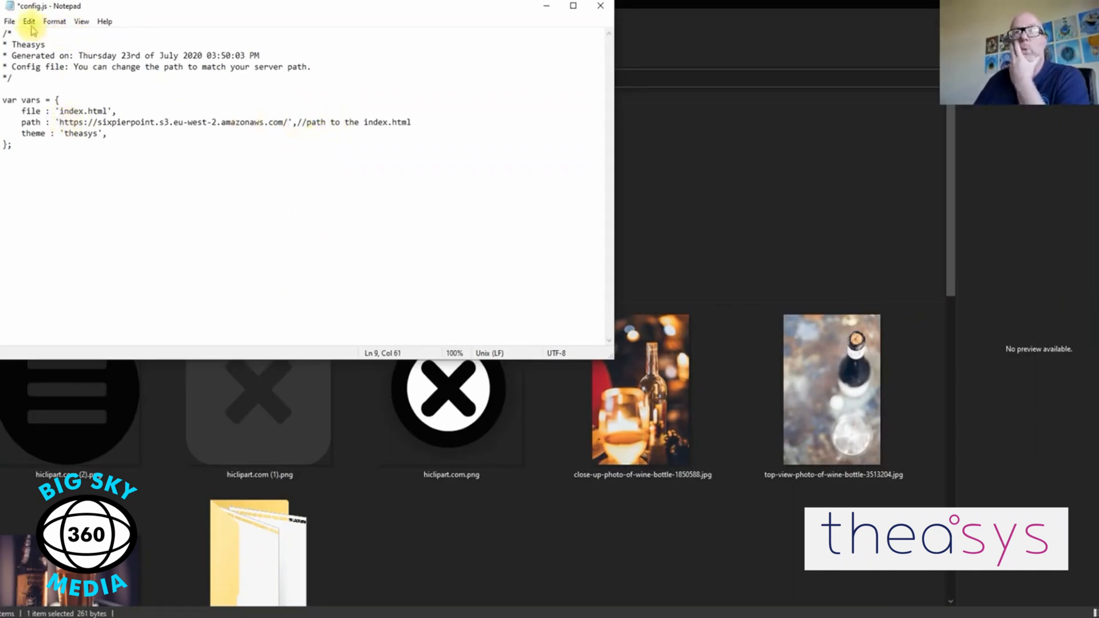
Save the edited config.js and close Notepad
click(10, 21)
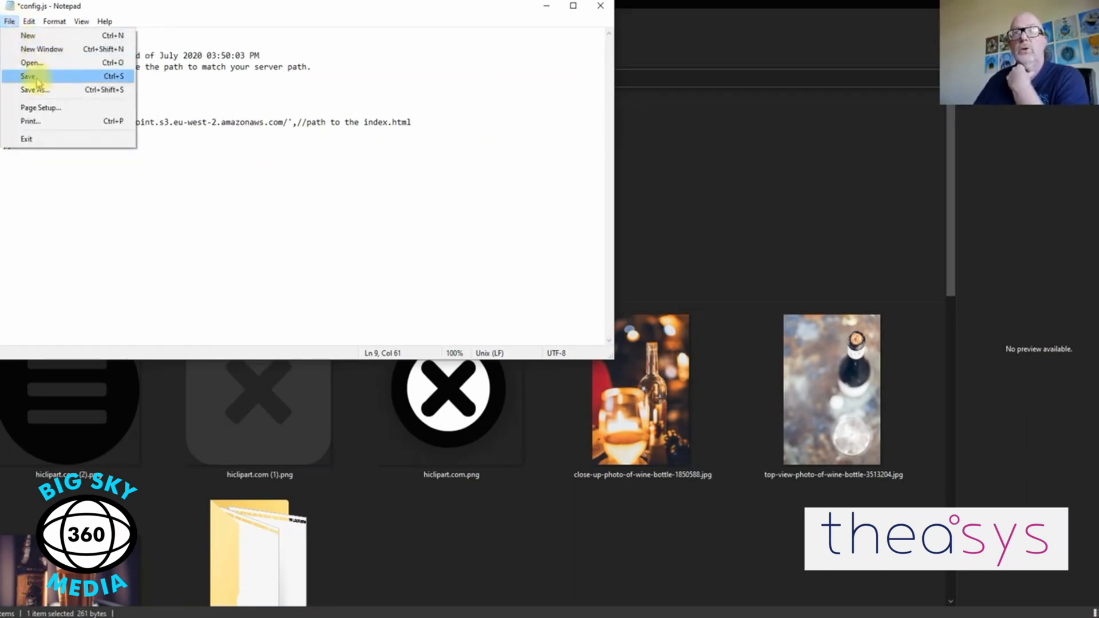
click(28, 76)
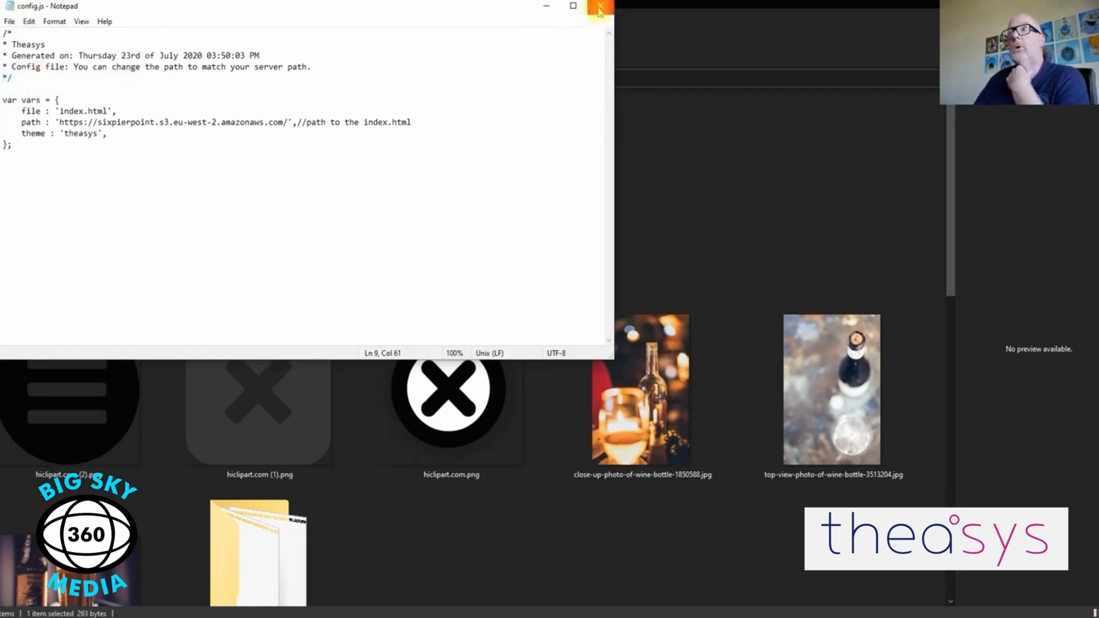
click(599, 8)
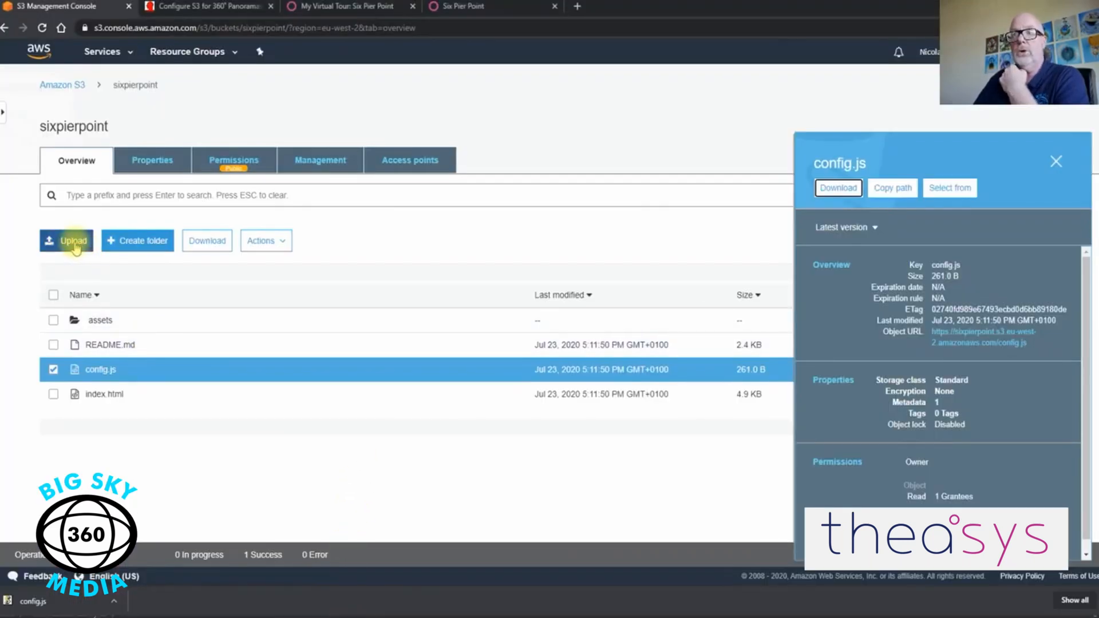
Upload the edited 293-byte config.js into sixpierpoint, replacing the old one
click(66, 240)
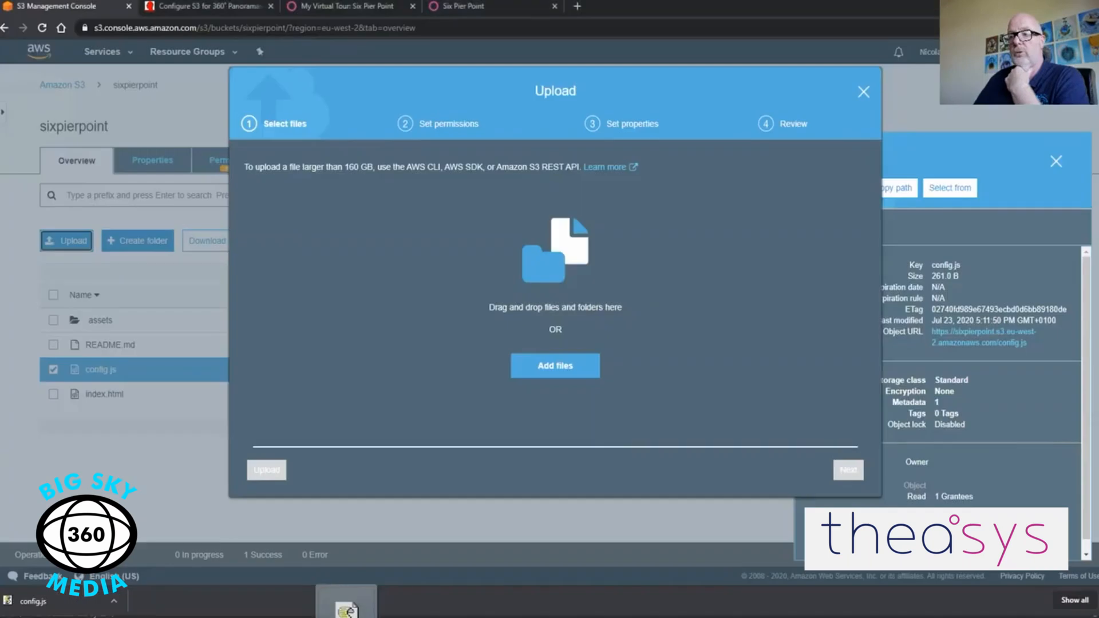
click(554, 365)
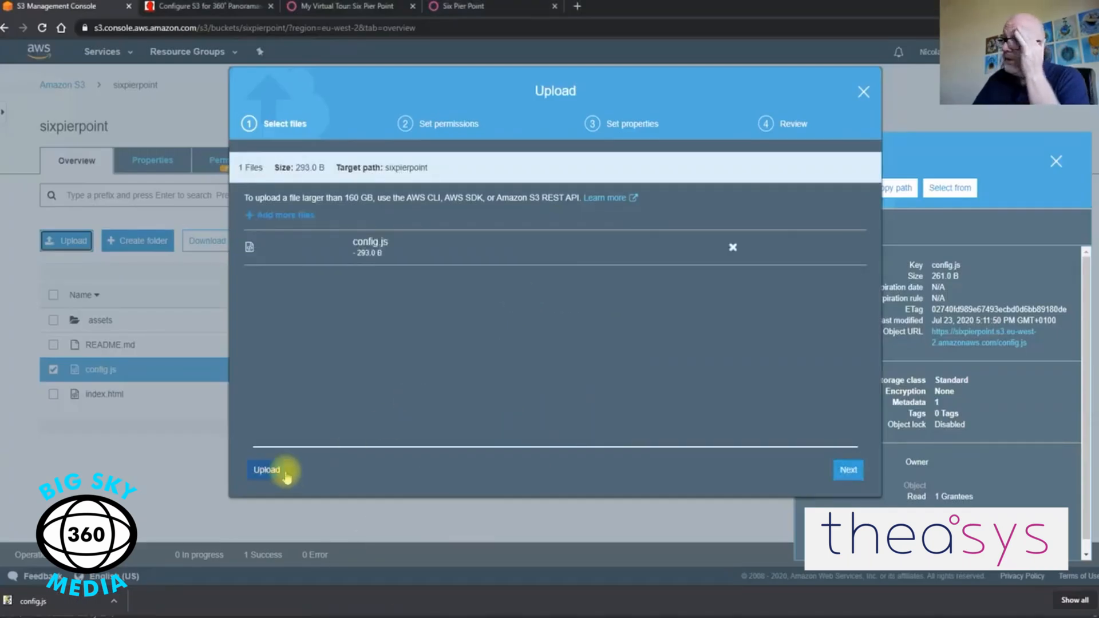
click(266, 469)
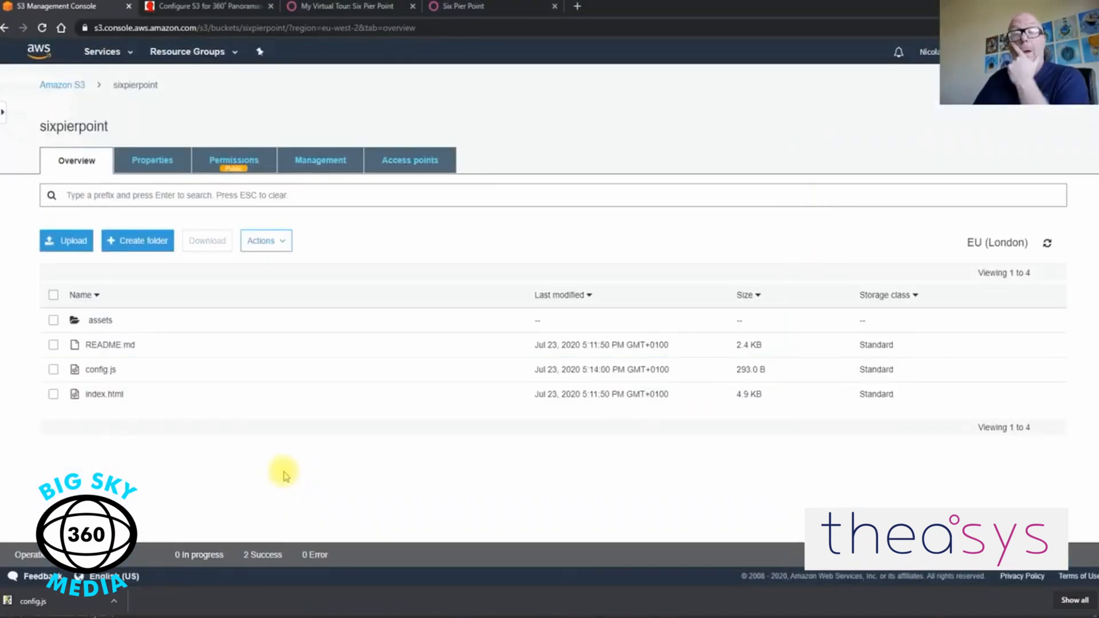
click(104, 393)
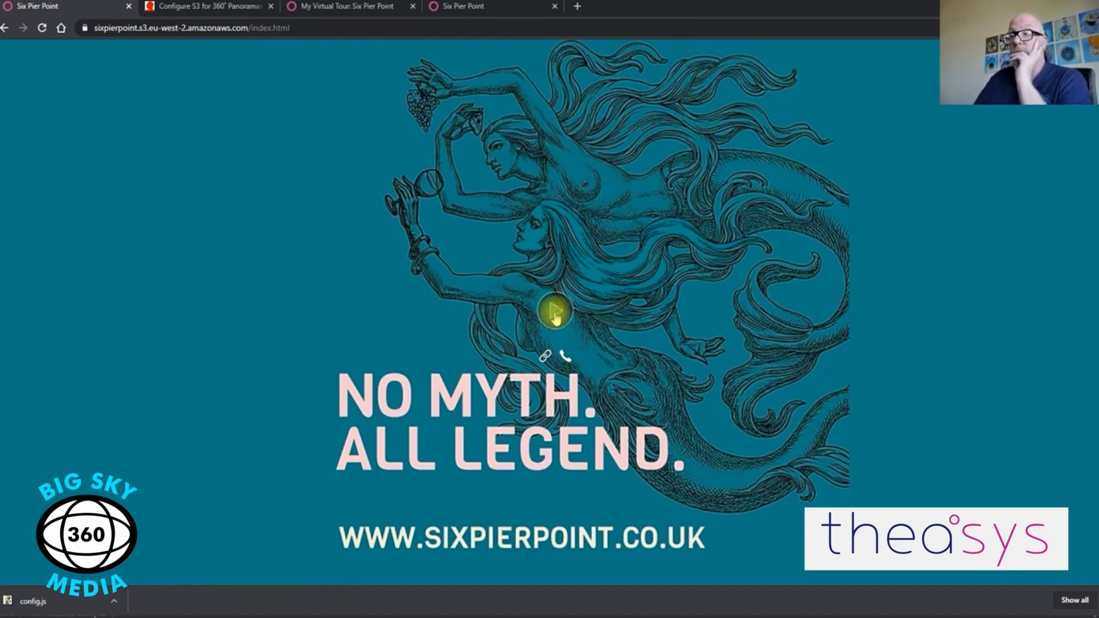
Play the Six Pier Point tour from the S3 URL with audio on and walk inside to the bar
click(554, 311)
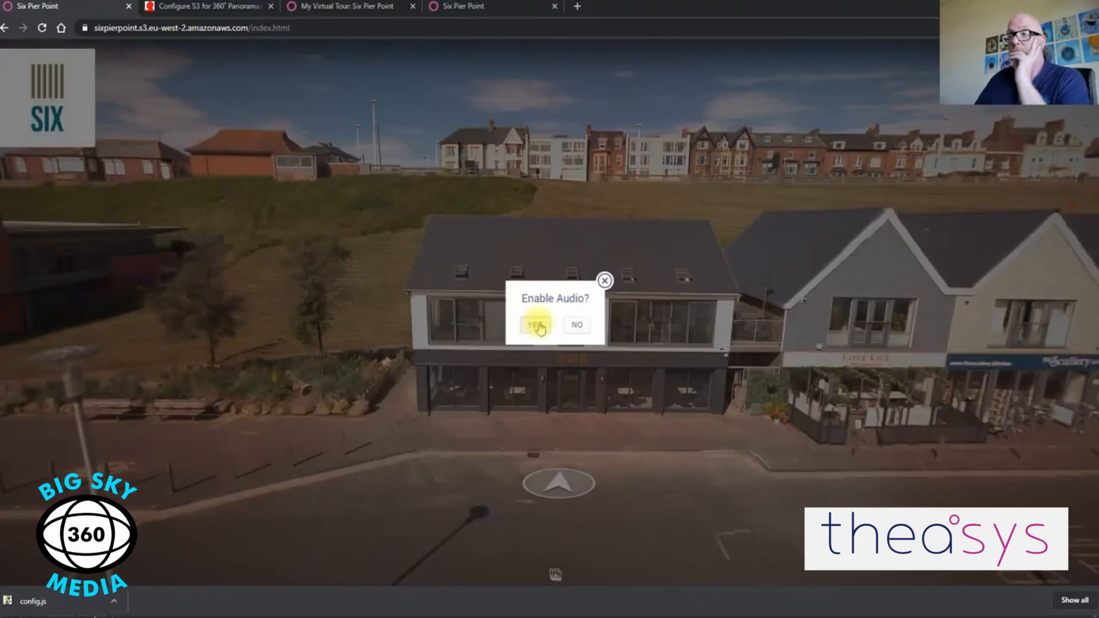
click(535, 324)
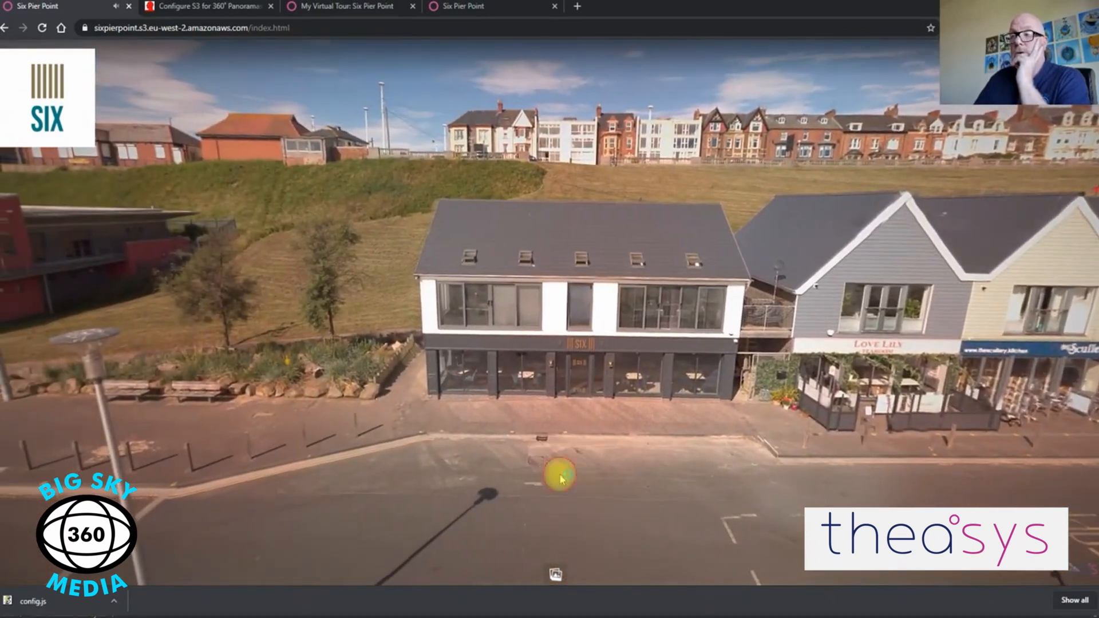
click(557, 476)
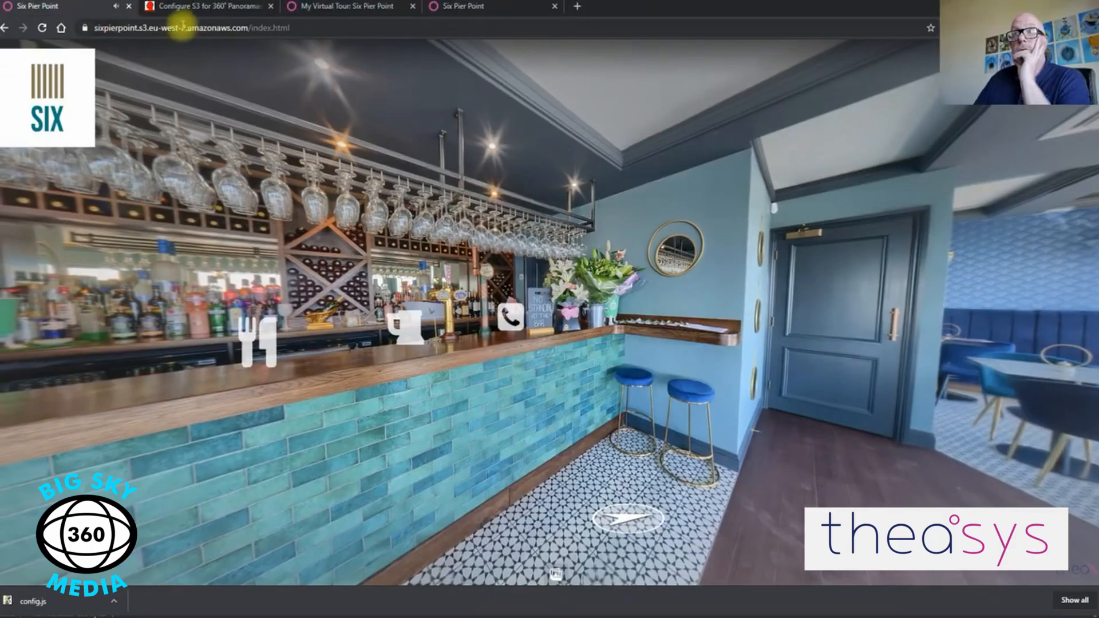
click(626, 518)
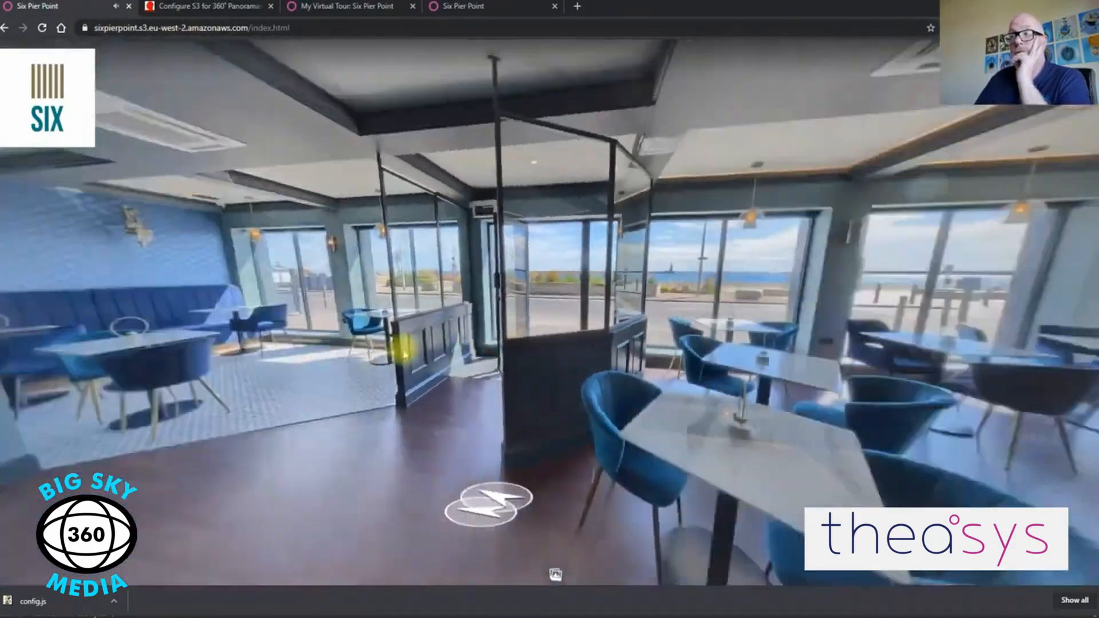
click(482, 504)
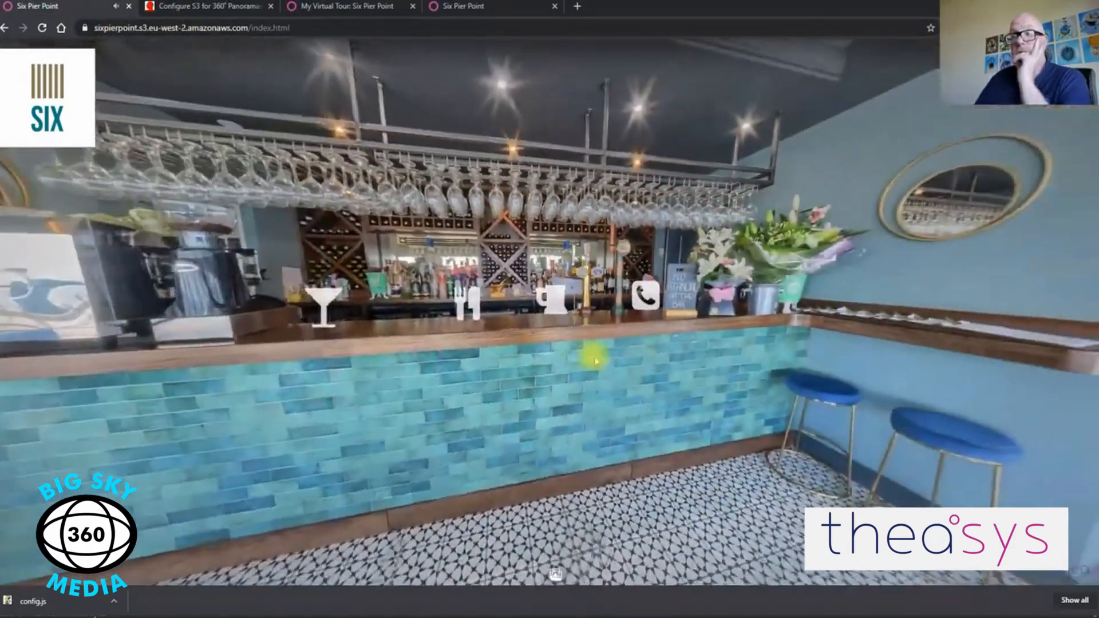
click(594, 360)
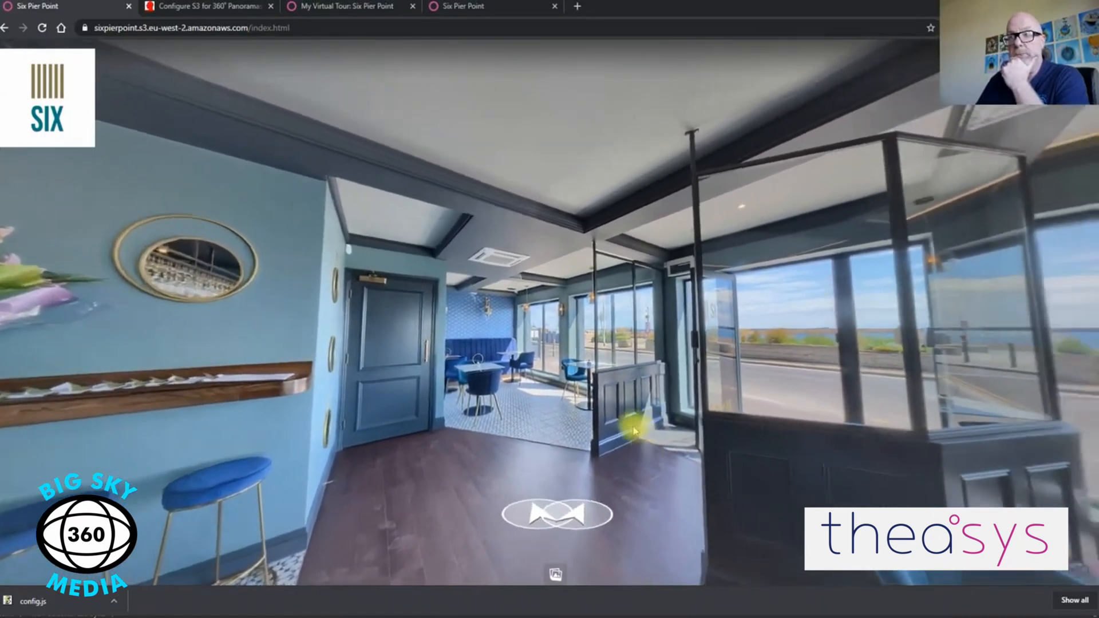
Look around the dining area toward the entrance door and sea-view windows
drag(634, 431, 607, 435)
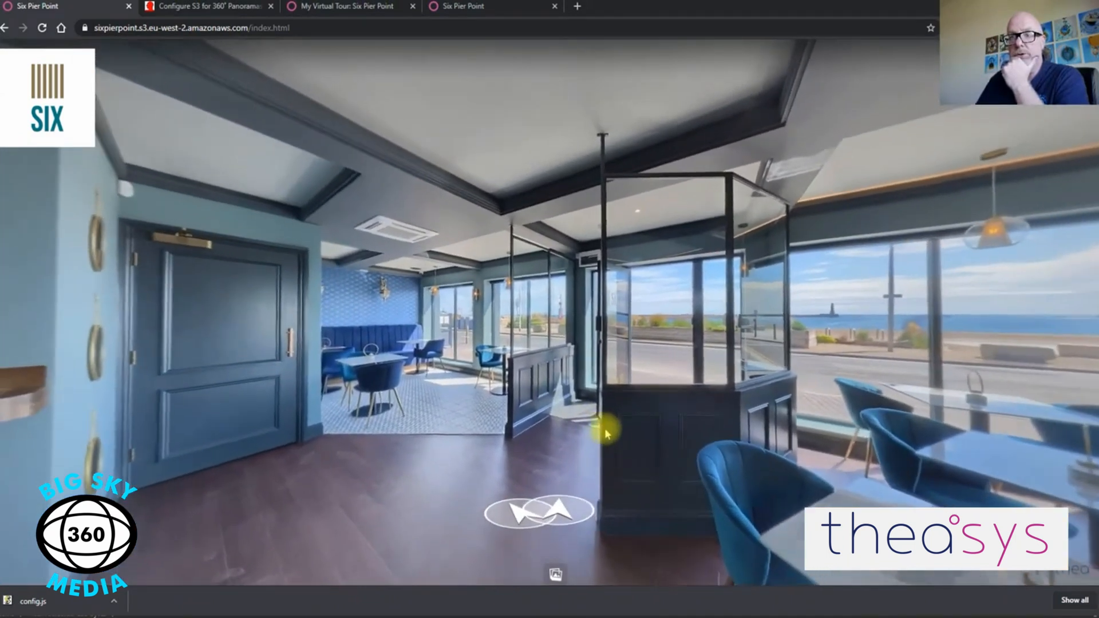